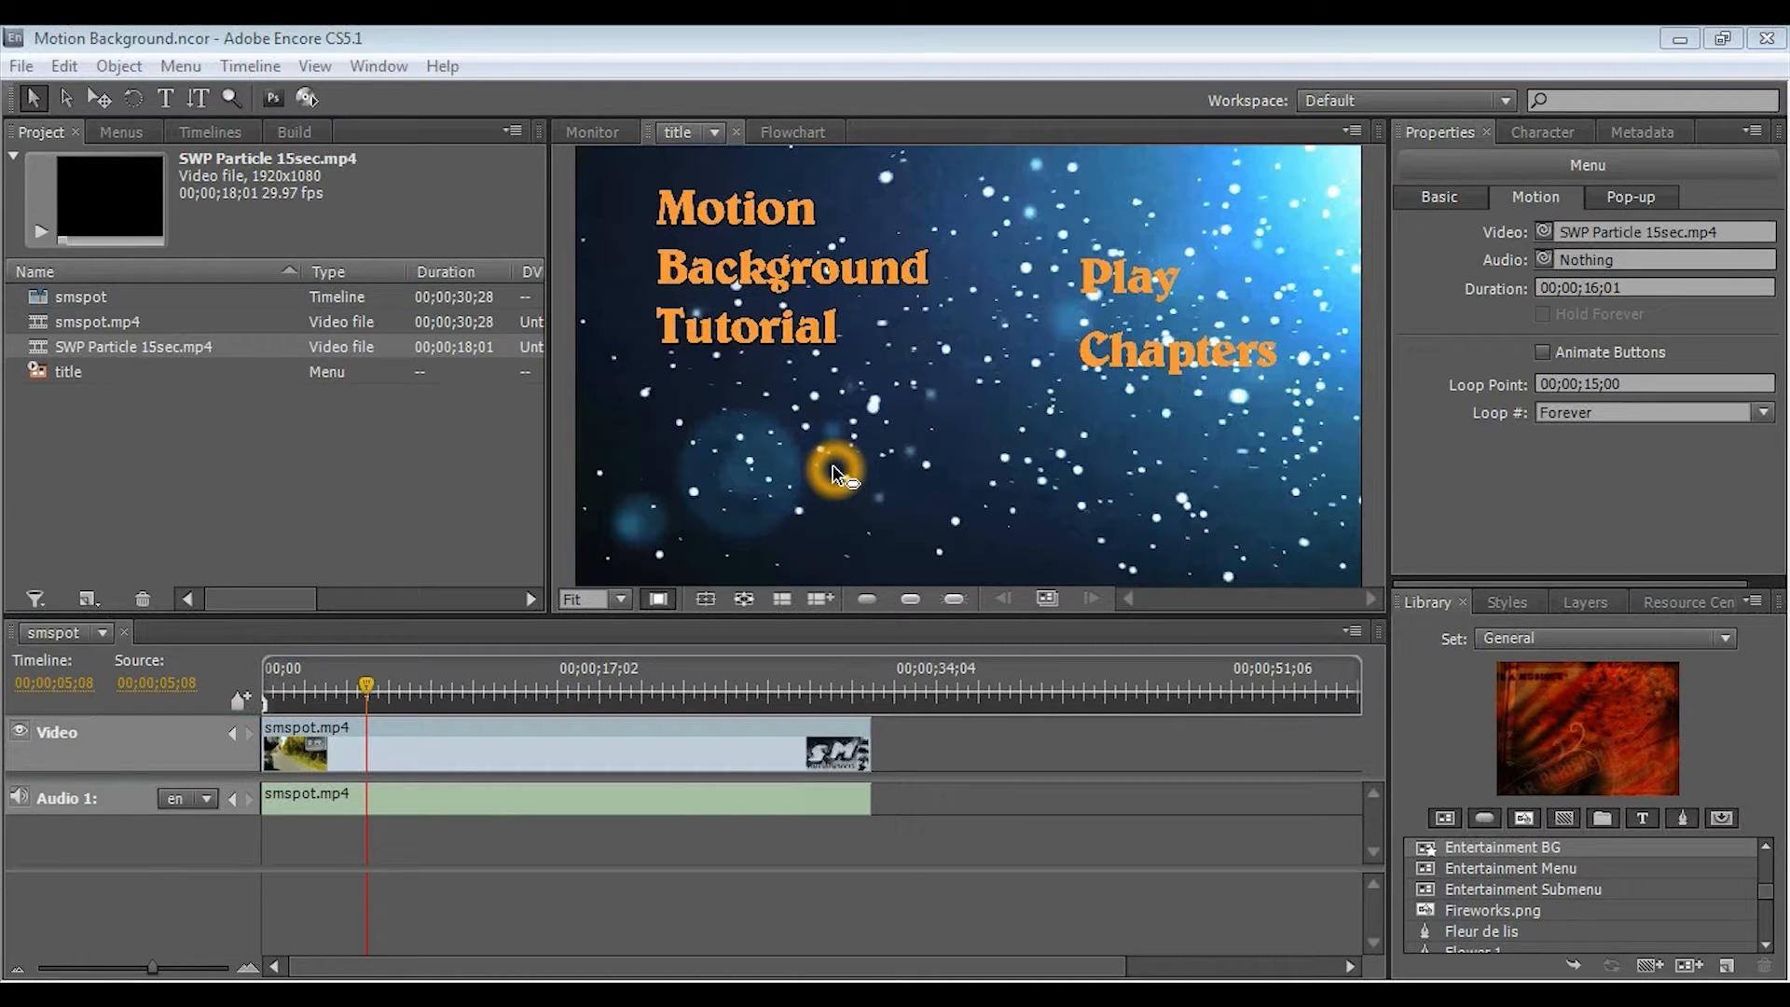
{"action": "mouse_move", "coordinate": [828, 479]}
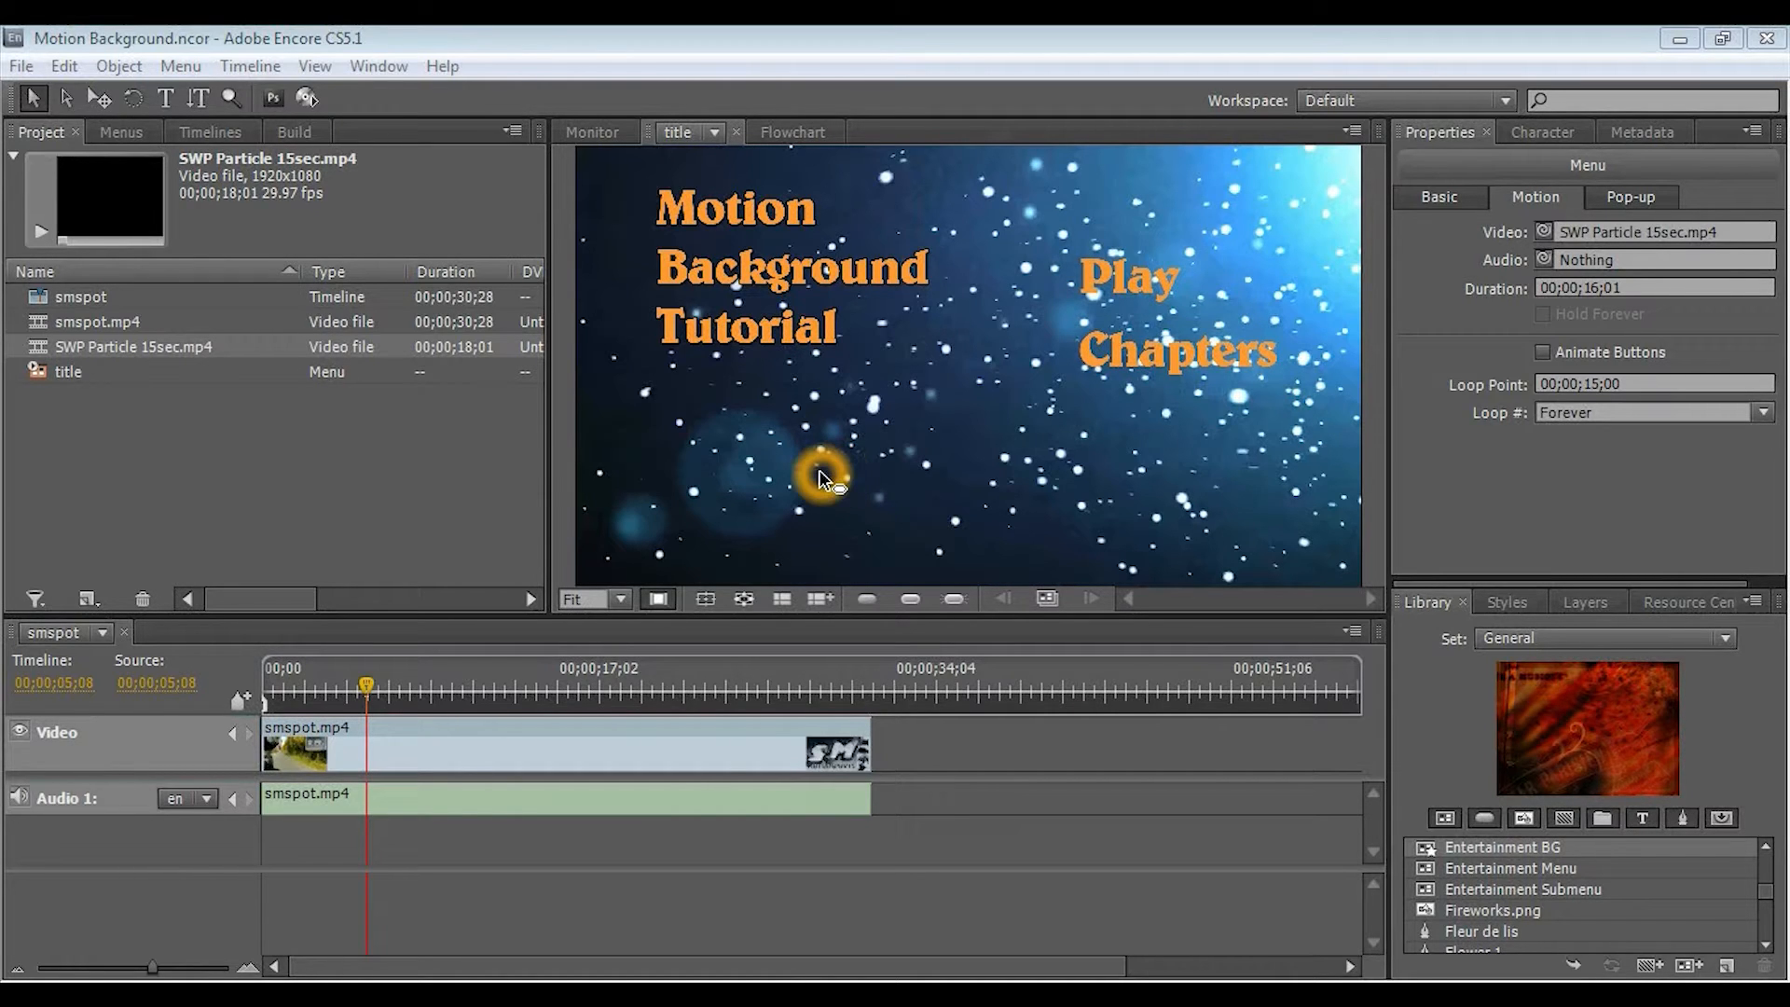
{"action": "mouse_move", "coordinate": [805, 480]}
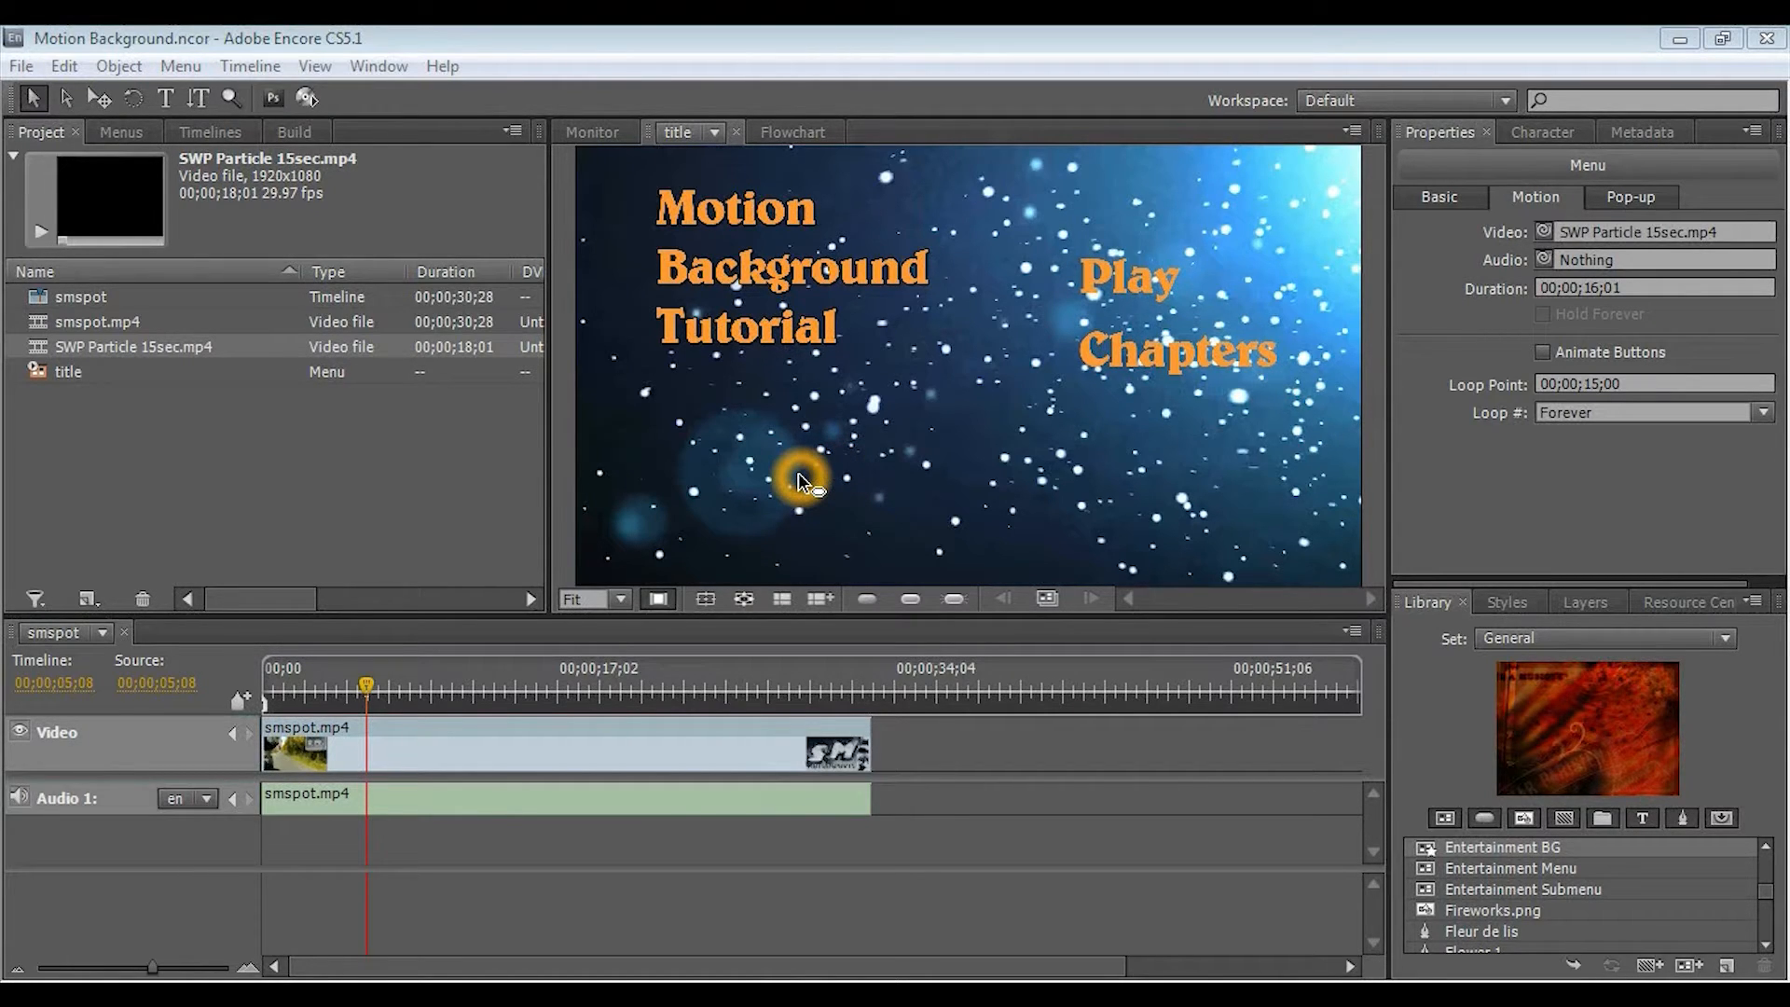
{"action": "mouse_move", "coordinate": [682, 466]}
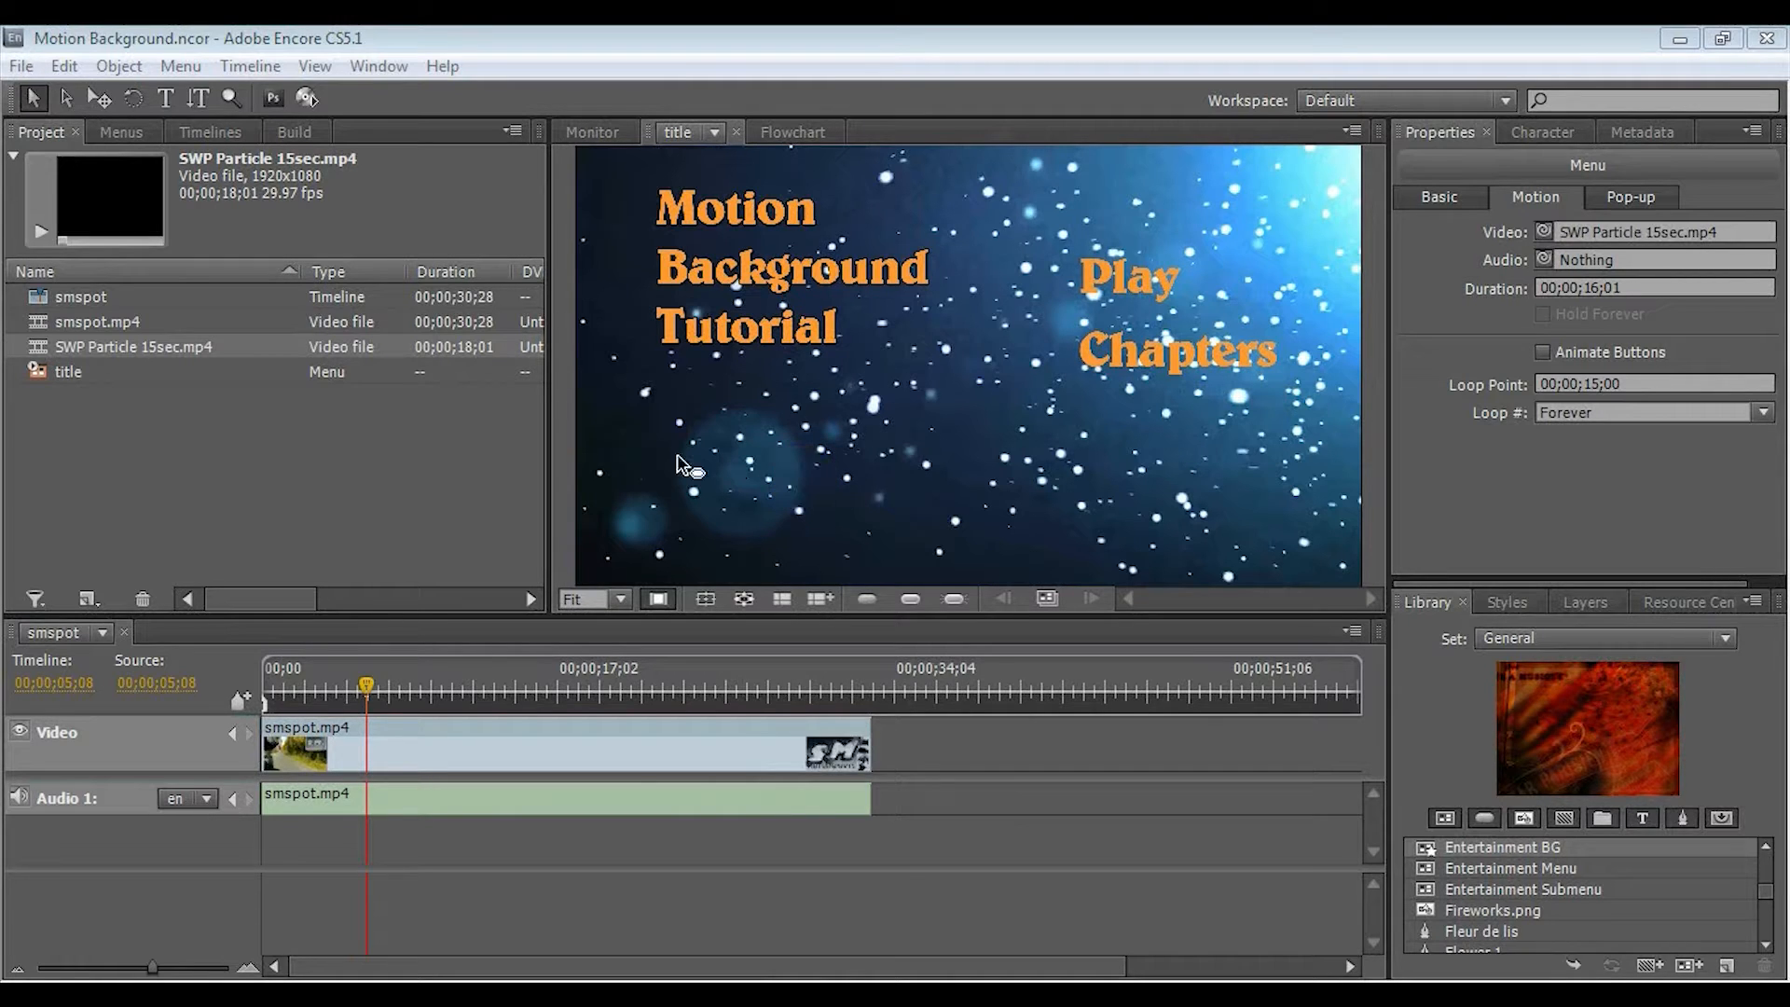
Step: Start a Project Preview of the whole disc from the toolbar
{"action": "left_click", "coordinate": [307, 99]}
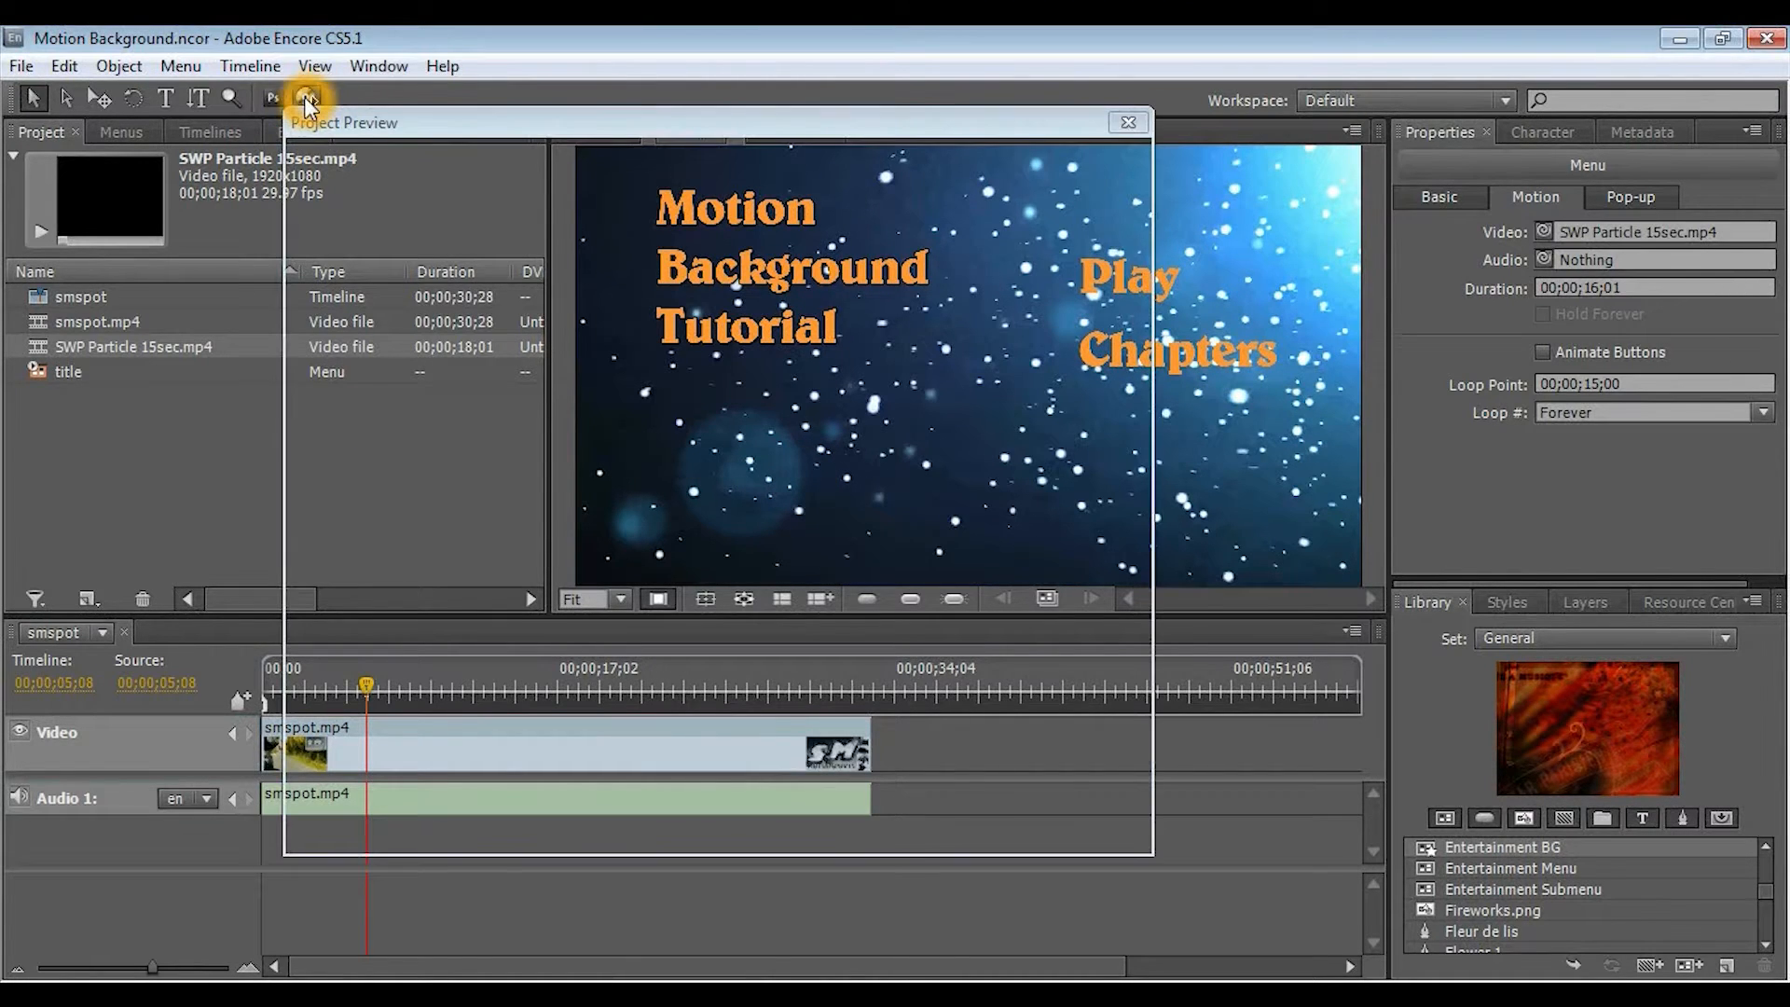
Step: Let the title menu's particle background play, then exit the preview back to editing
{"action": "left_click", "coordinate": [305, 97]}
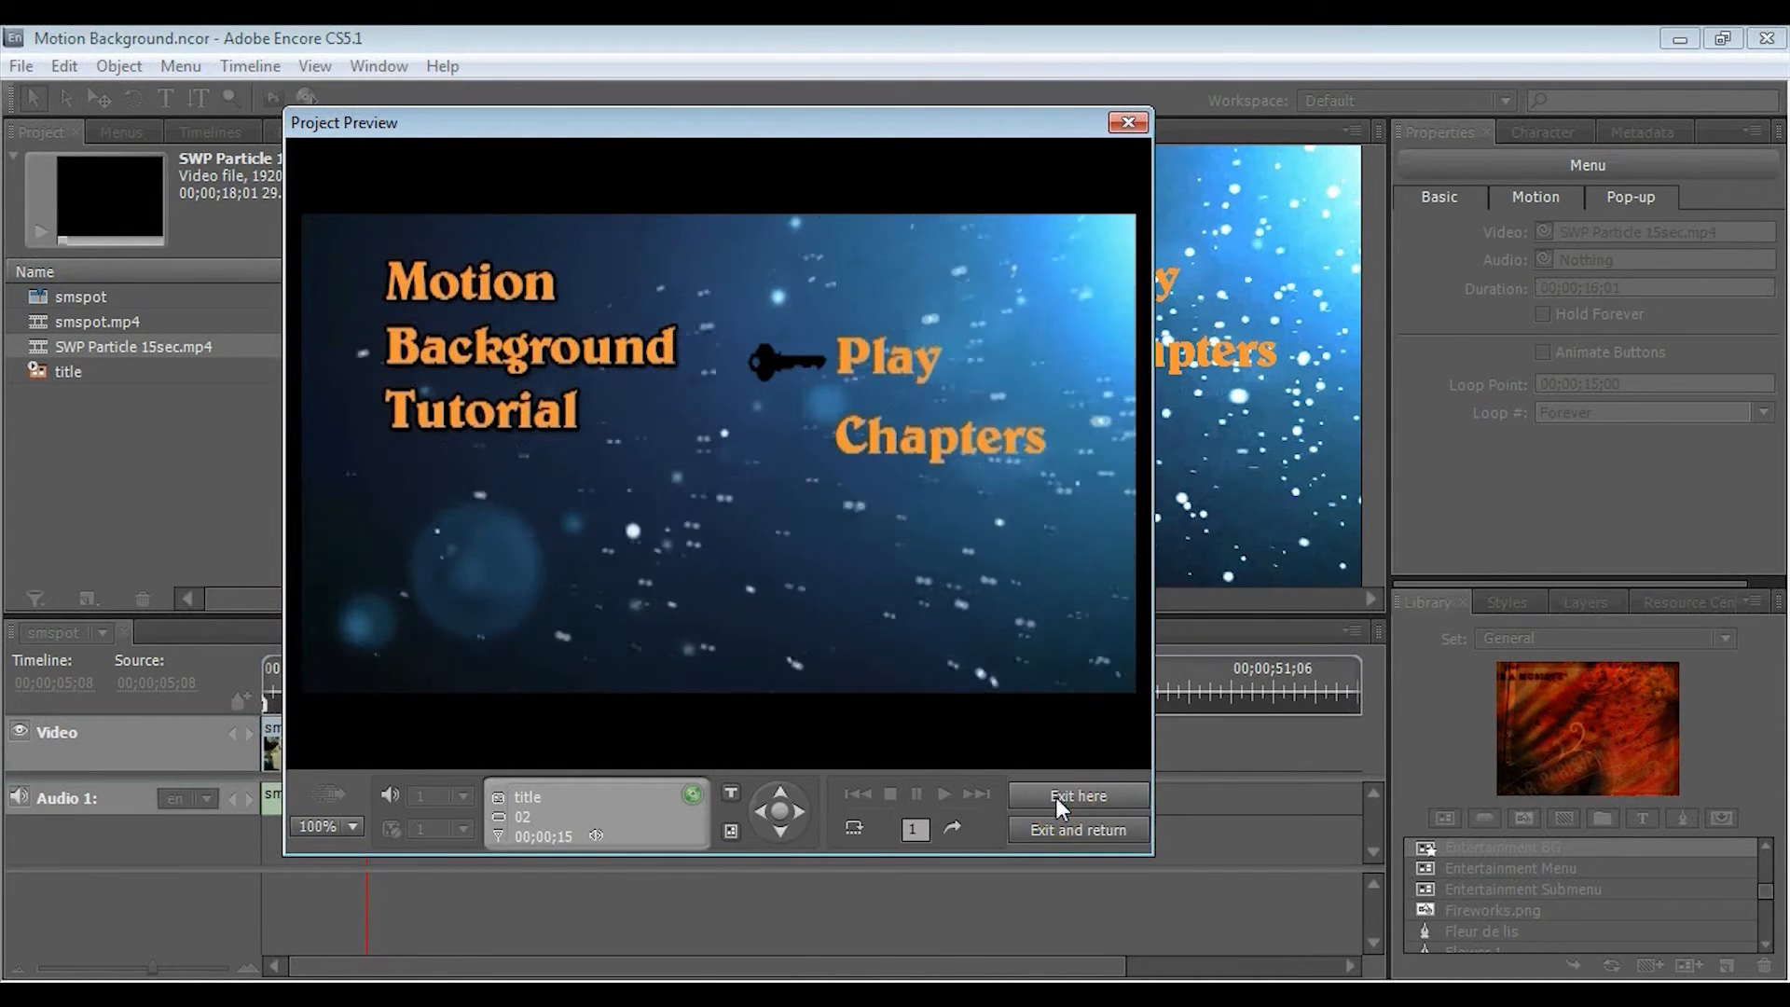
{"action": "left_click", "coordinate": [1074, 796]}
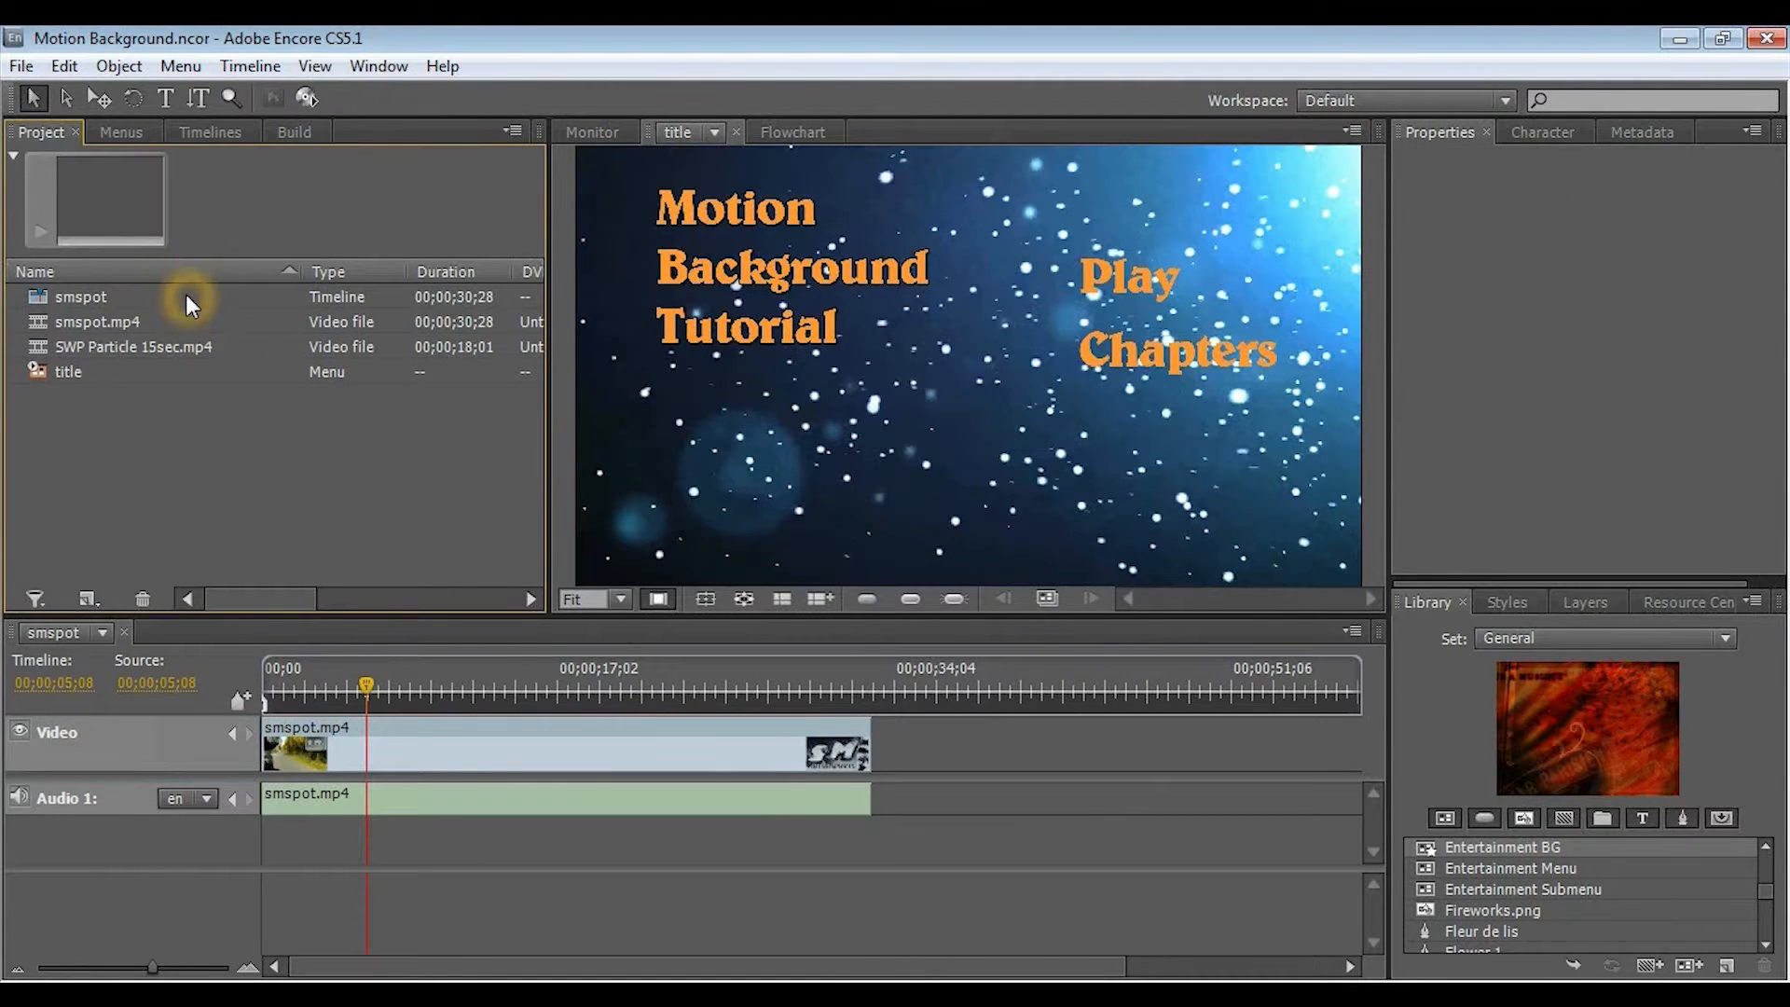
Step: Select the smspot timeline and show the disc's Flowchart view
{"action": "left_click", "coordinate": [80, 296]}
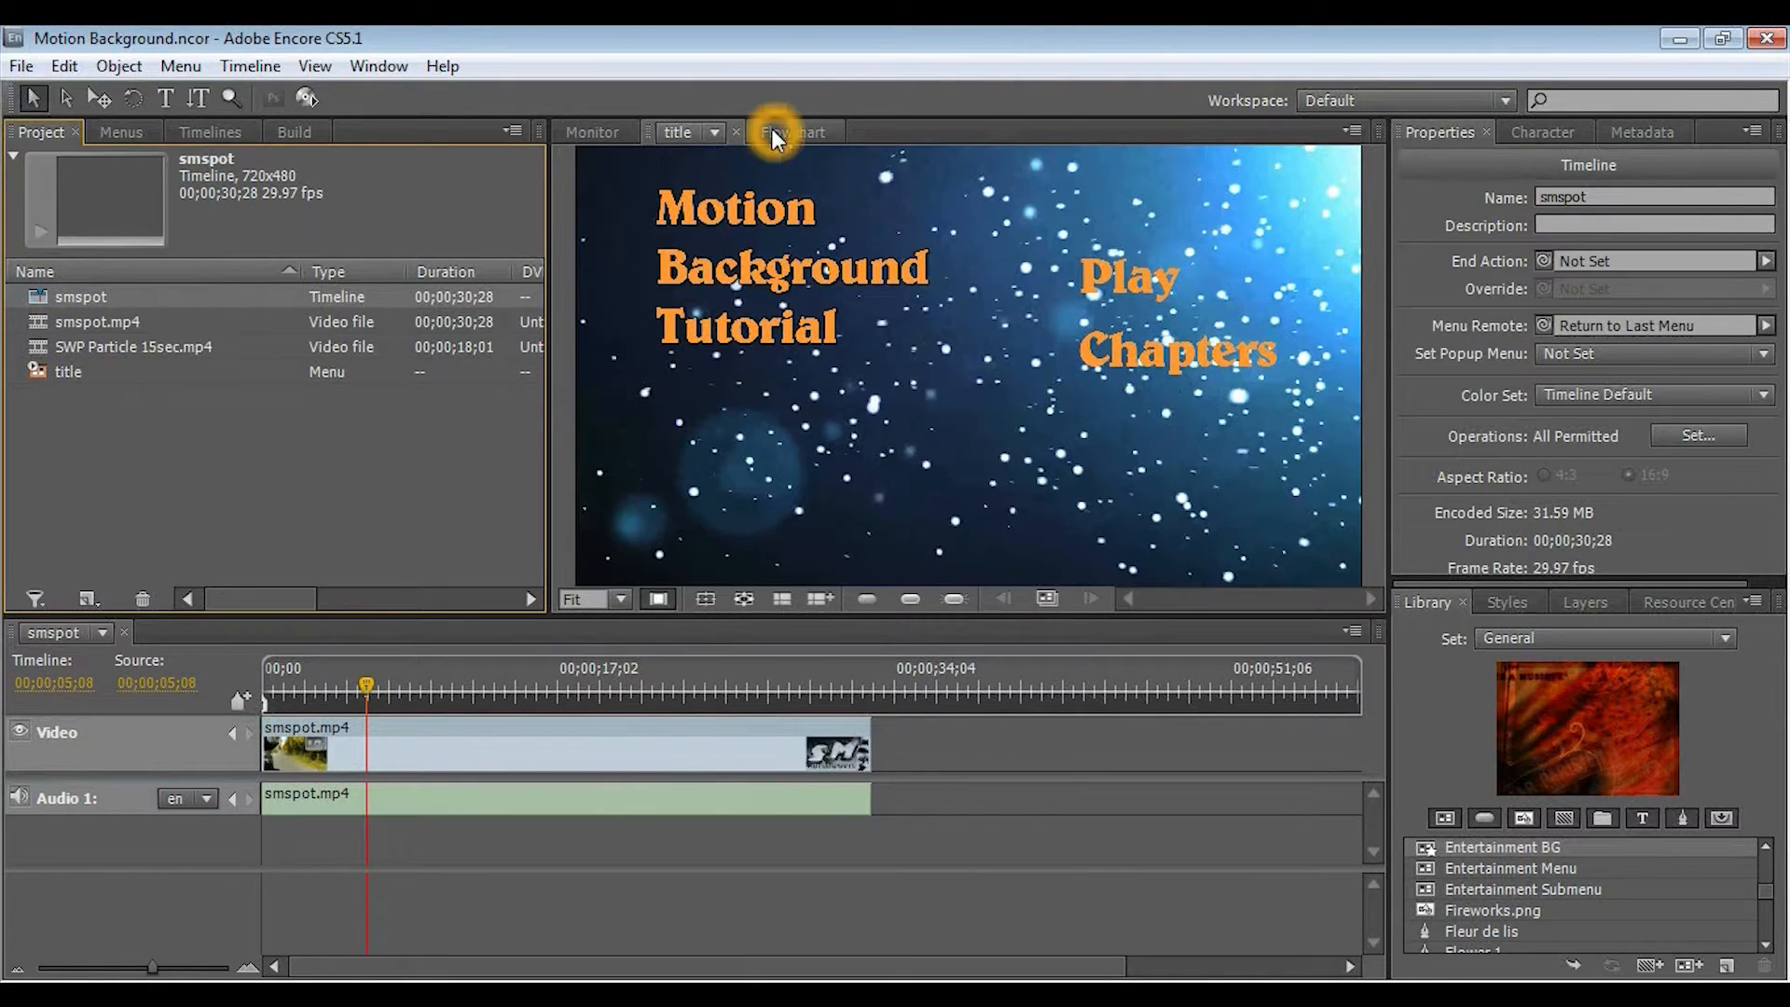
{"action": "left_click", "coordinate": [792, 130]}
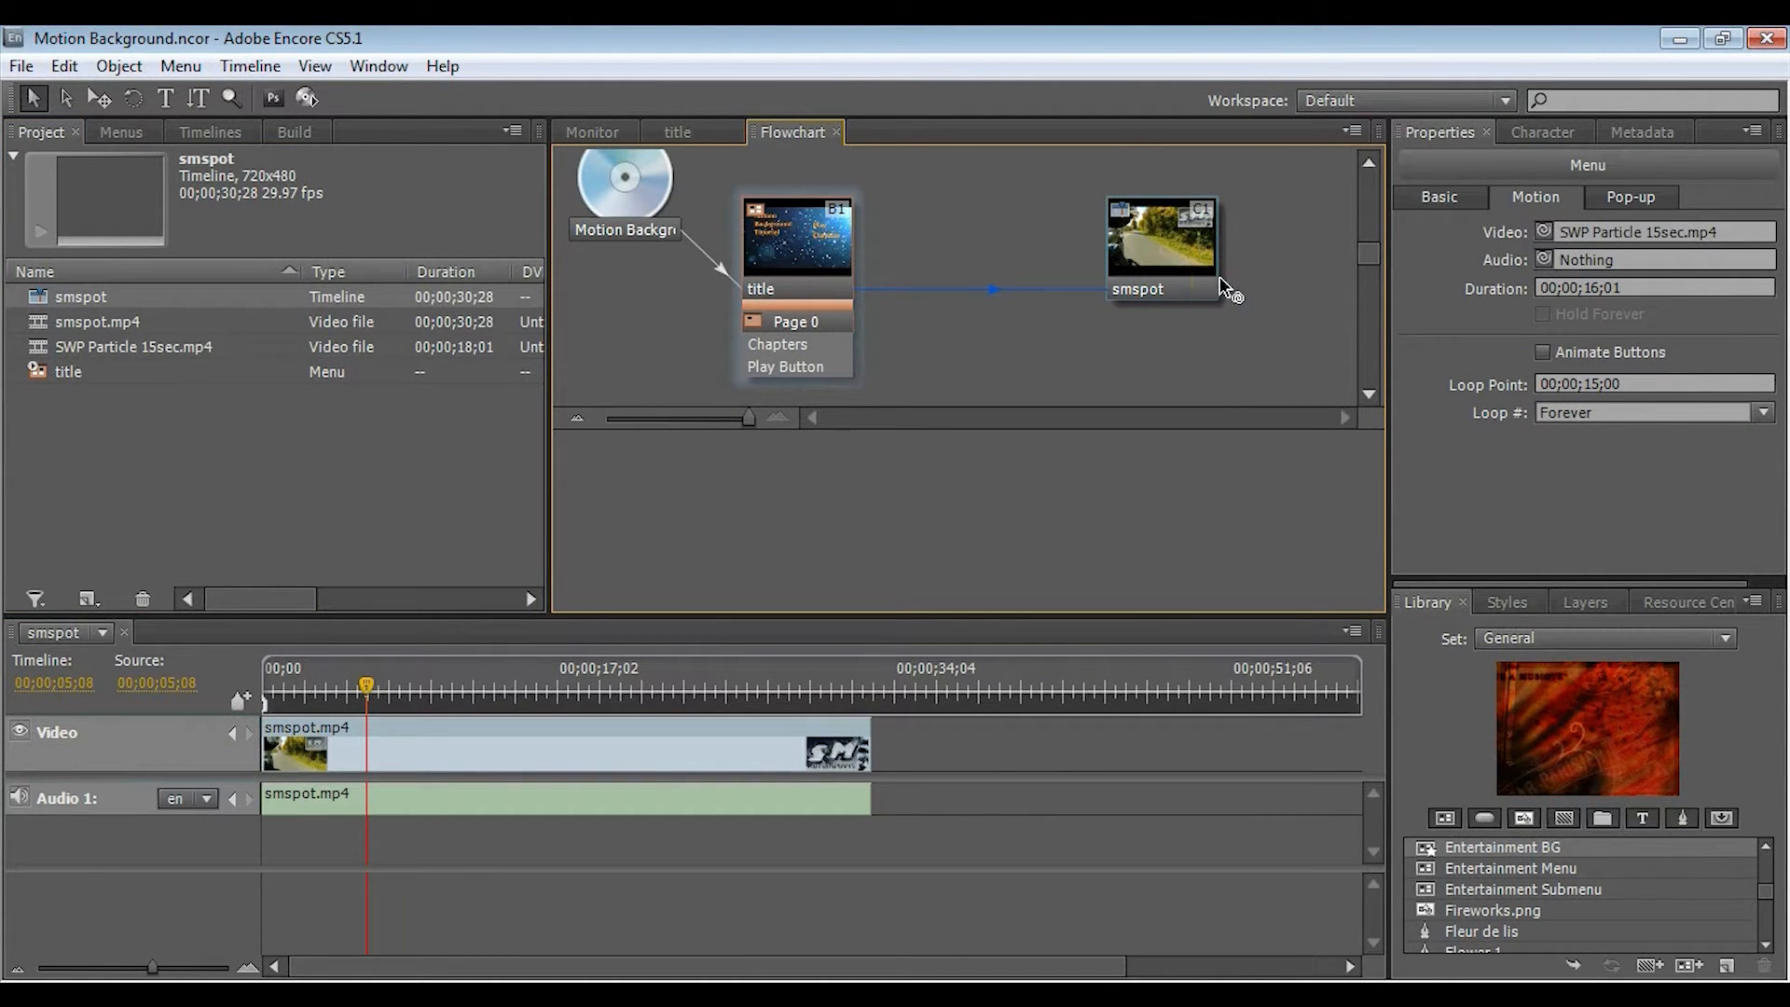
{"action": "mouse_move", "coordinate": [1222, 280]}
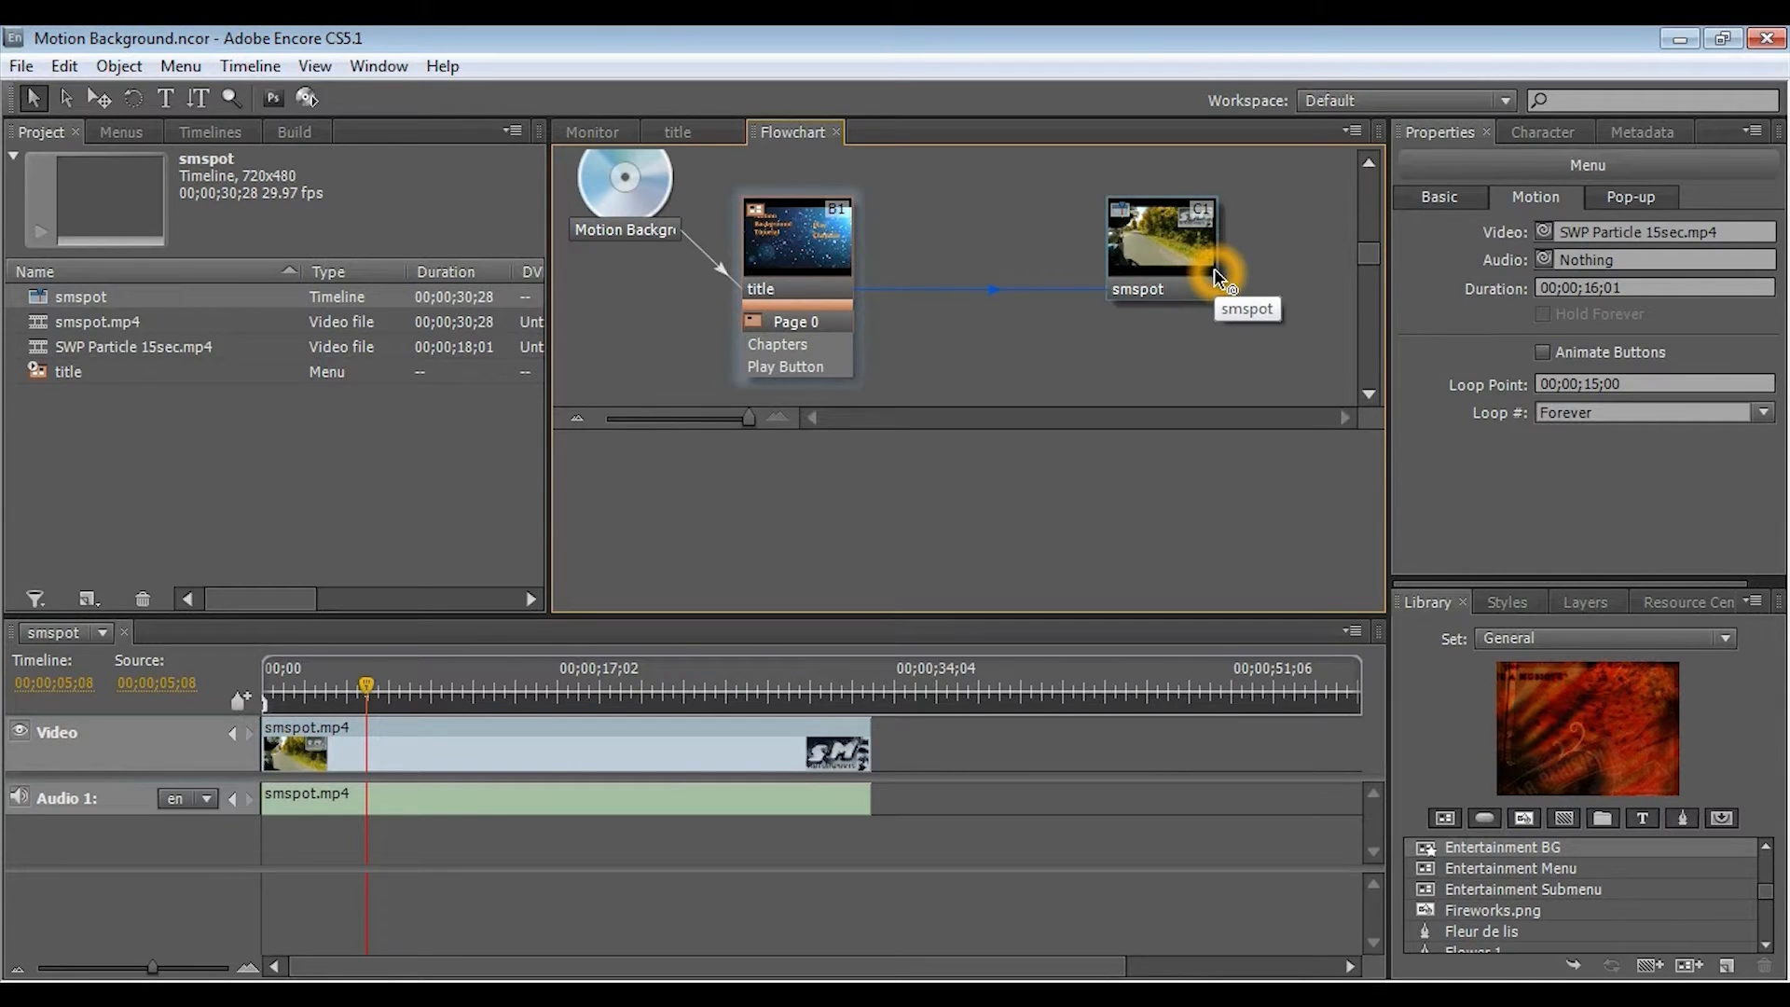
{"action": "mouse_move", "coordinate": [1205, 278]}
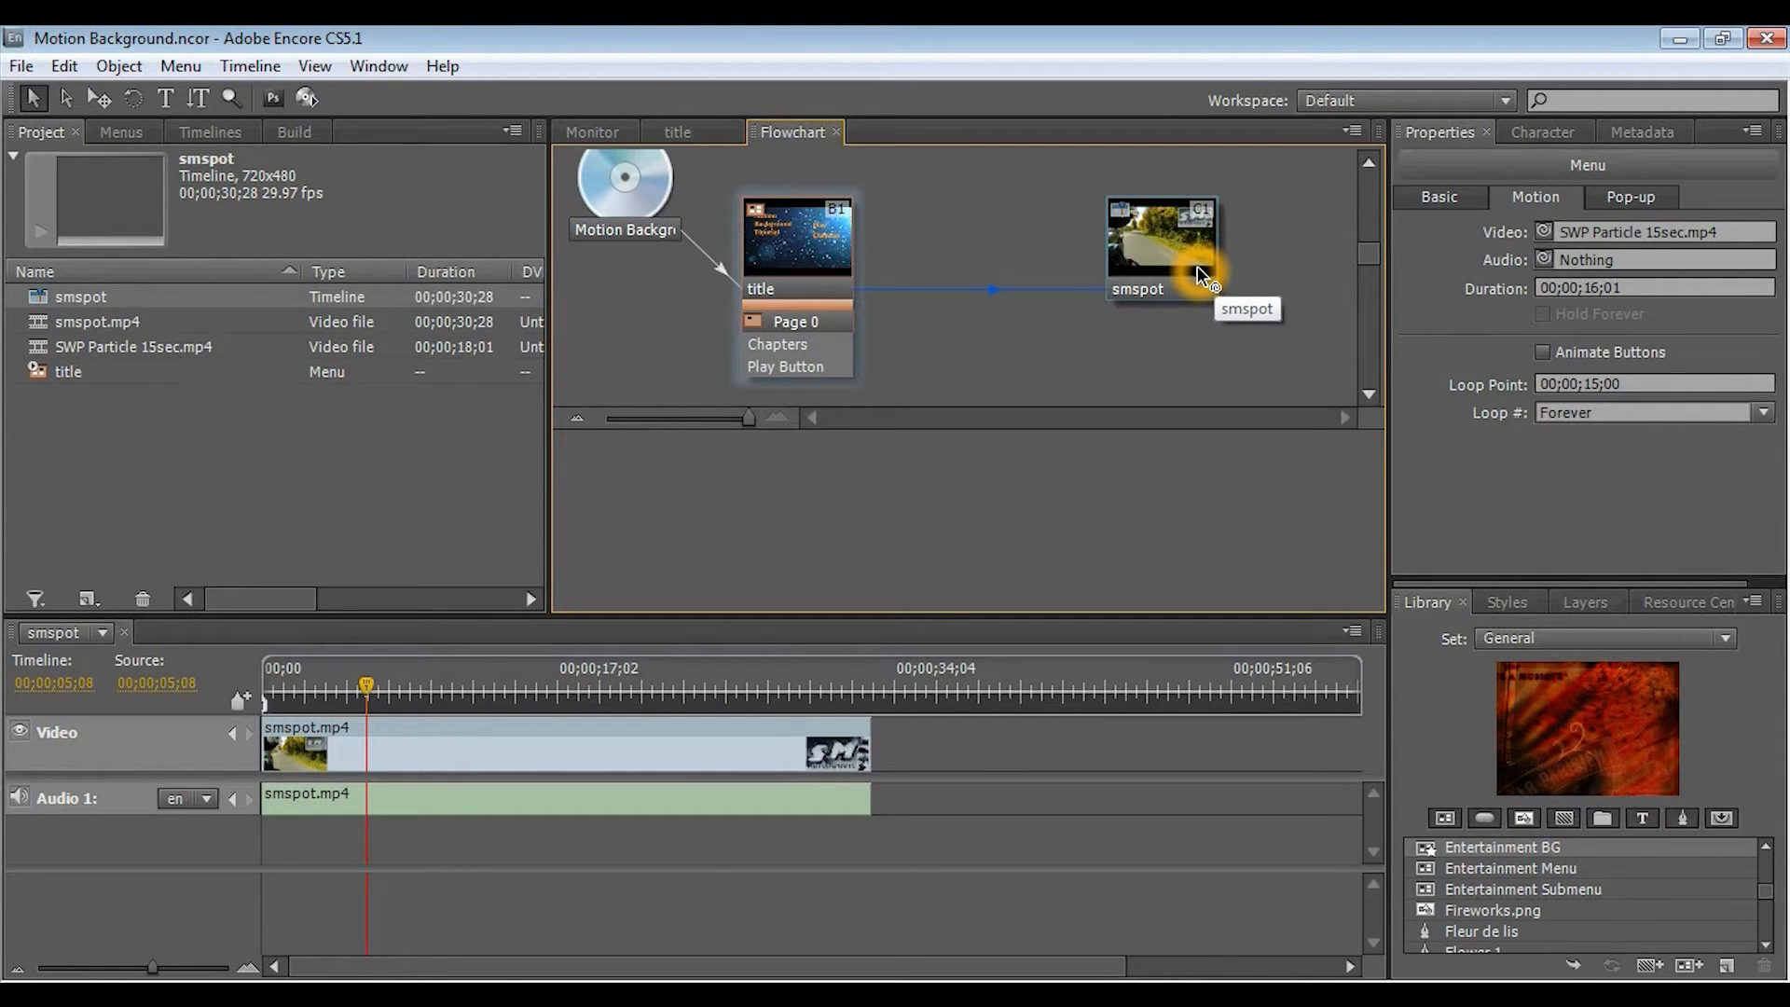
{"action": "mouse_move", "coordinate": [1087, 371]}
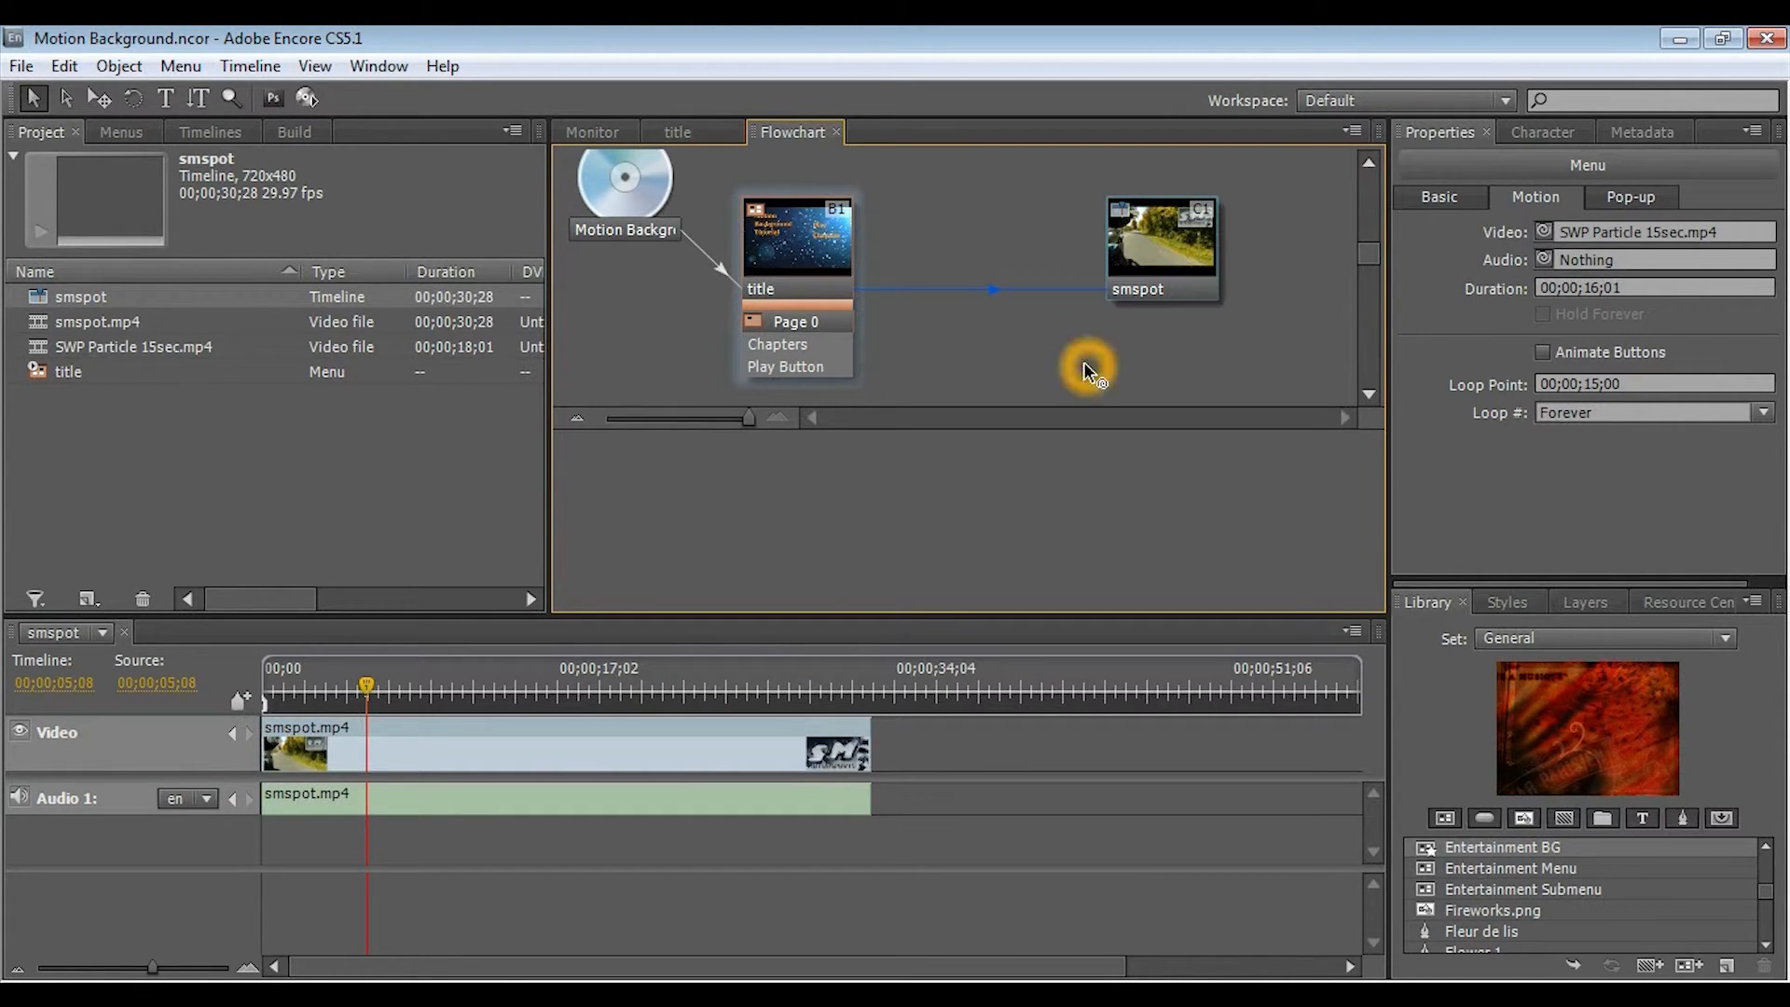
{"action": "mouse_move", "coordinate": [781, 253]}
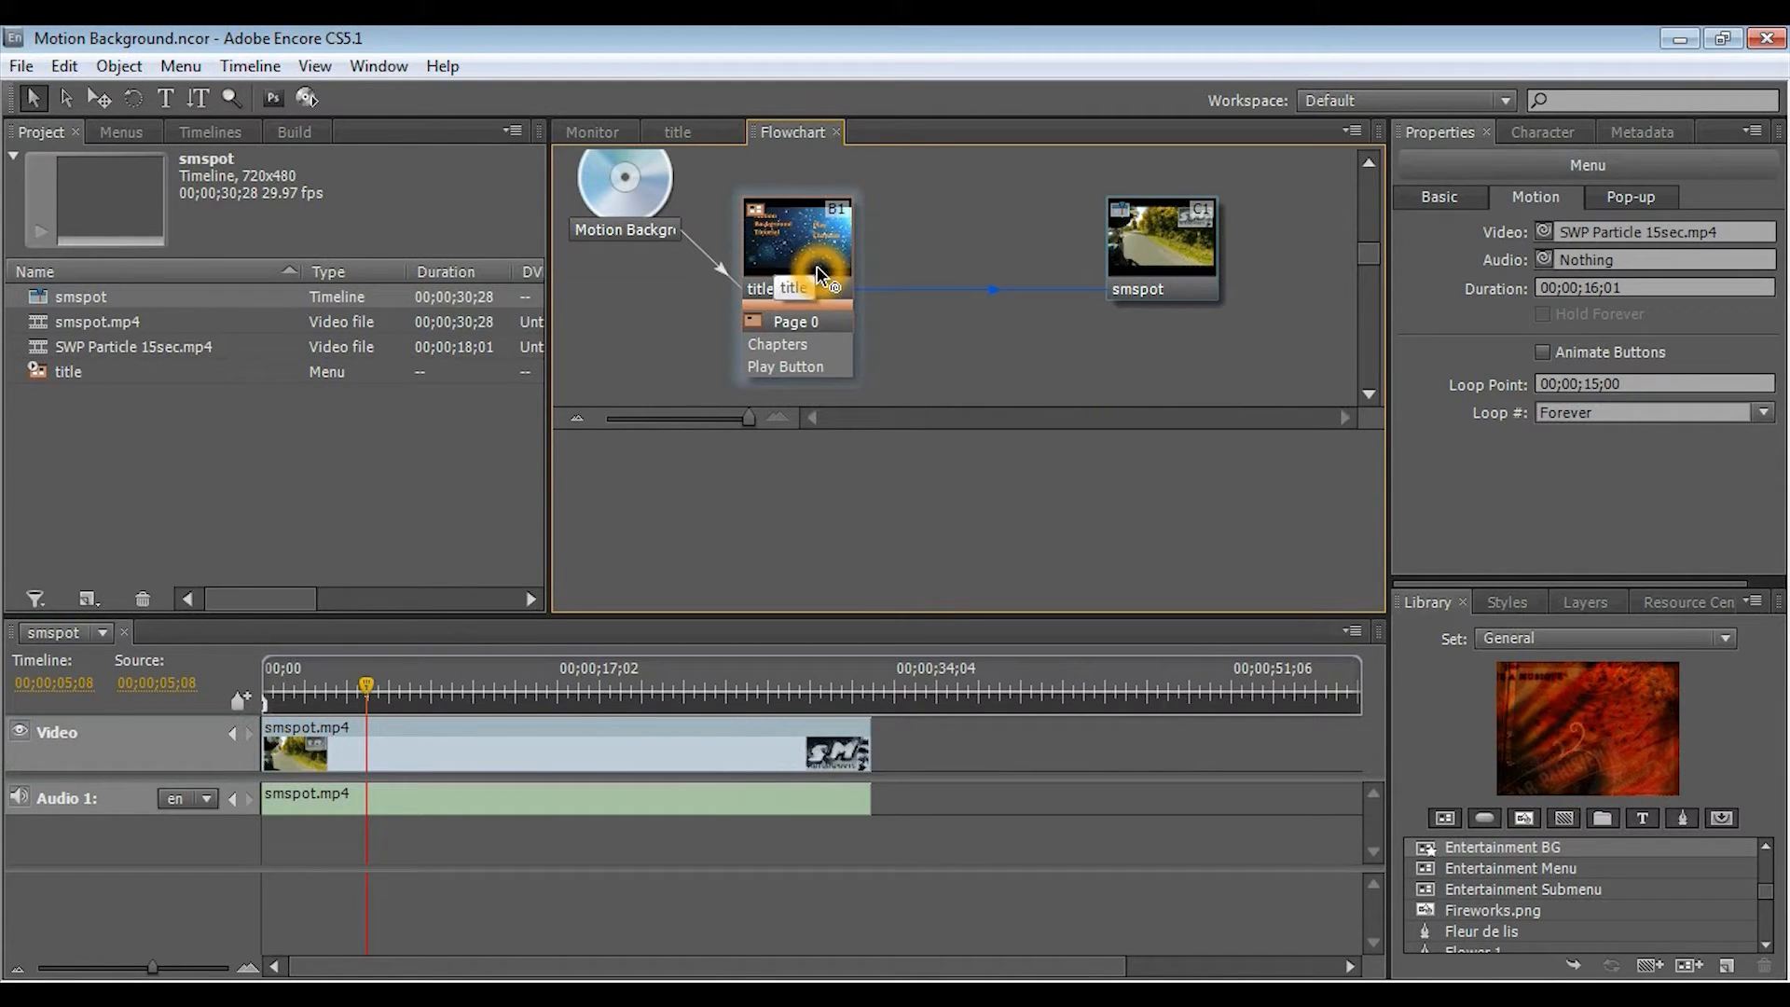
{"action": "mouse_move", "coordinate": [828, 248]}
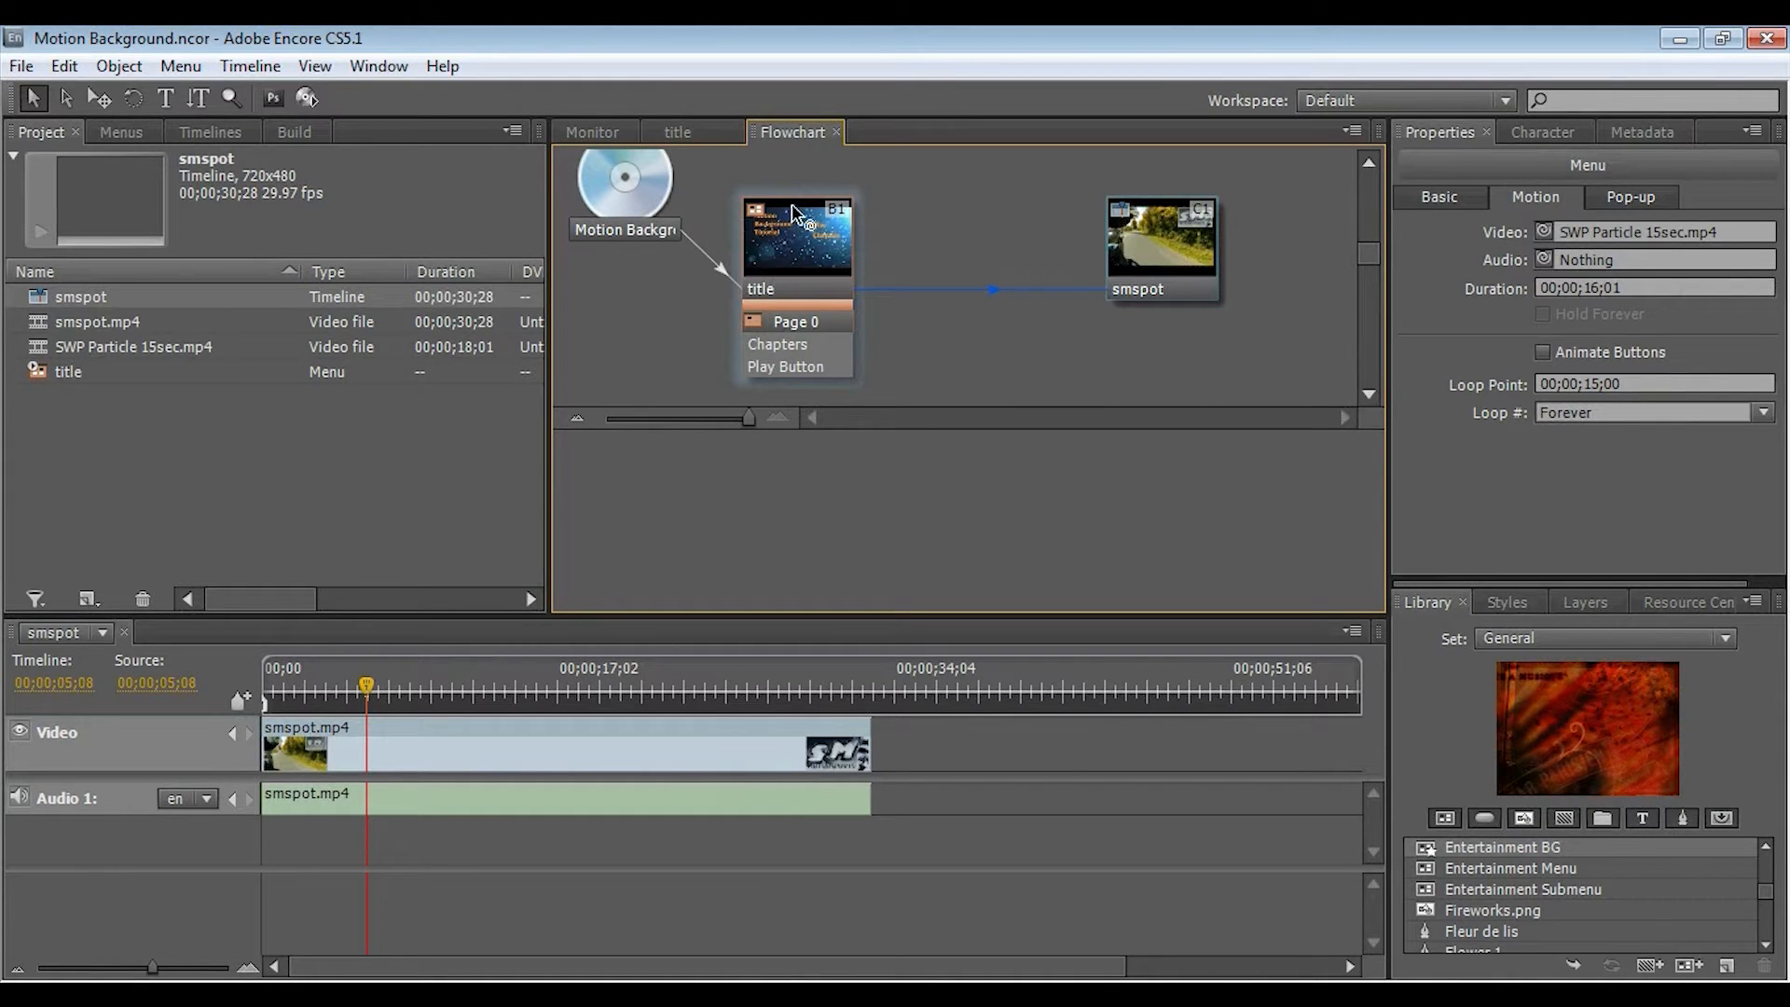
{"action": "mouse_move", "coordinate": [800, 242]}
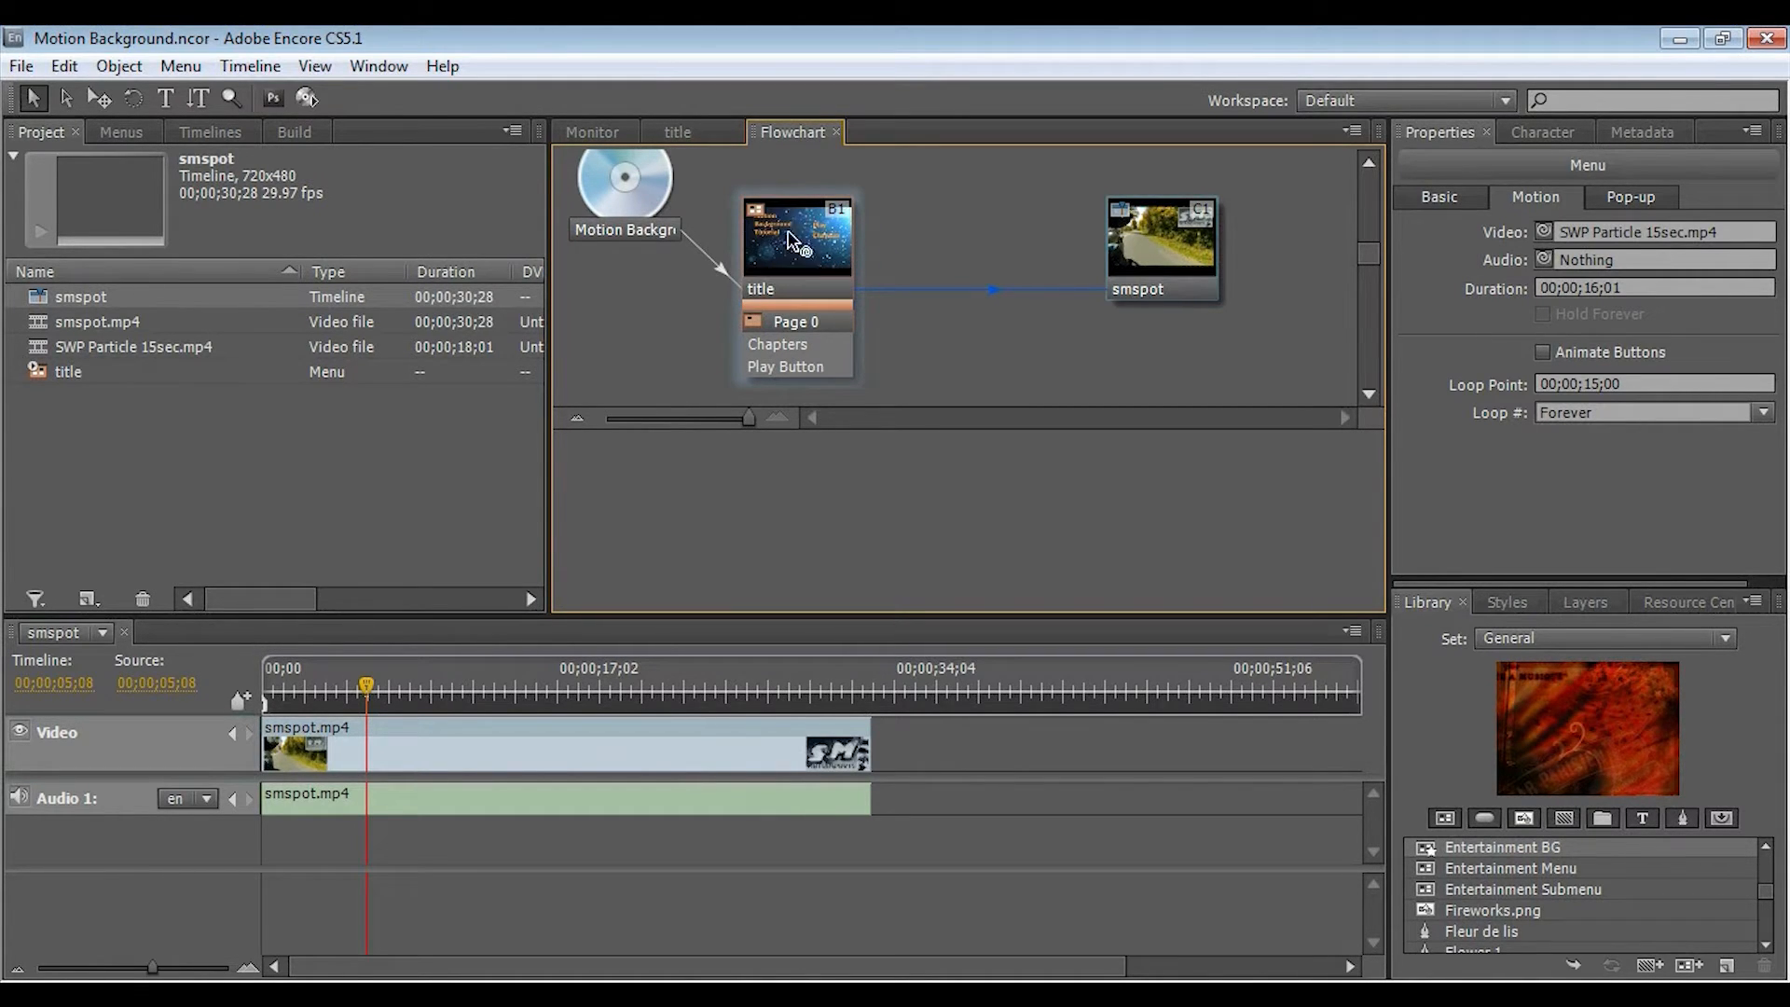
{"action": "mouse_move", "coordinate": [656, 323]}
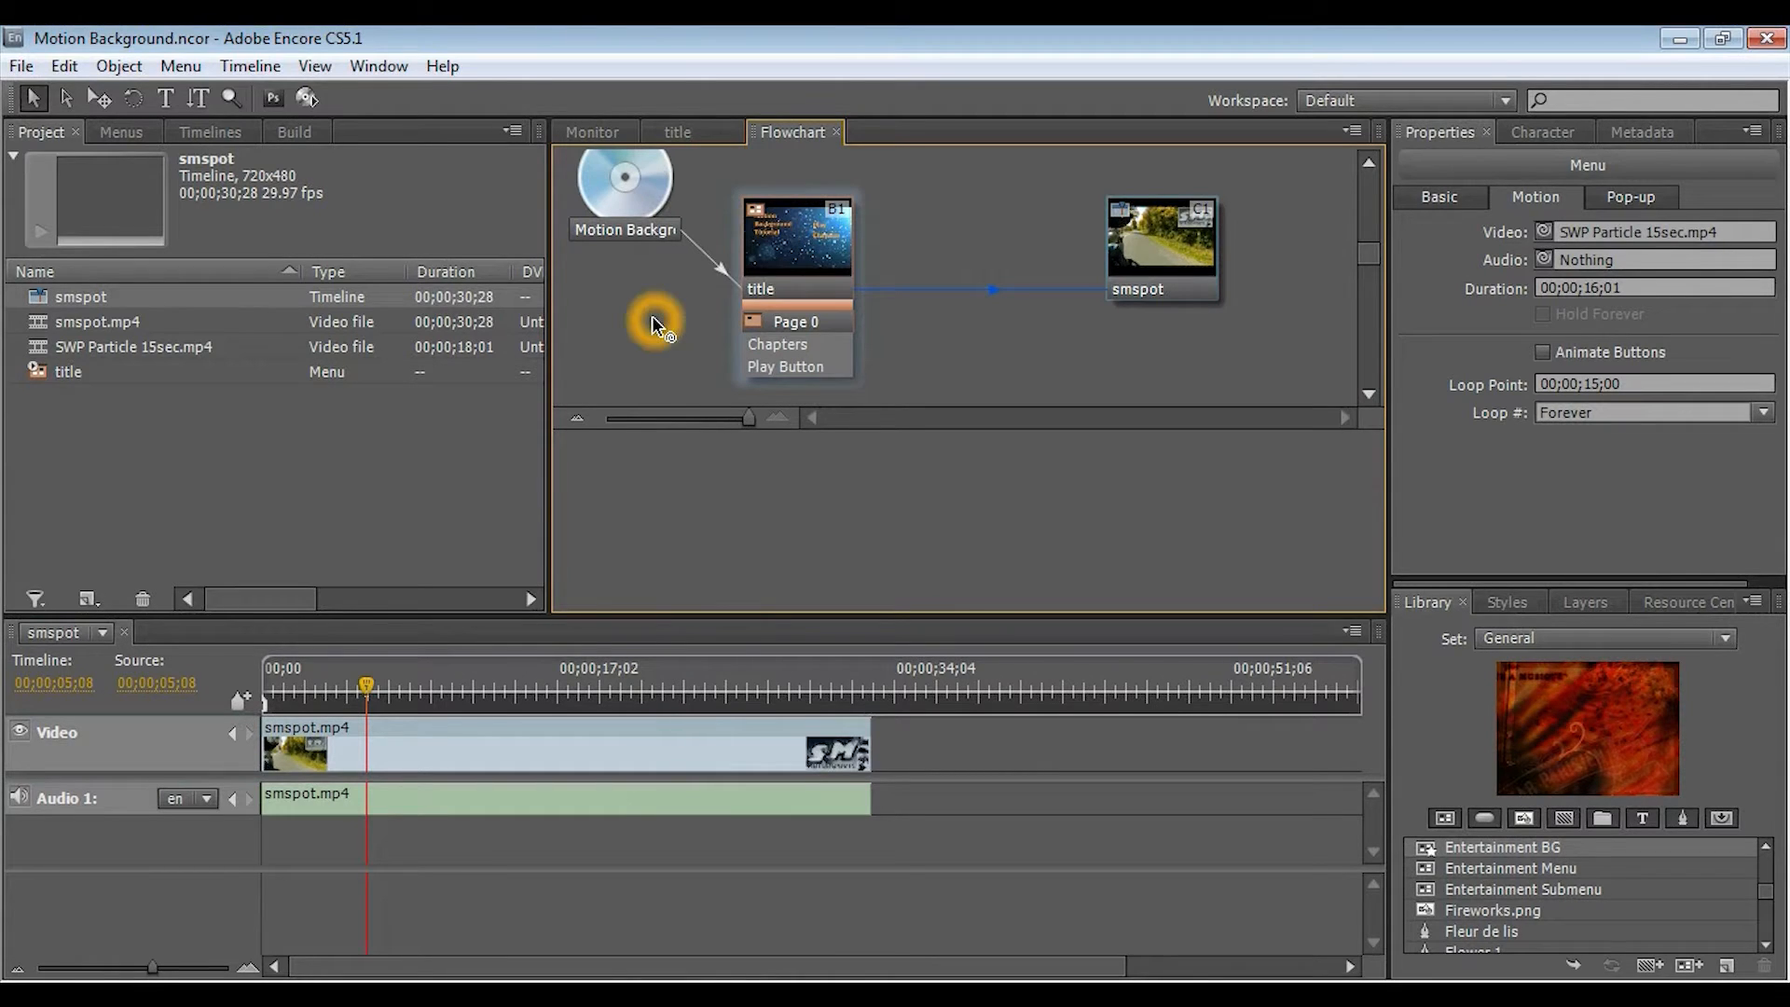
{"action": "mouse_move", "coordinate": [640, 206]}
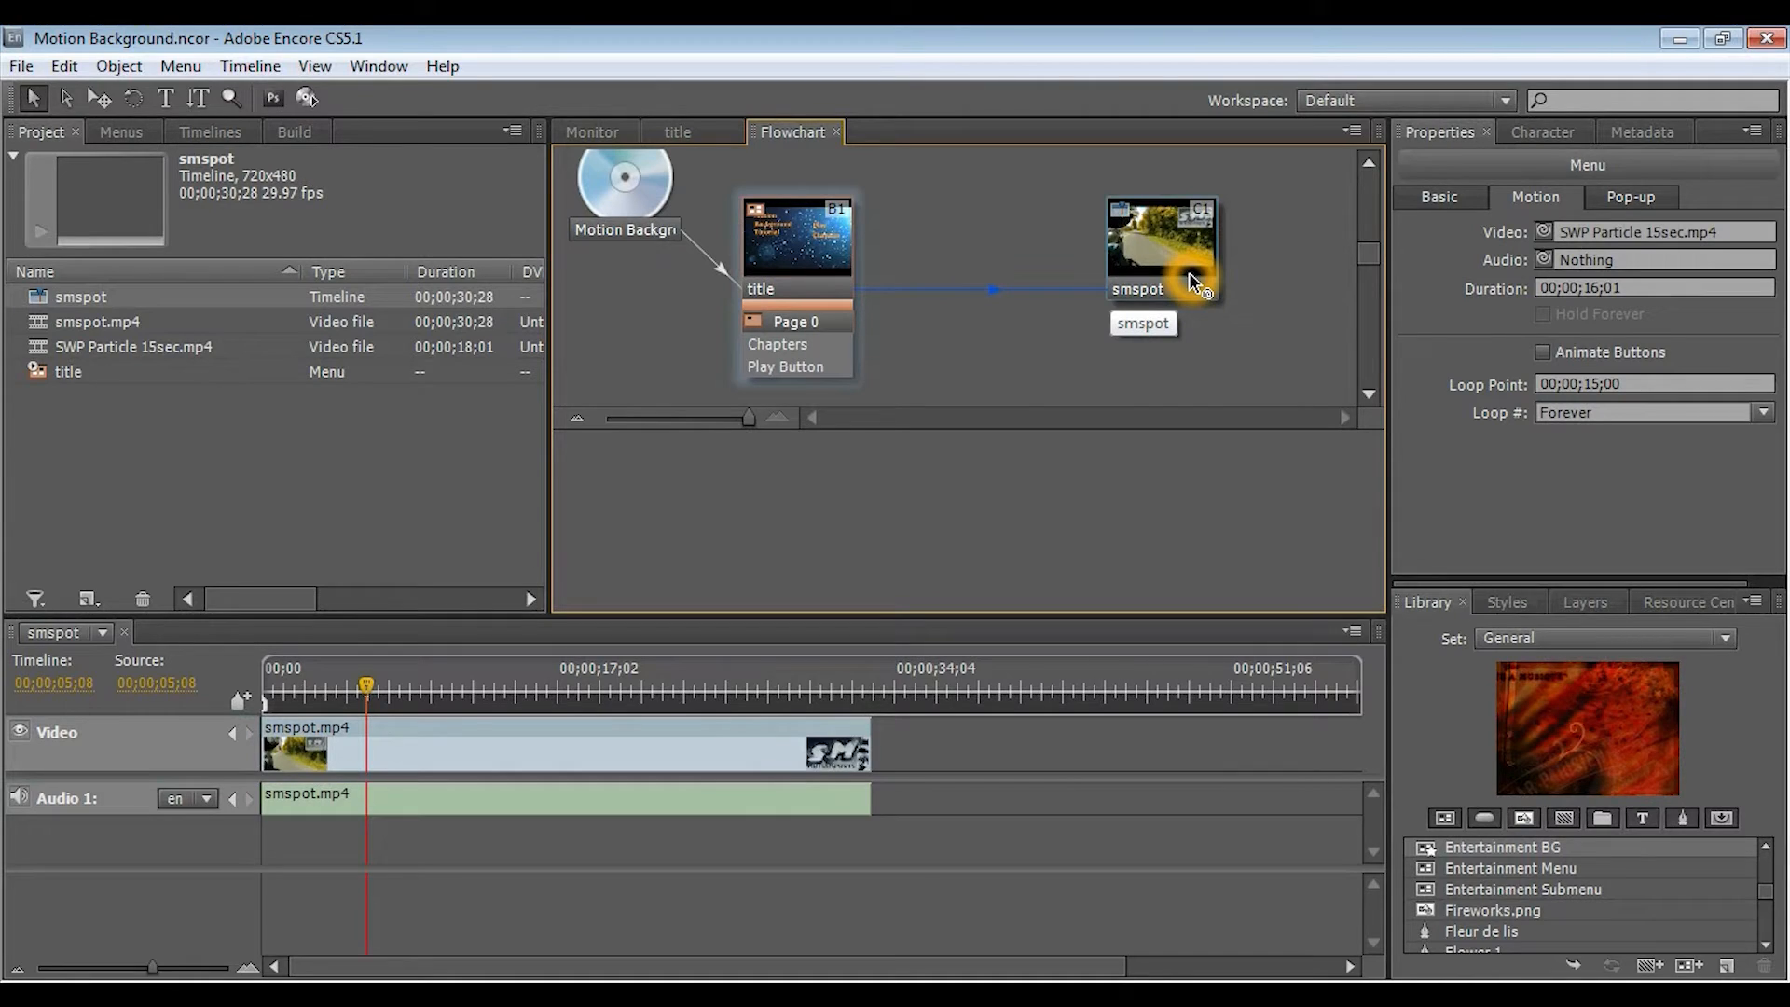
{"action": "mouse_move", "coordinate": [1432, 246]}
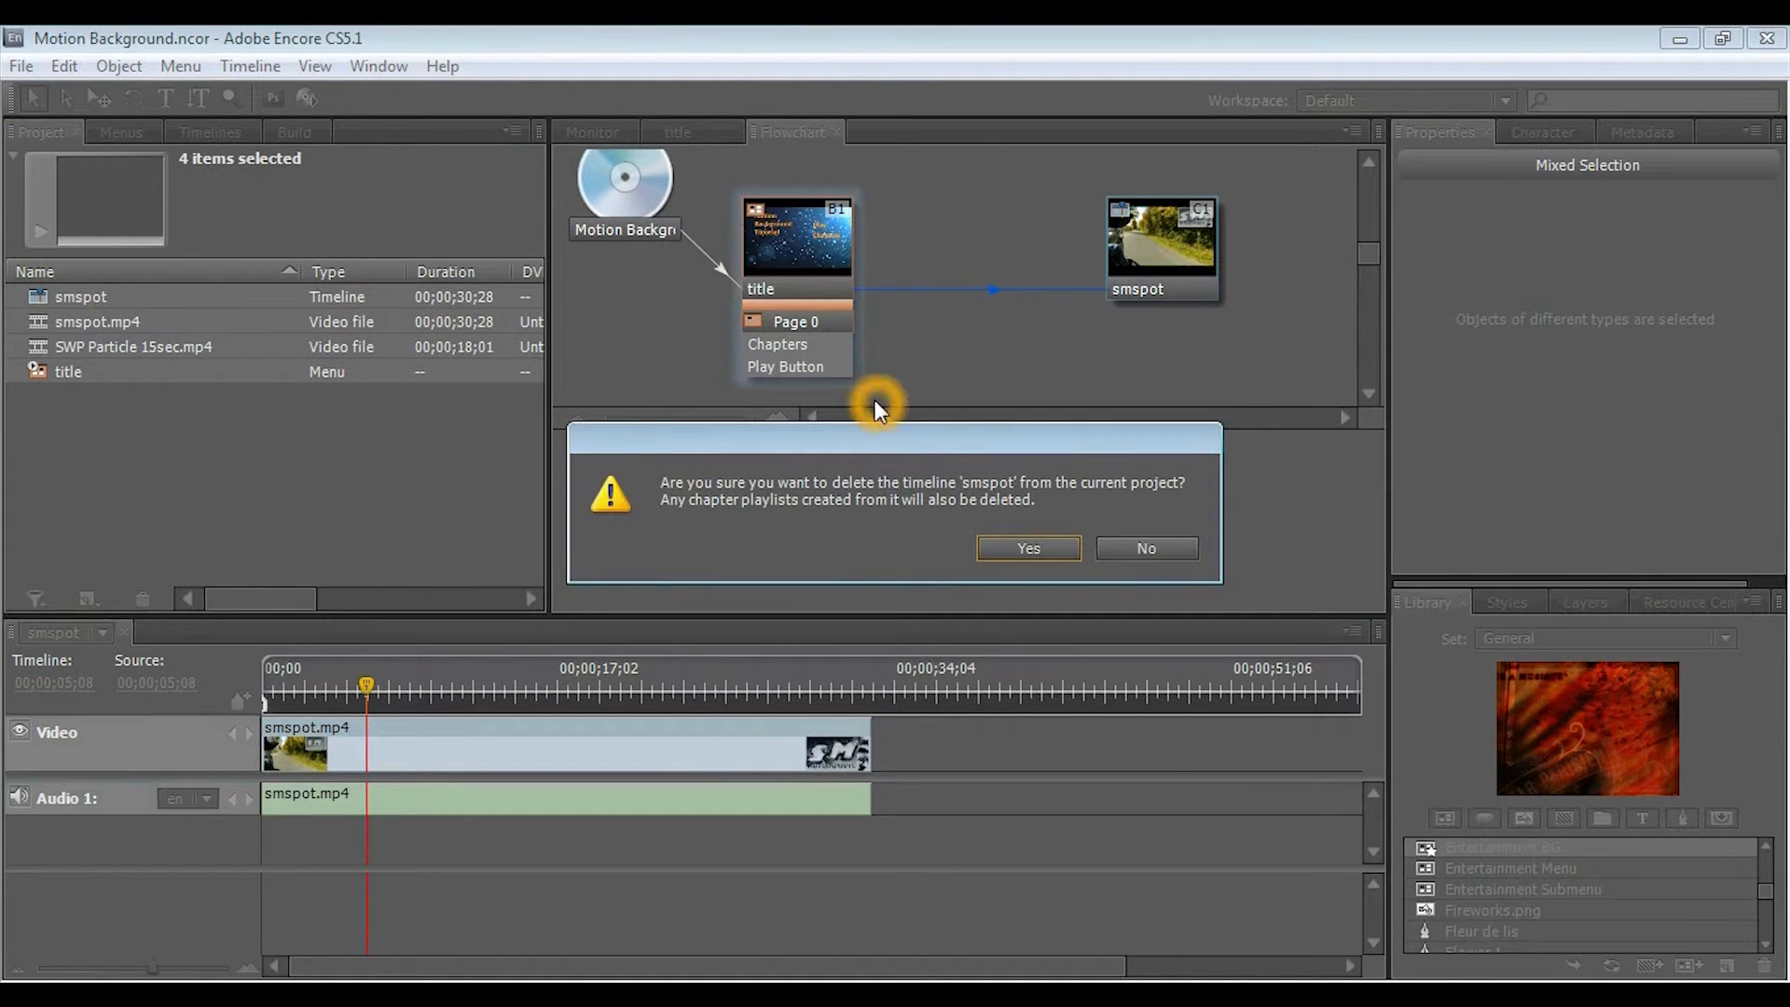
Step: Confirm deleting everything, then import the SWP Particle 15sec video as an asset
{"action": "left_click", "coordinate": [1026, 548]}
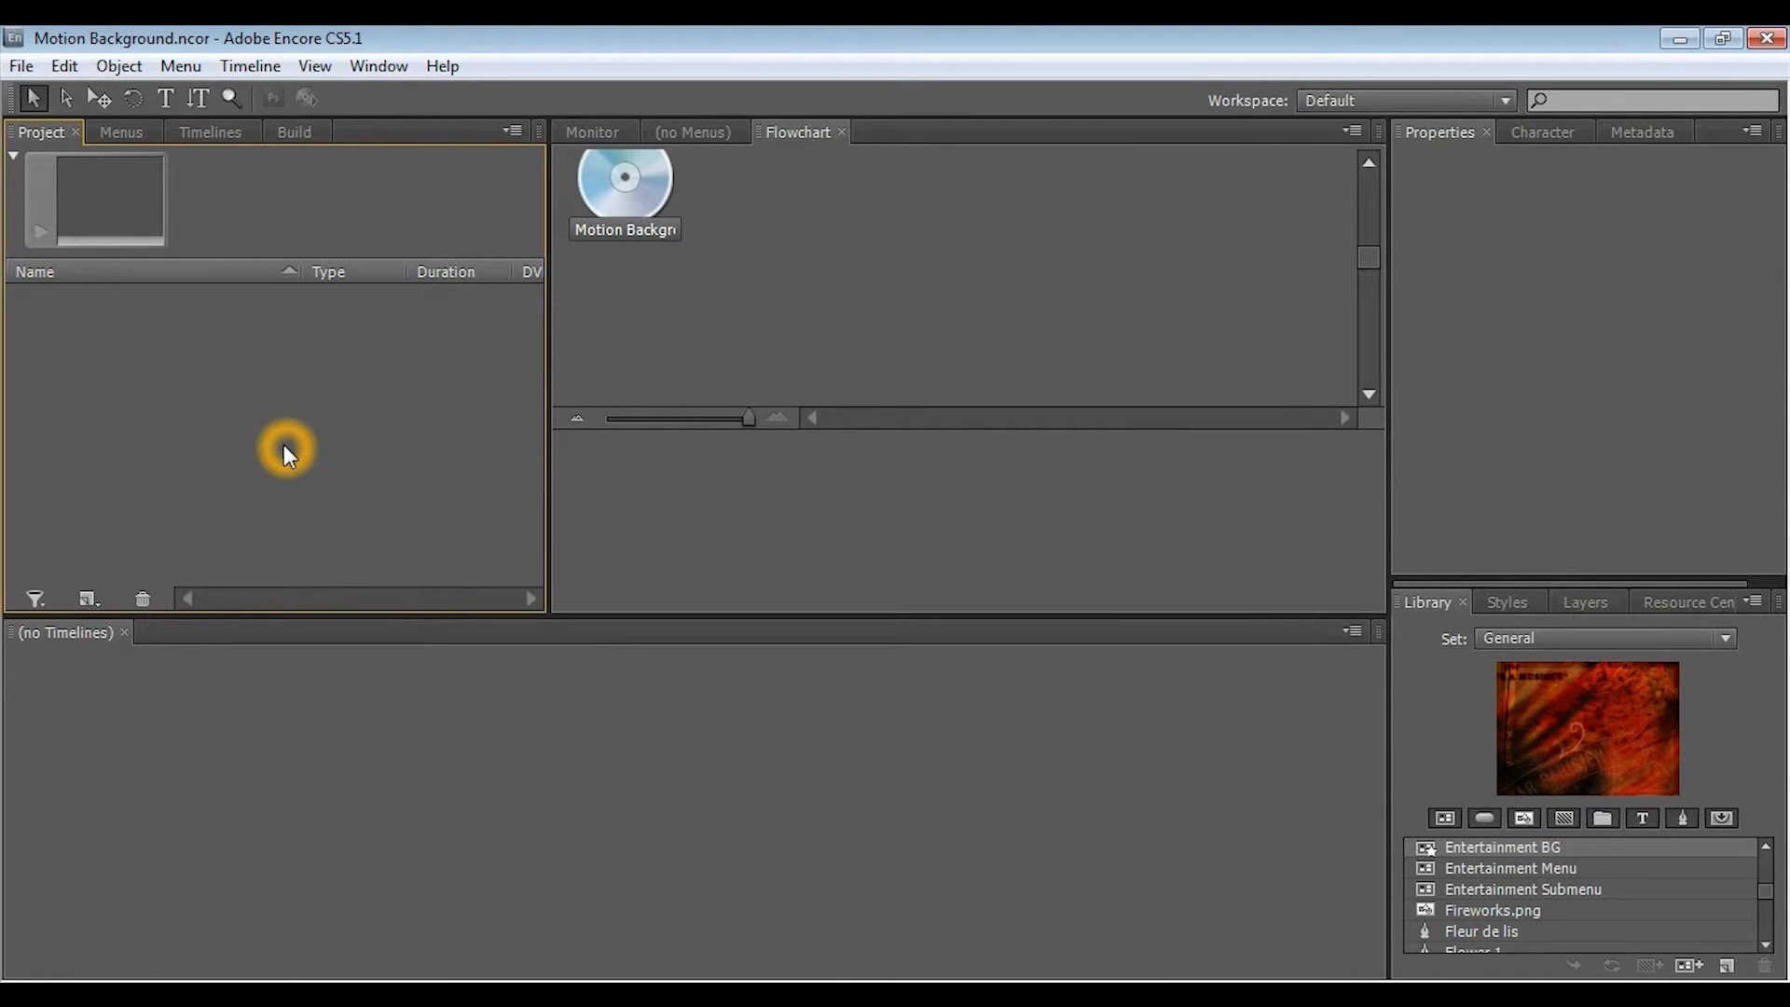
{"action": "right_click", "coordinate": [285, 446]}
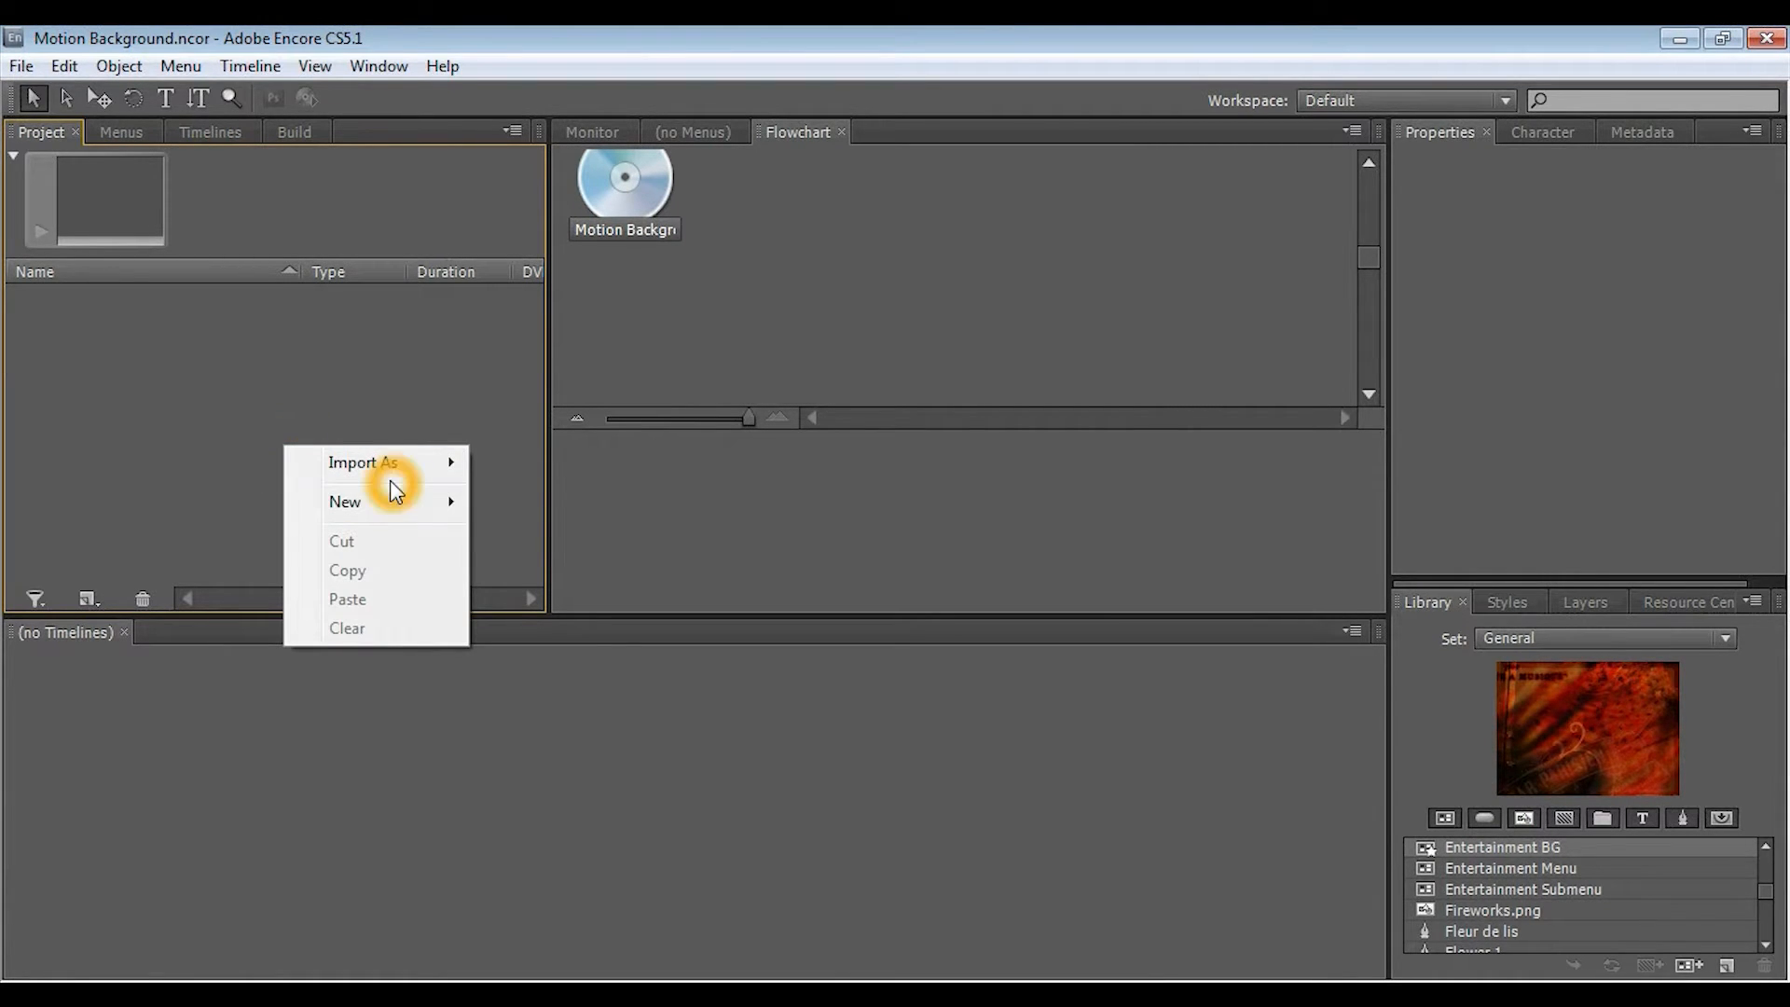
{"action": "left_click", "coordinate": [360, 461]}
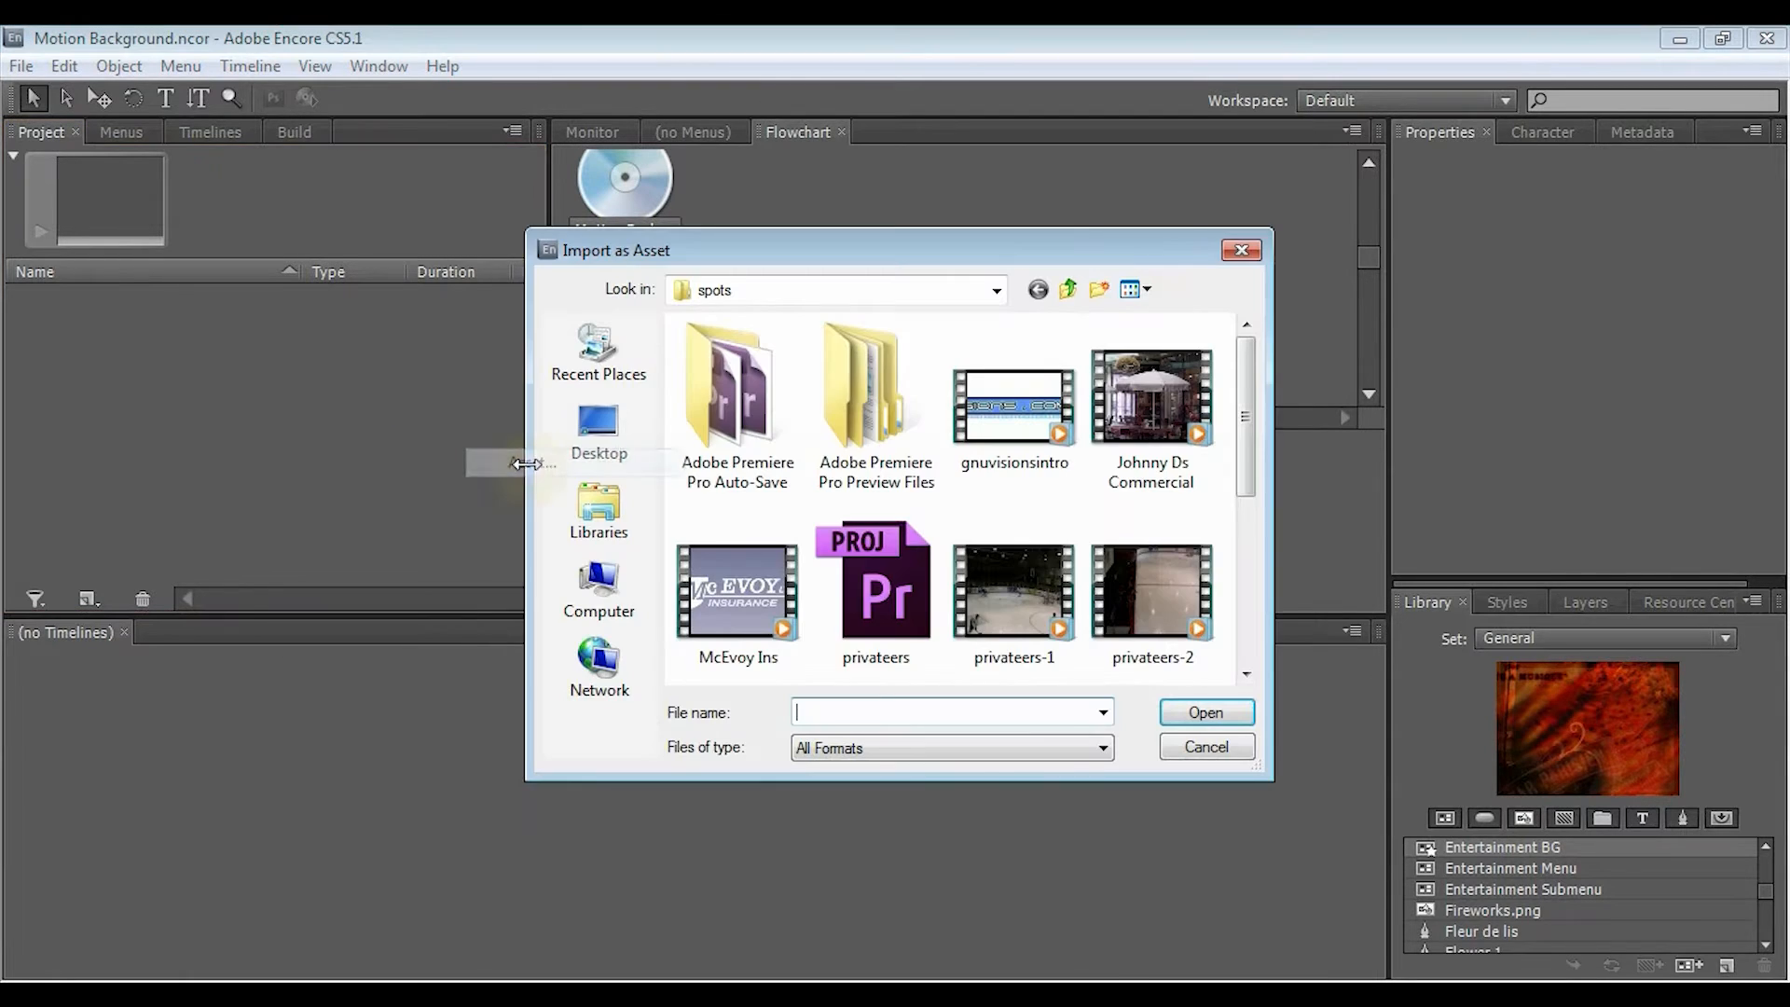
{"action": "scroll", "scroll_direction": "down", "scroll_amount": 3}
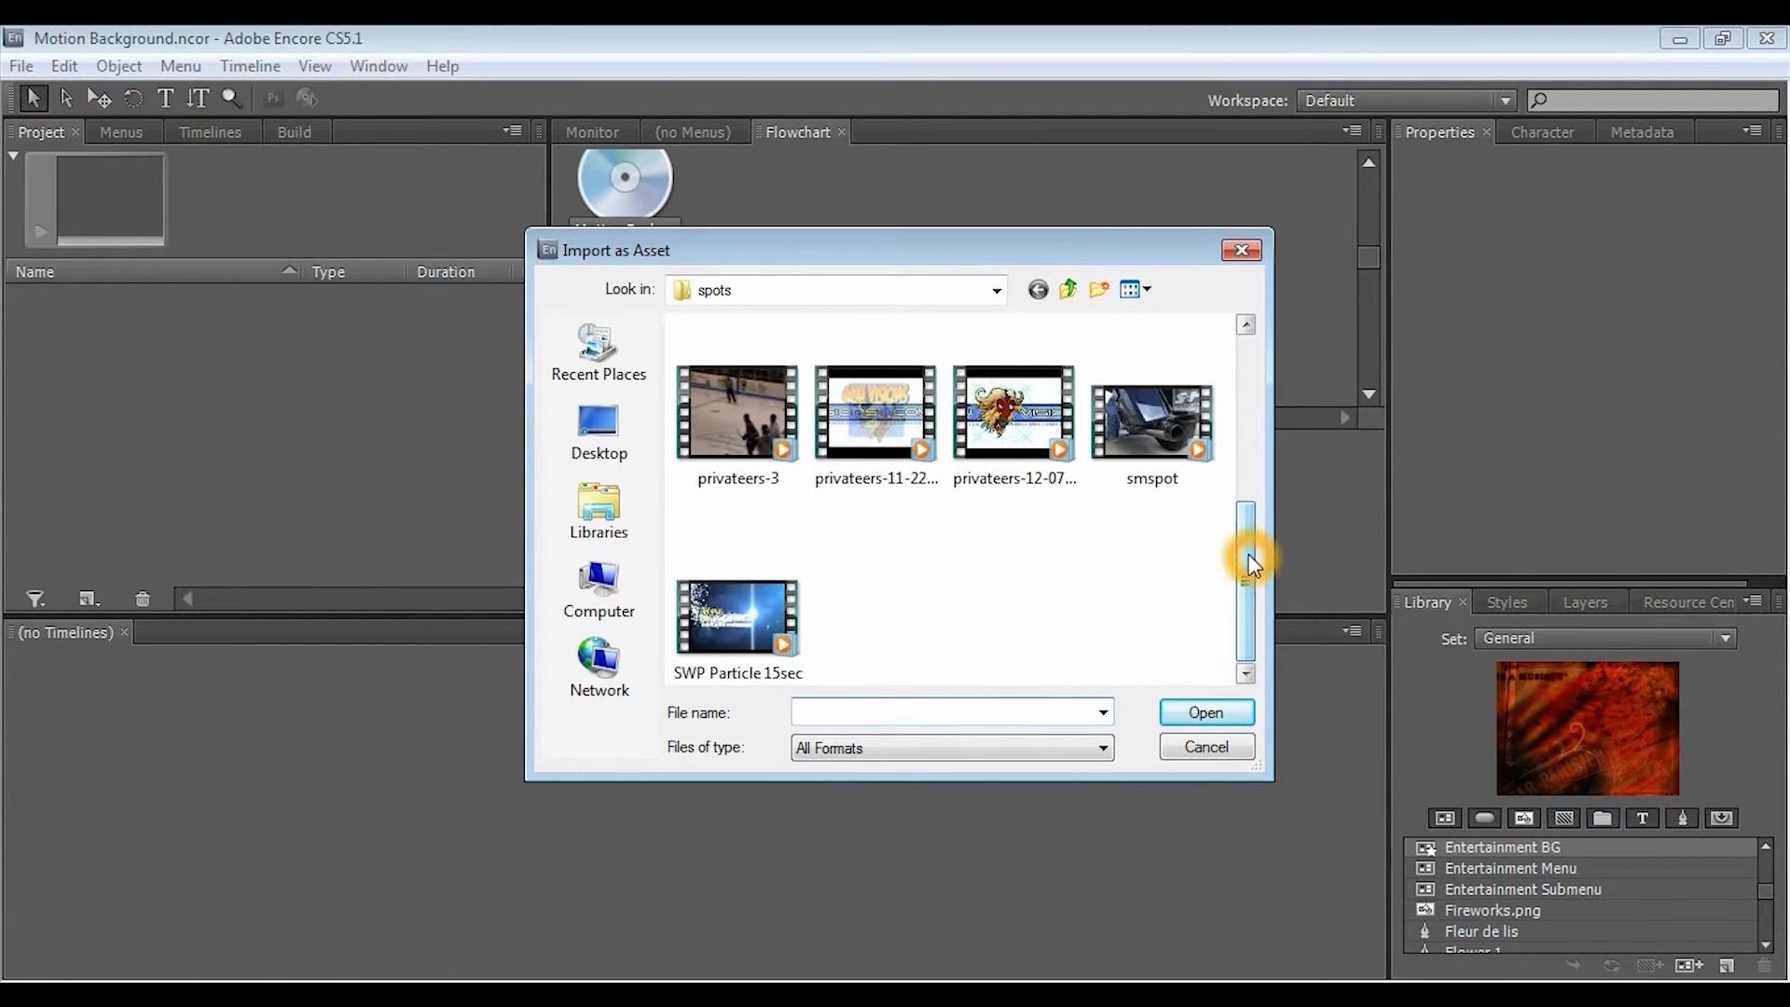
{"action": "left_click", "coordinate": [739, 617]}
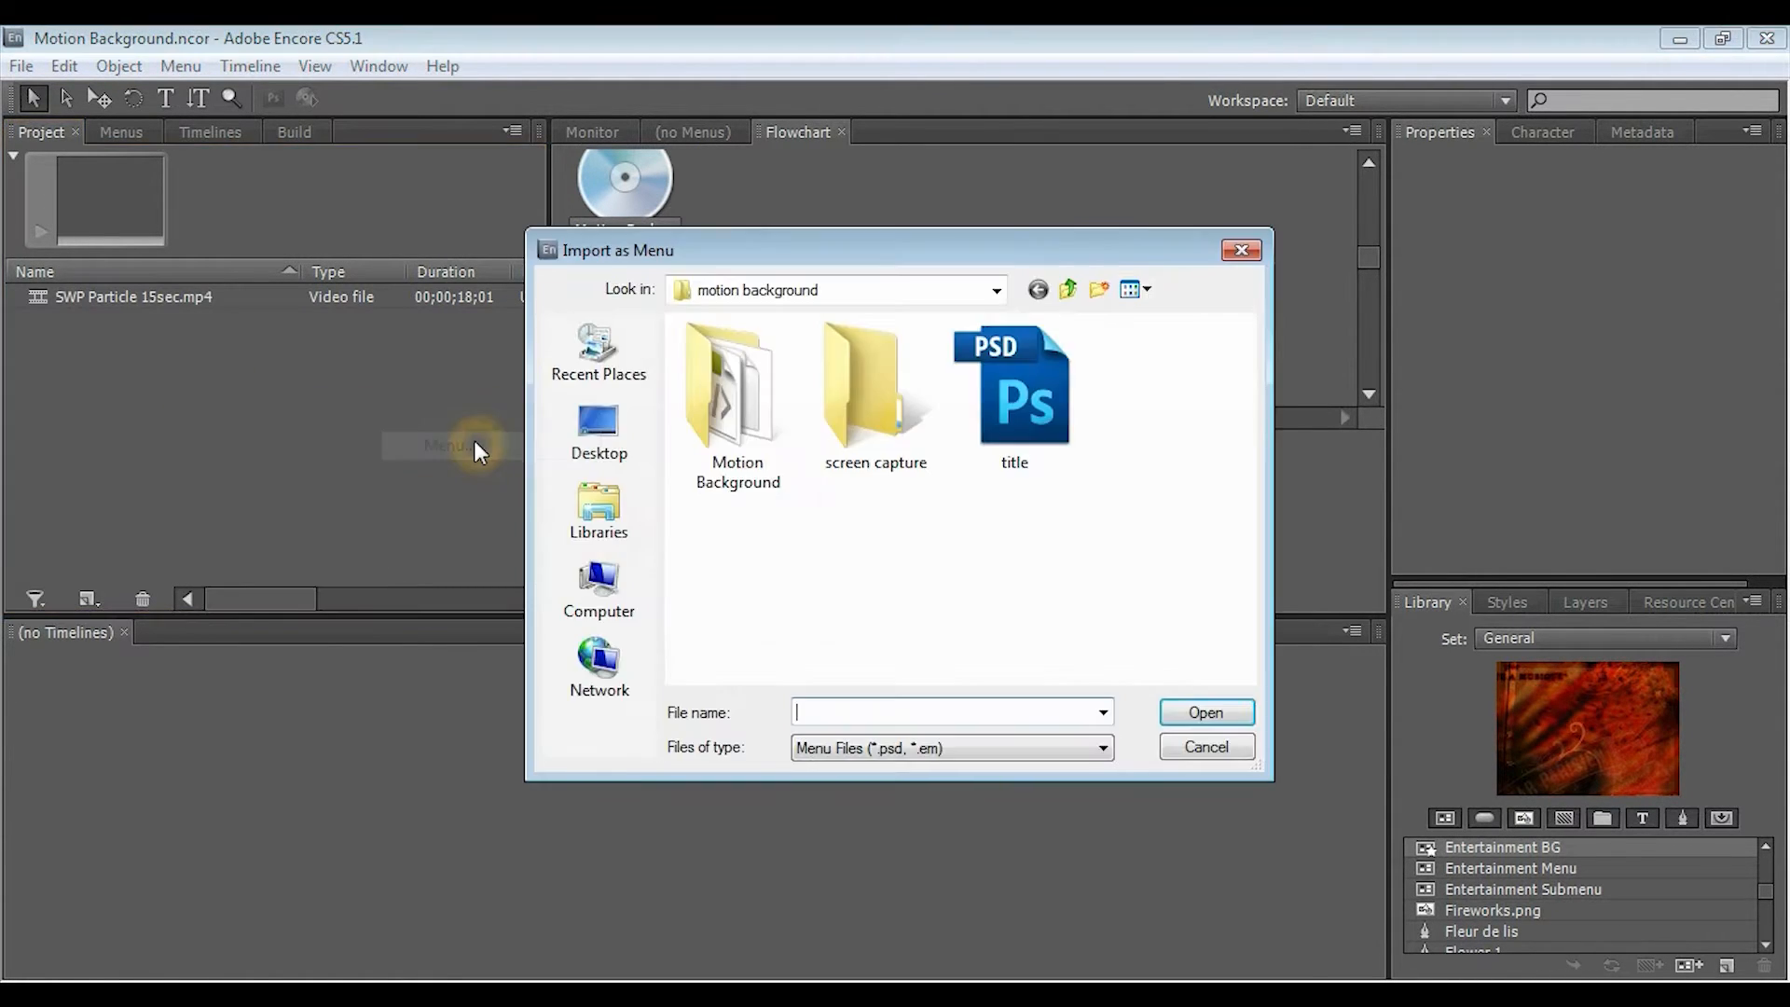
{"action": "mouse_move", "coordinate": [1015, 388]}
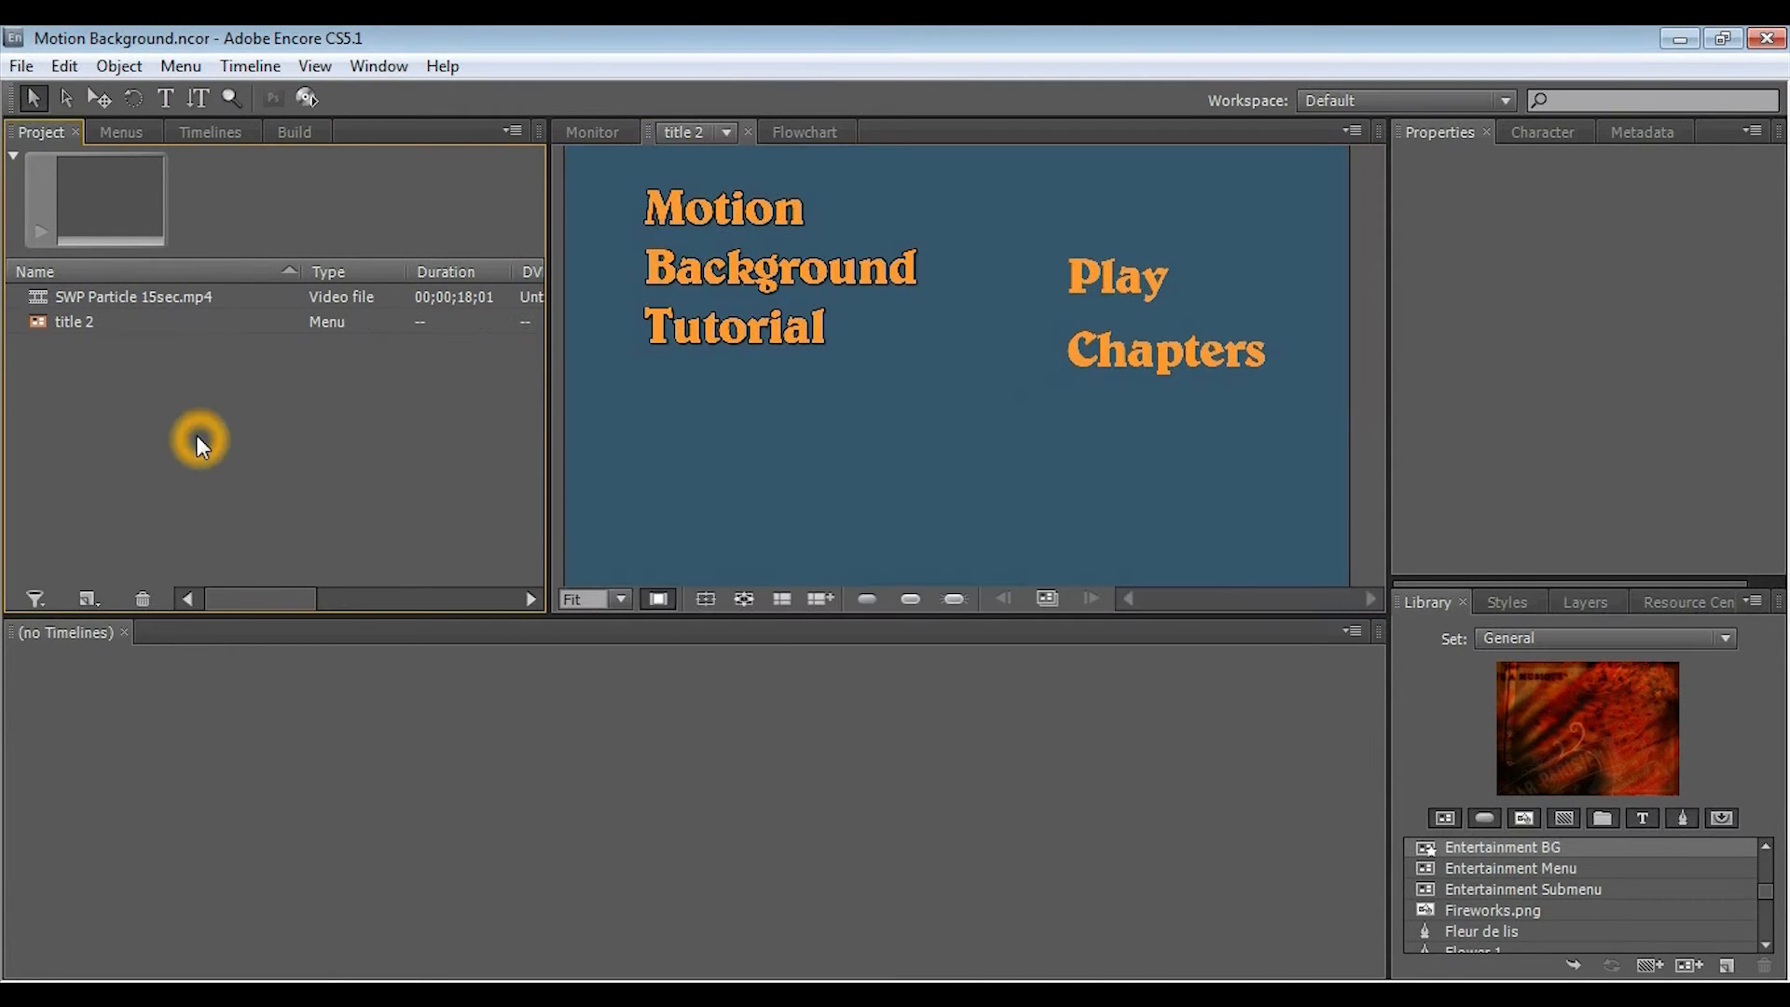
Step: Import smspot.mp4 as a timeline and show the disc flowchart
{"action": "right_click", "coordinate": [200, 444]}
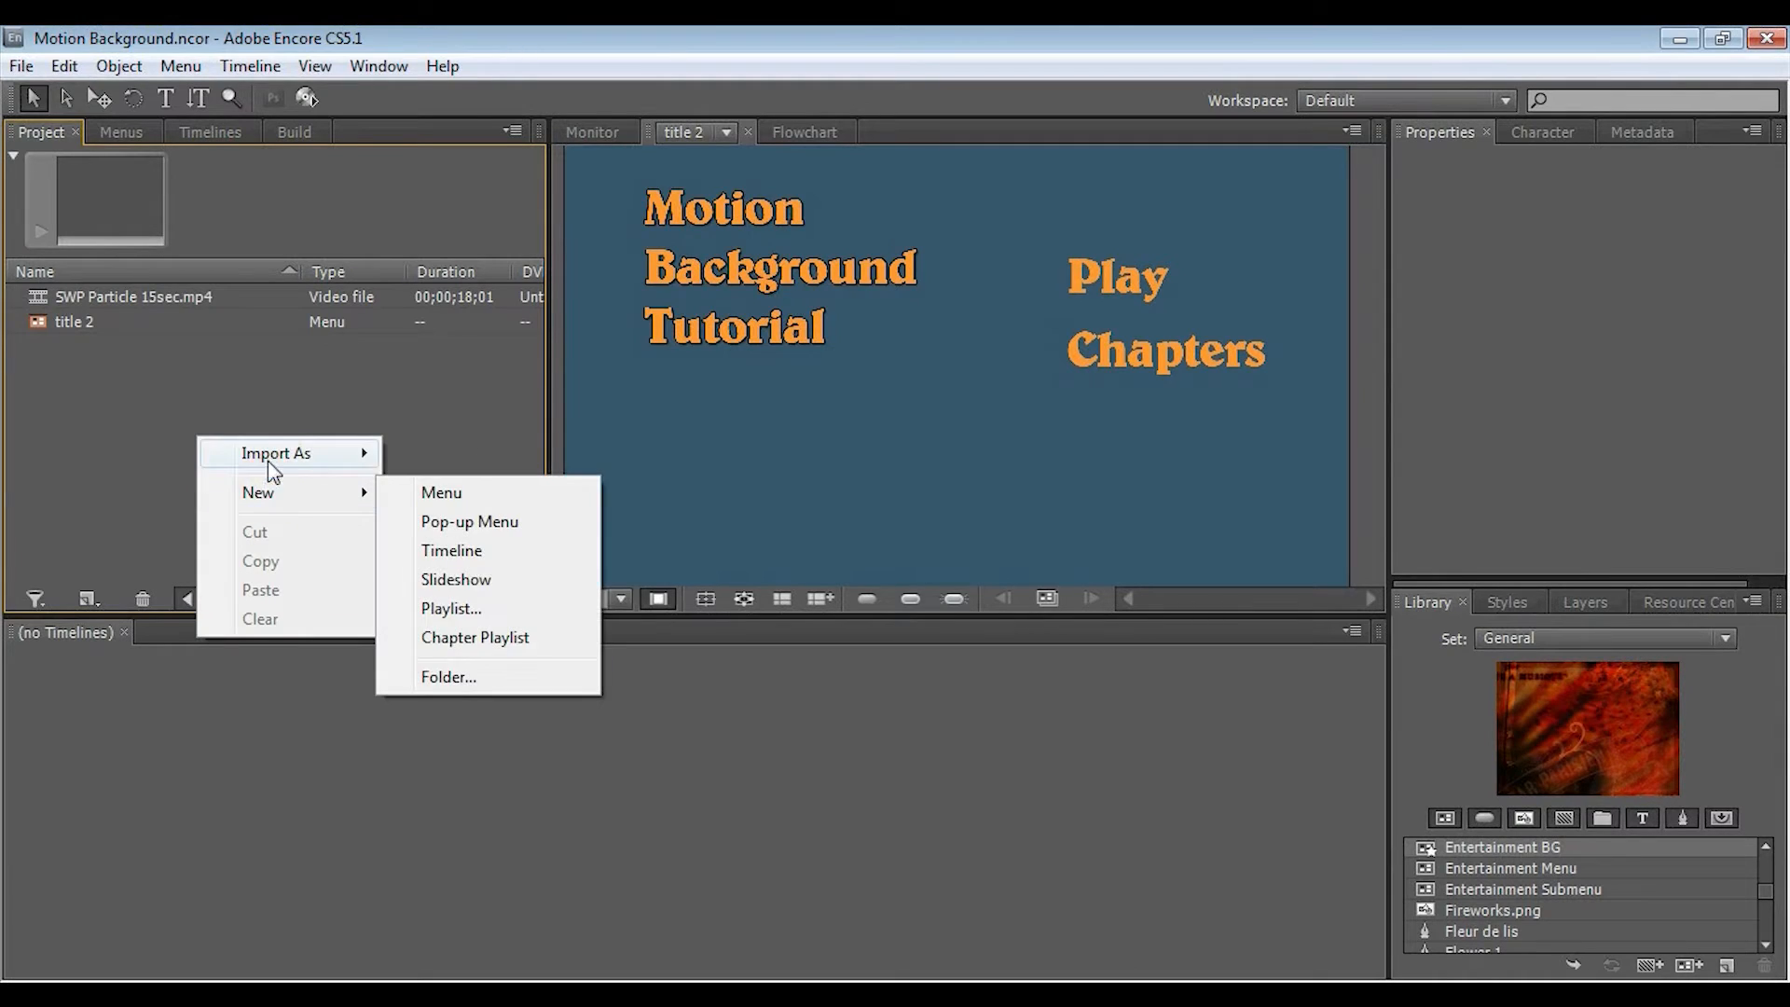
{"action": "mouse_move", "coordinate": [274, 453]}
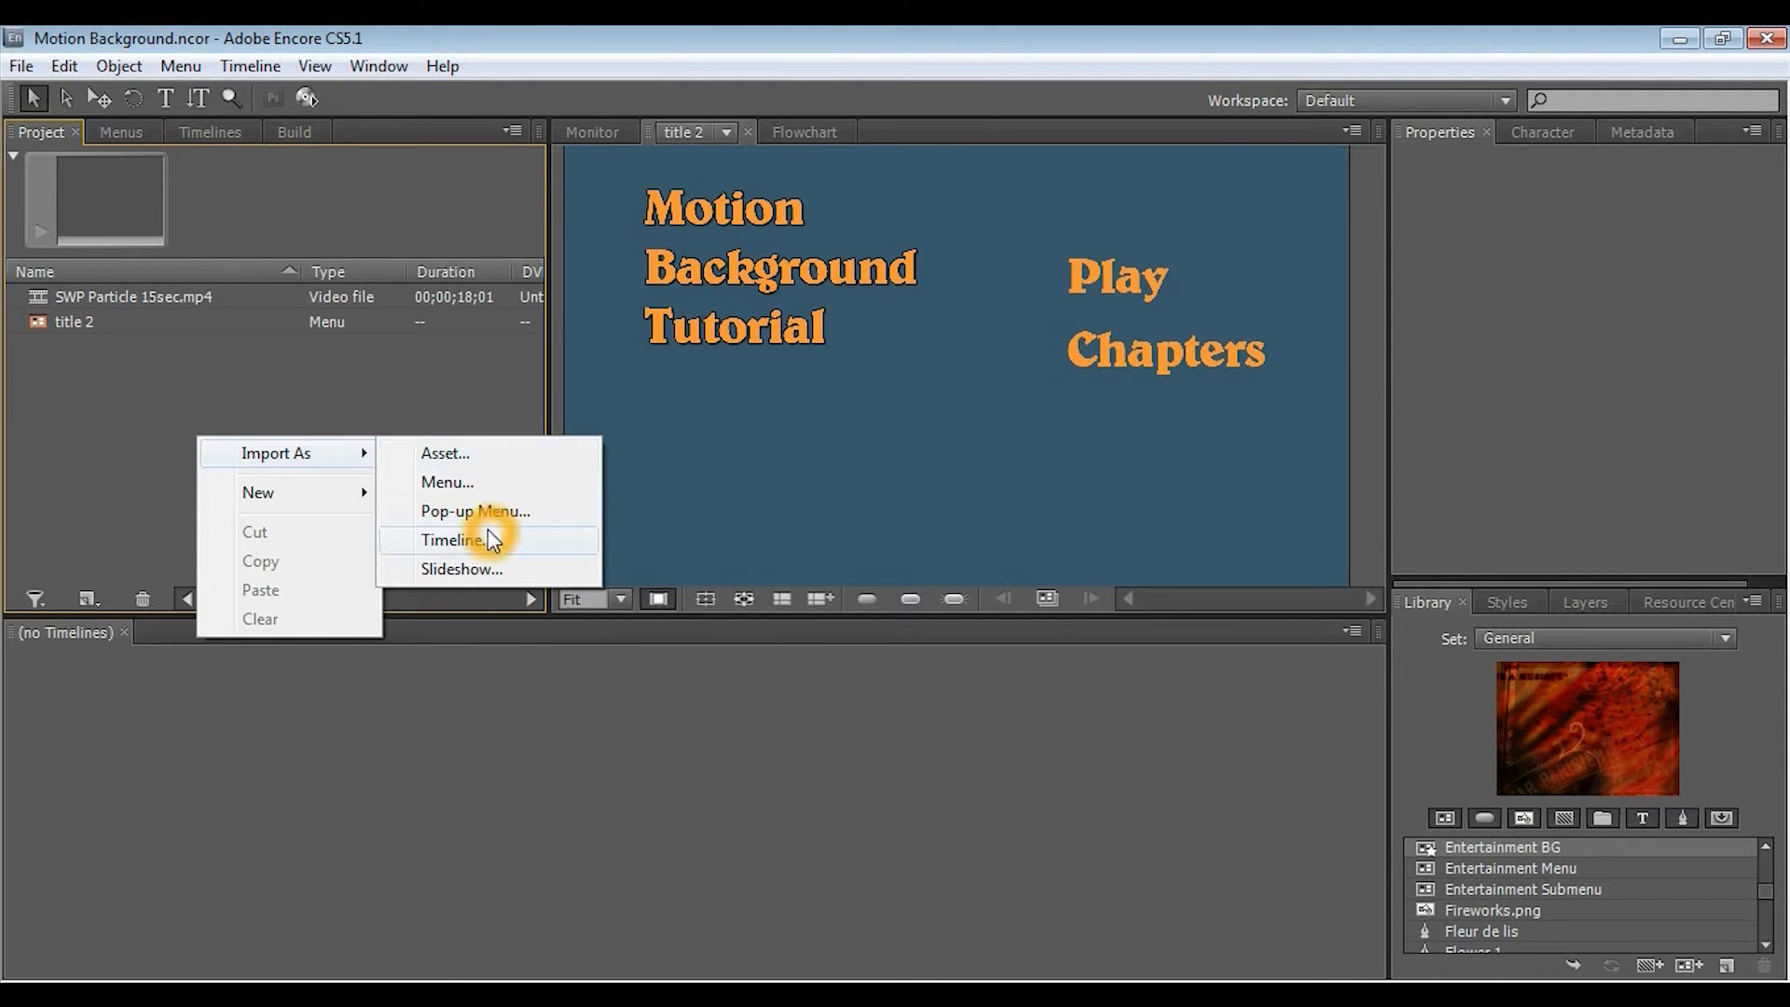
{"action": "left_click", "coordinate": [451, 539]}
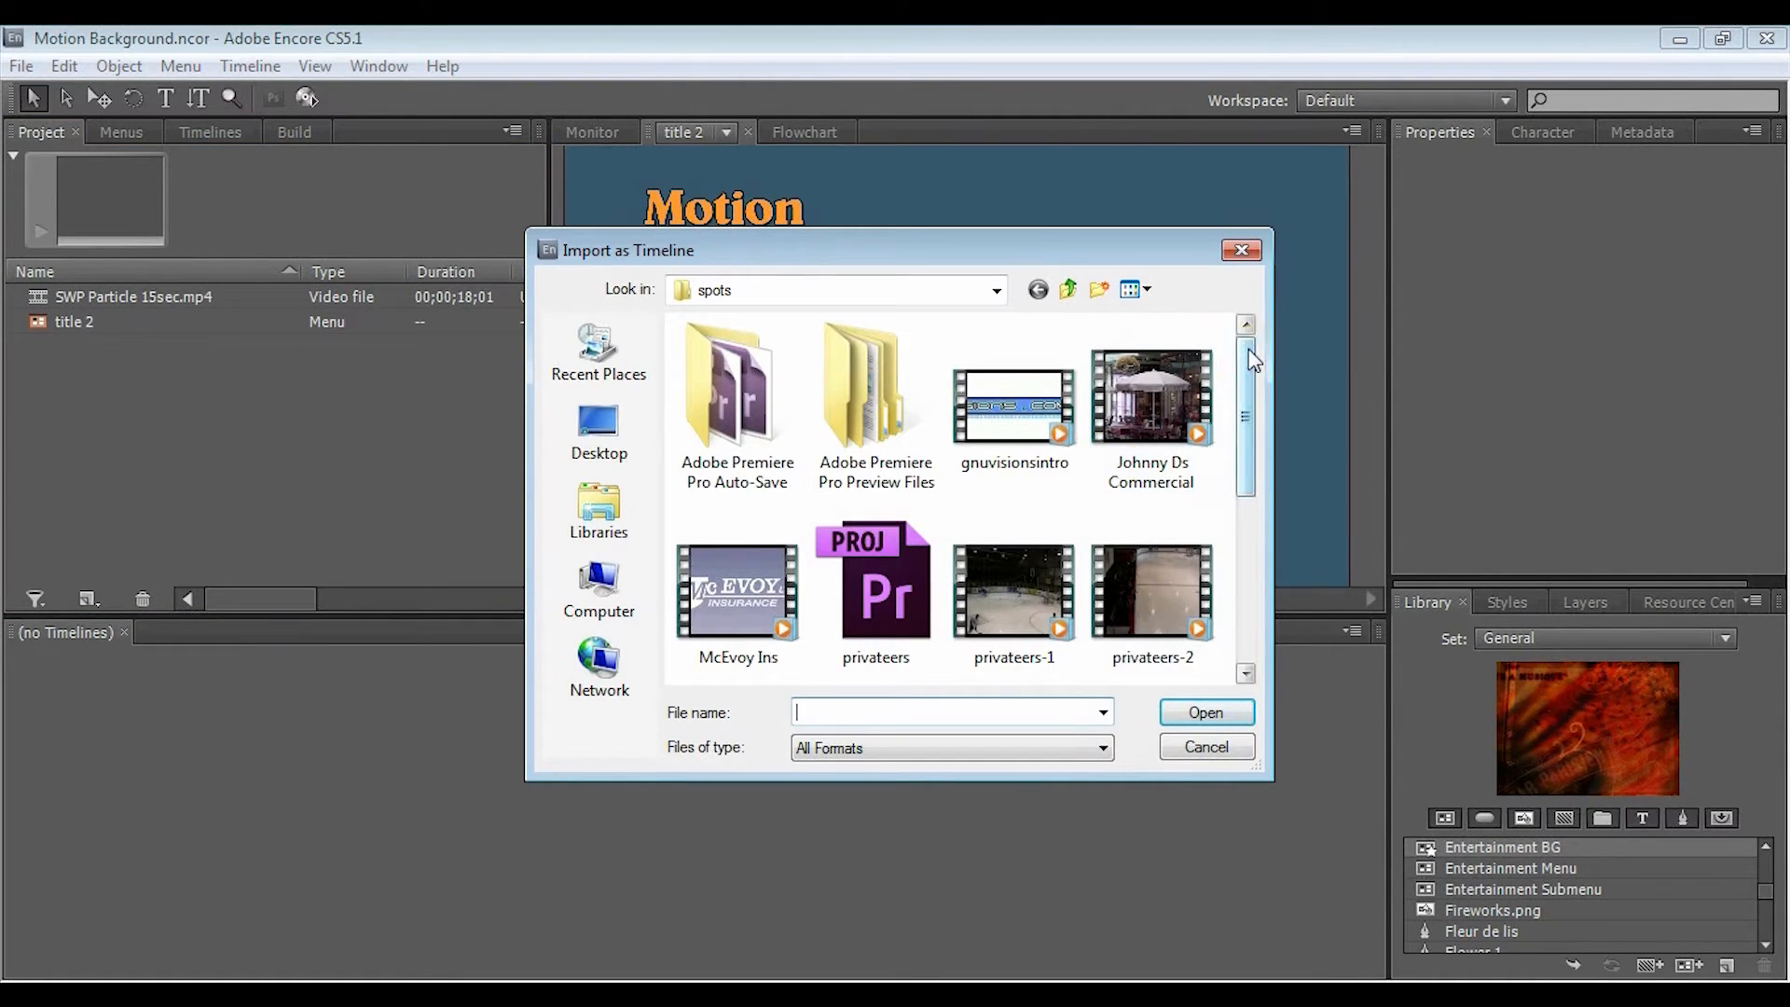
{"action": "left_click", "coordinate": [1204, 710]}
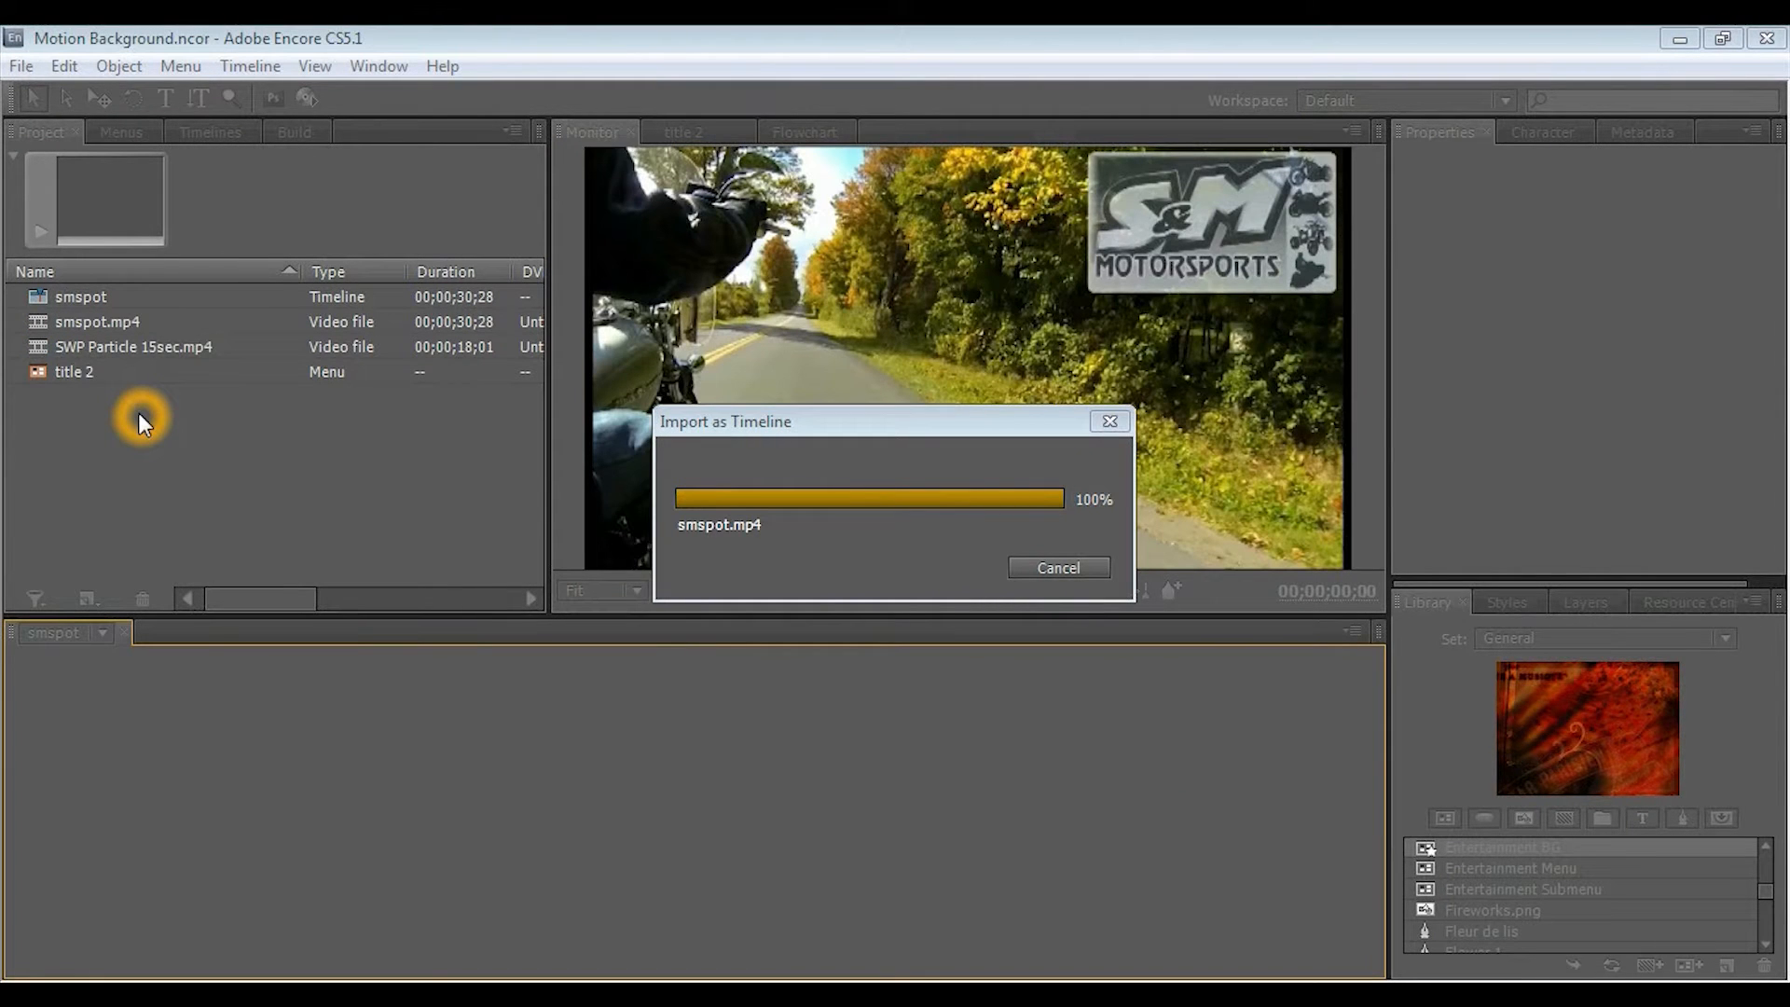
{"action": "mouse_move", "coordinate": [162, 459]}
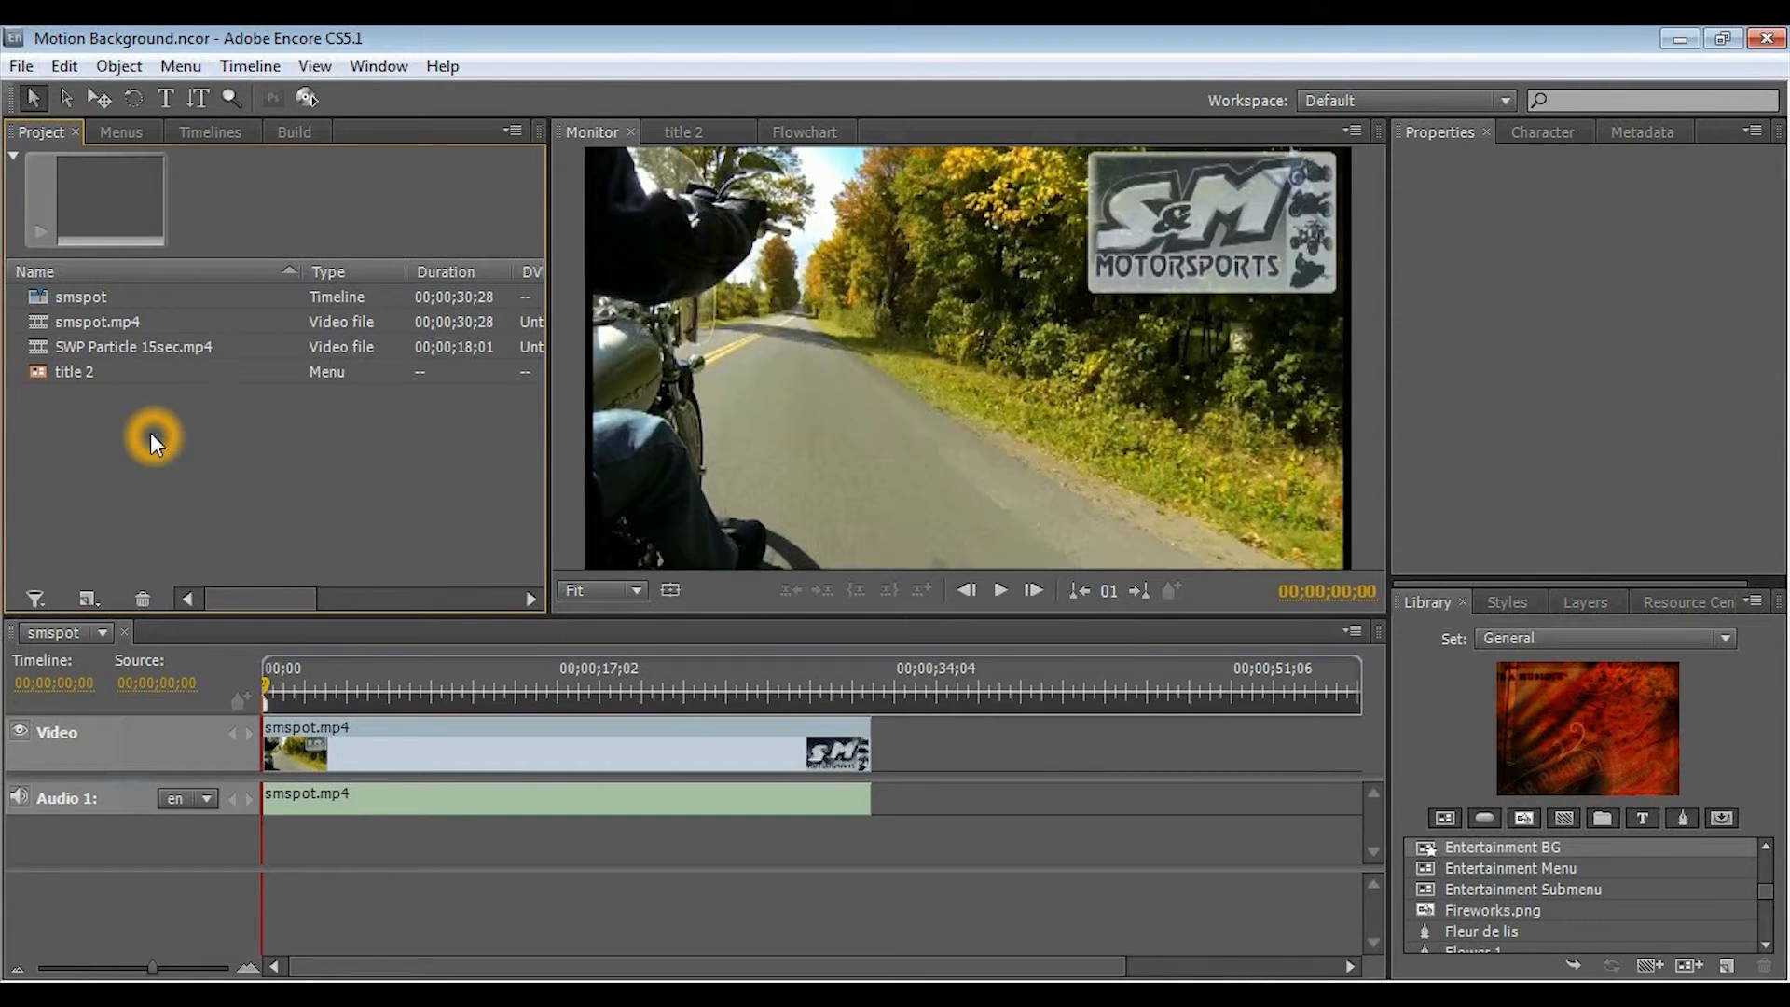
{"action": "left_click", "coordinate": [804, 130]}
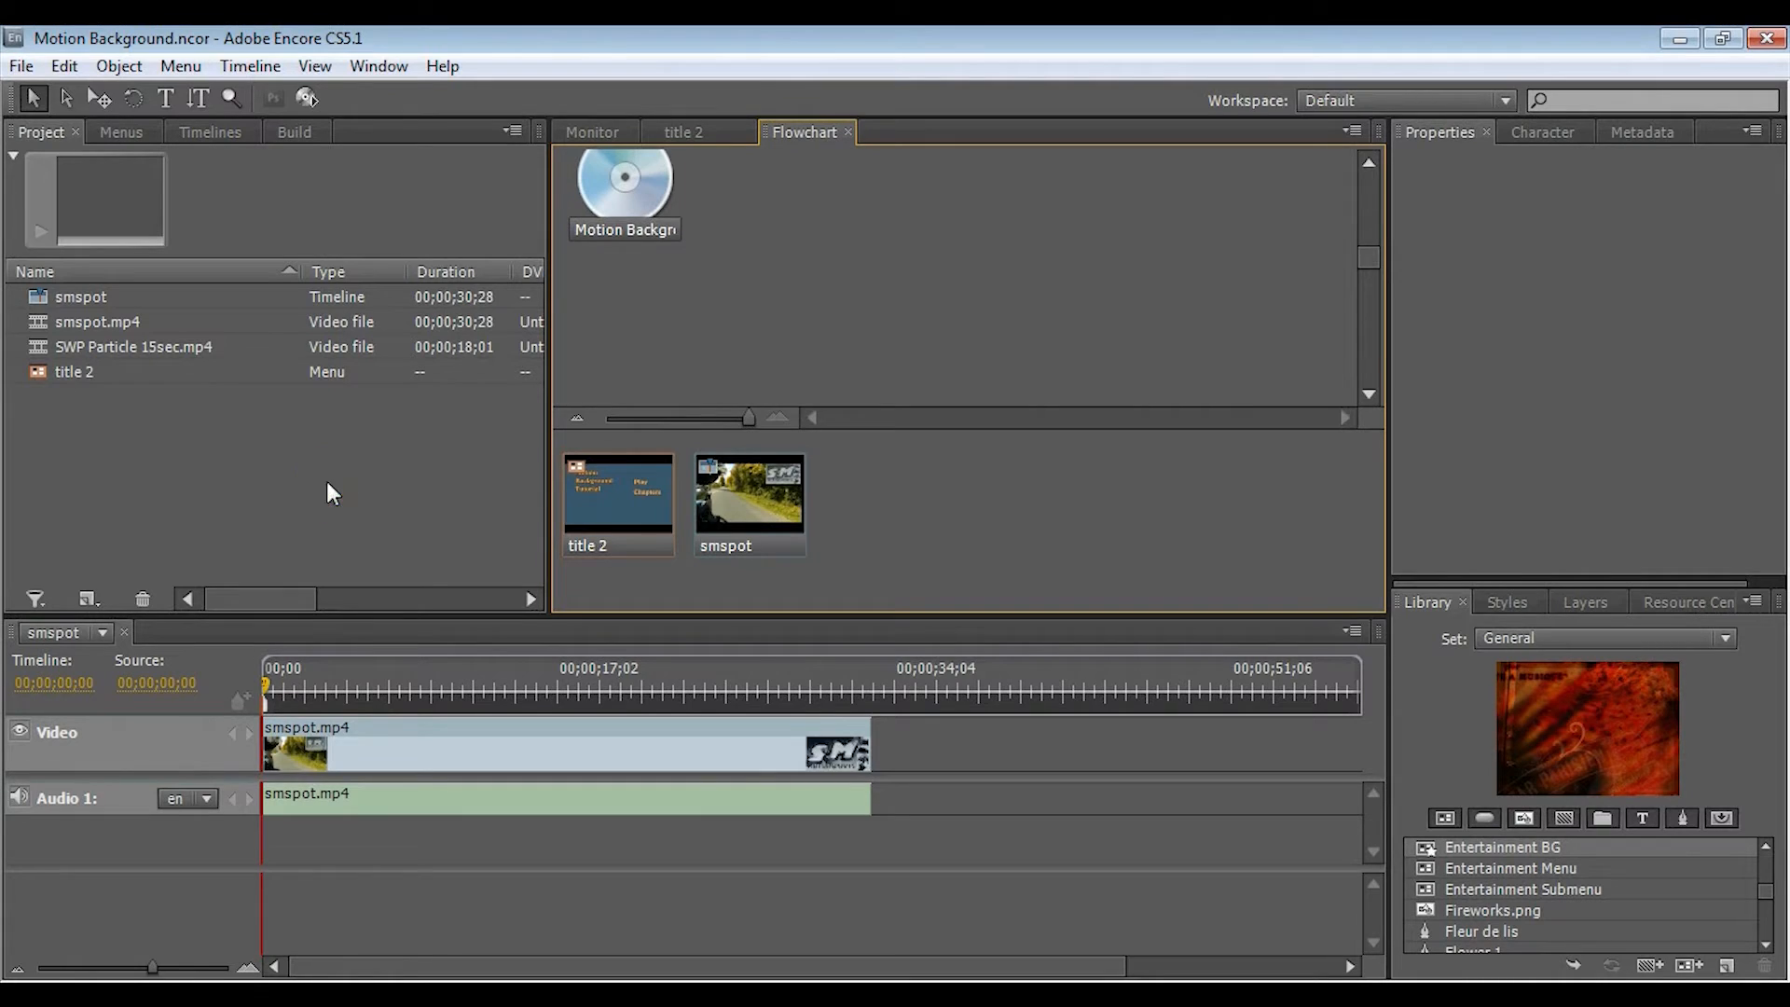
{"action": "mouse_move", "coordinate": [604, 505]}
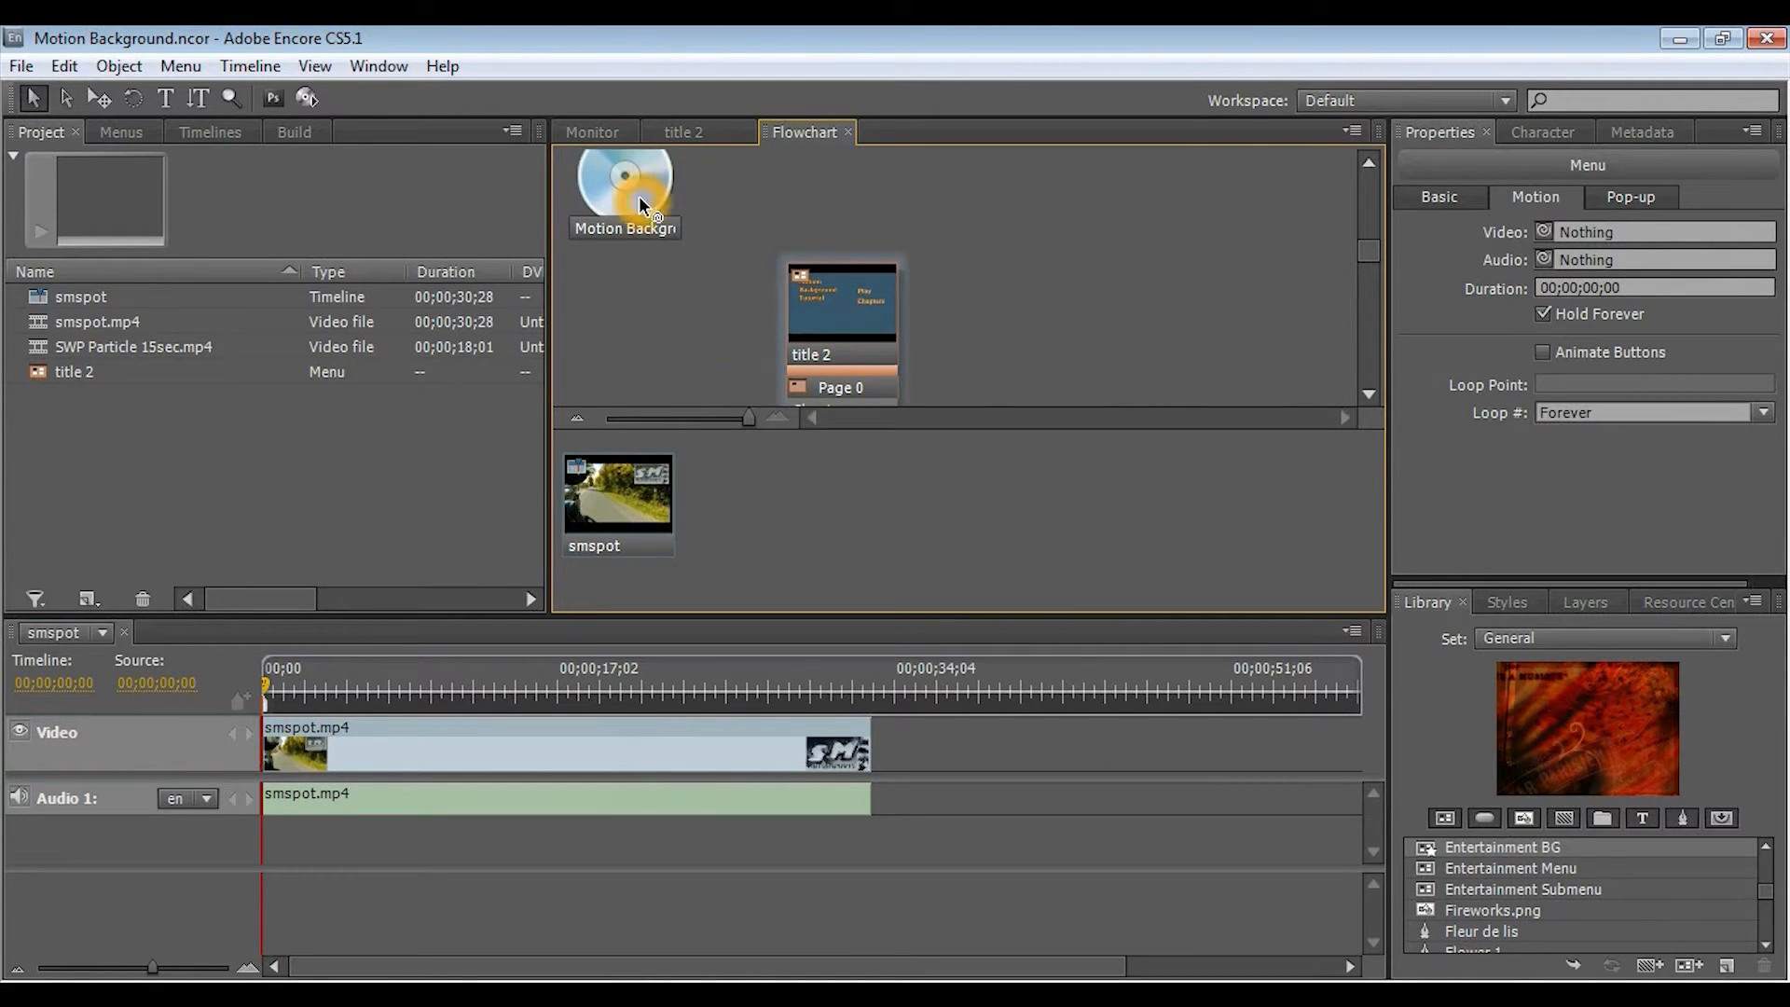
Step: Set the disc's First Play to menu title 2 and link title 2 to the smspot timeline
{"action": "left_click", "coordinate": [623, 188]}
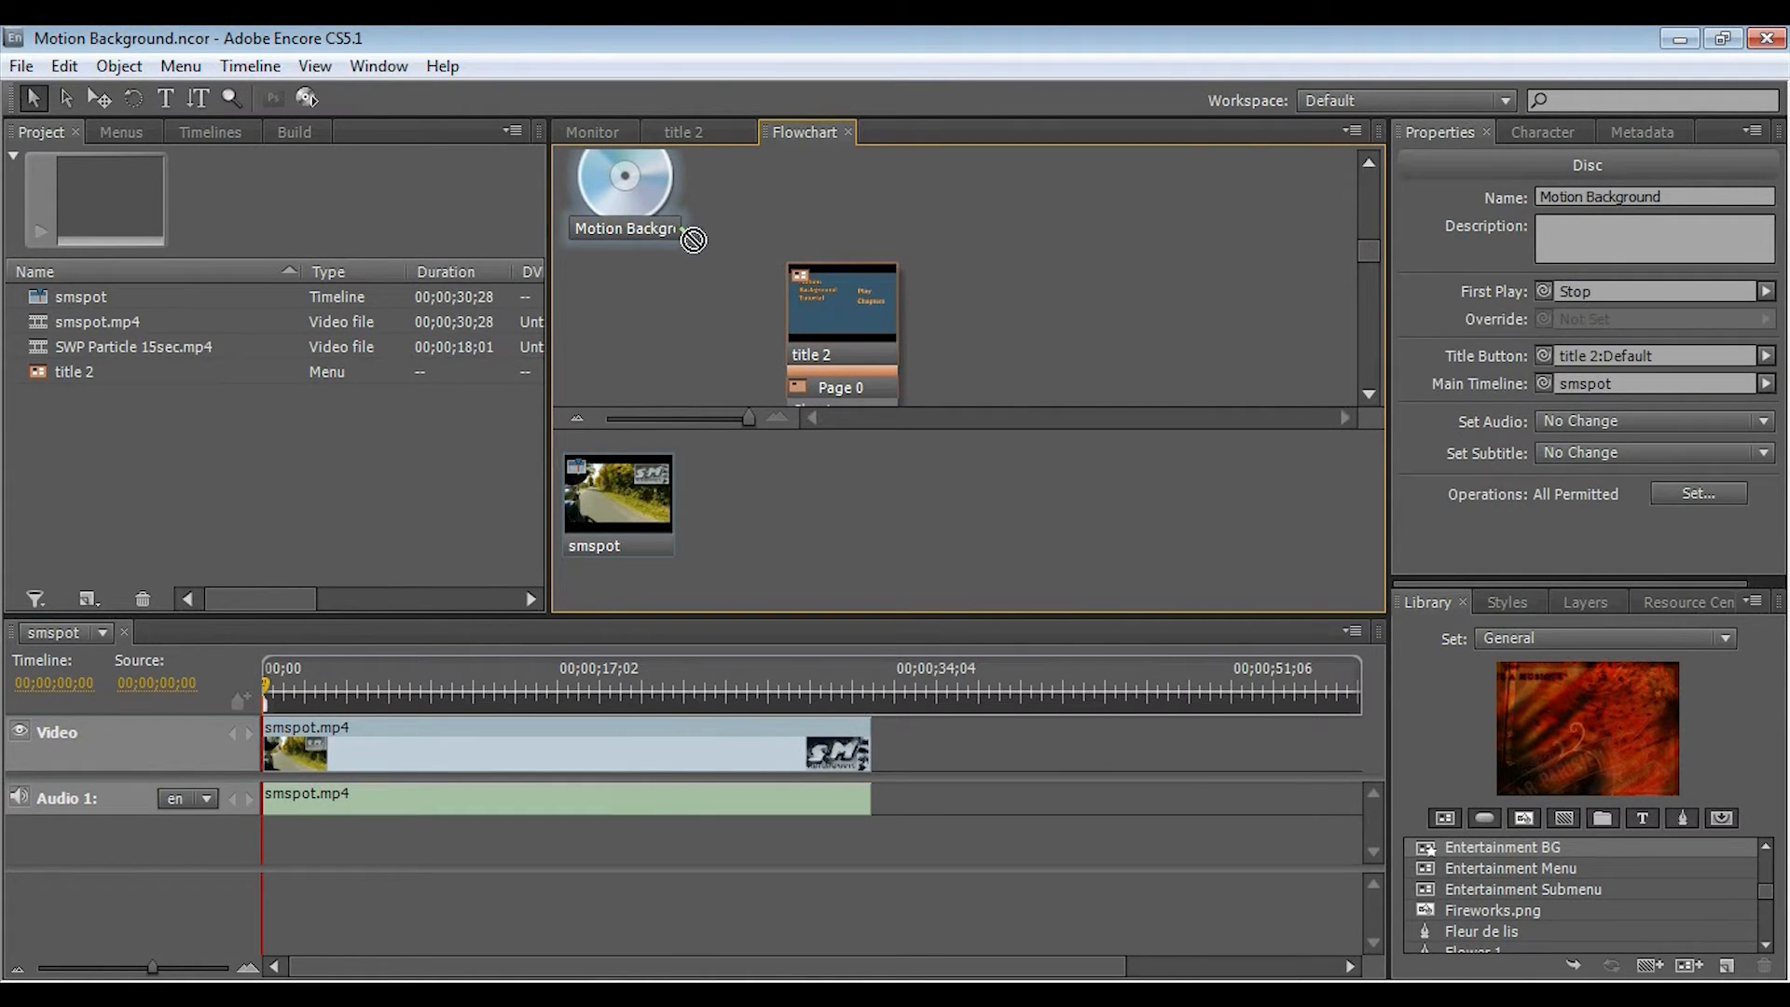
{"action": "left_click_drag", "start_coordinate": [628, 200], "coordinate": [817, 332]}
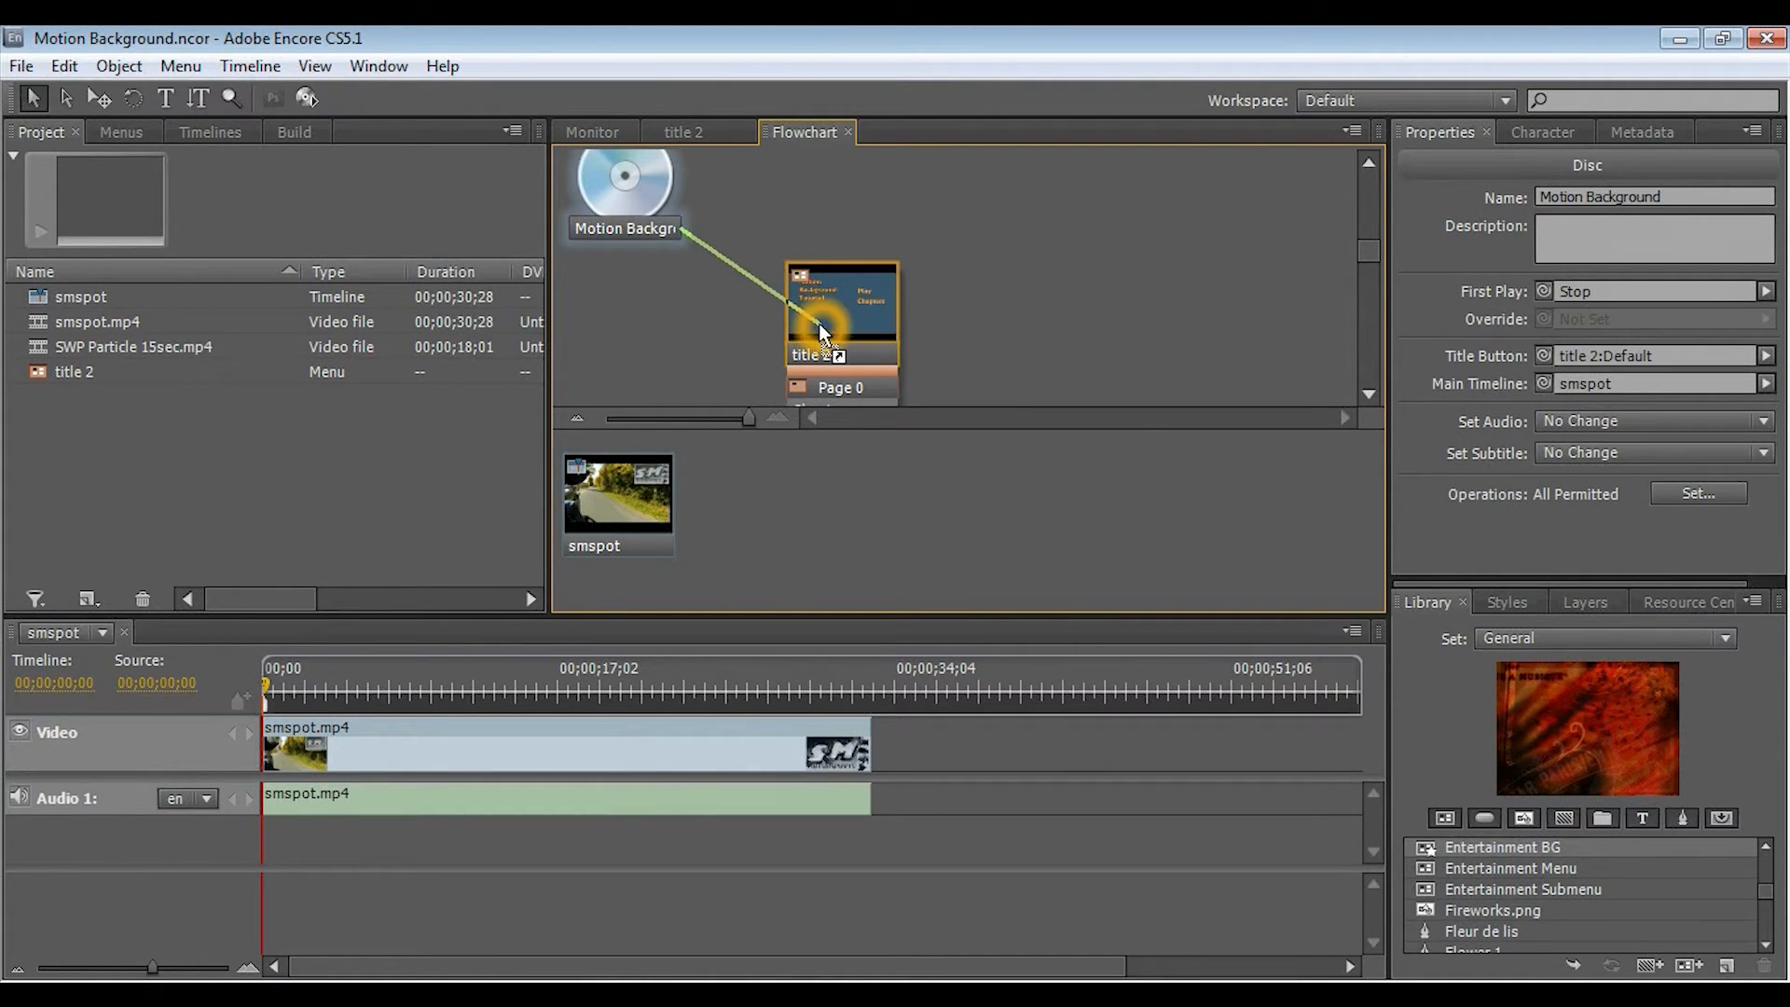
{"action": "left_click", "coordinate": [842, 343]}
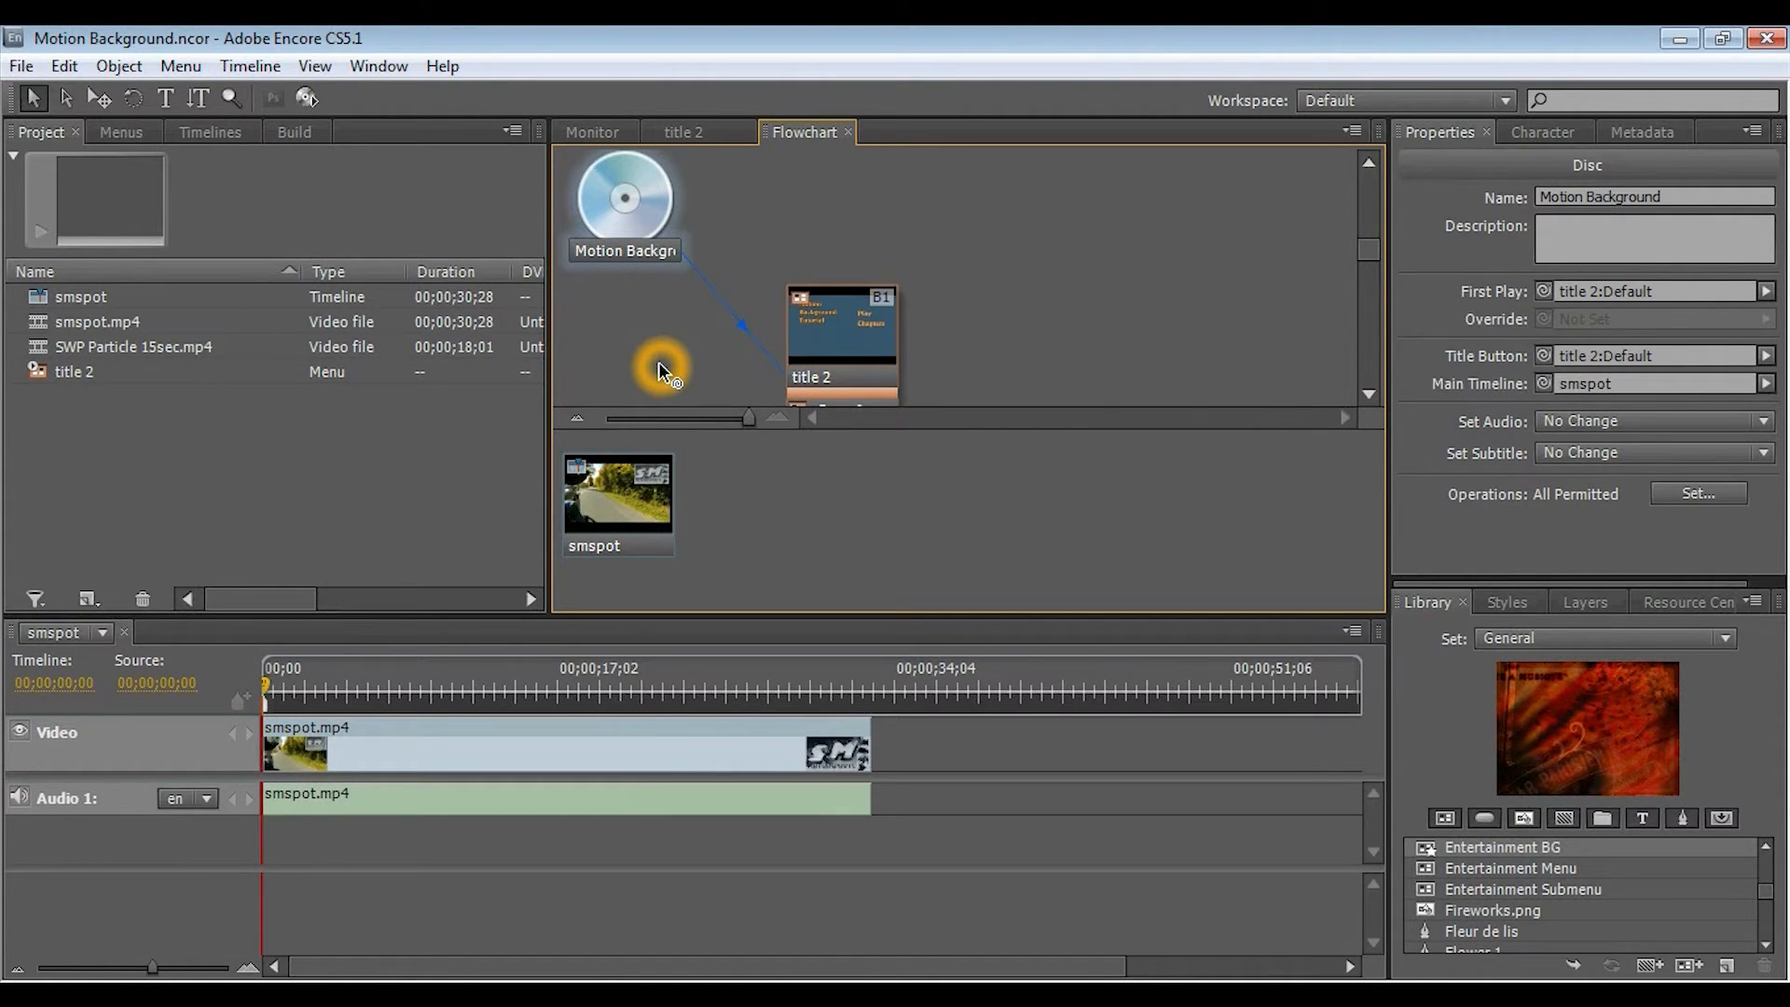
{"action": "mouse_move", "coordinate": [617, 507]}
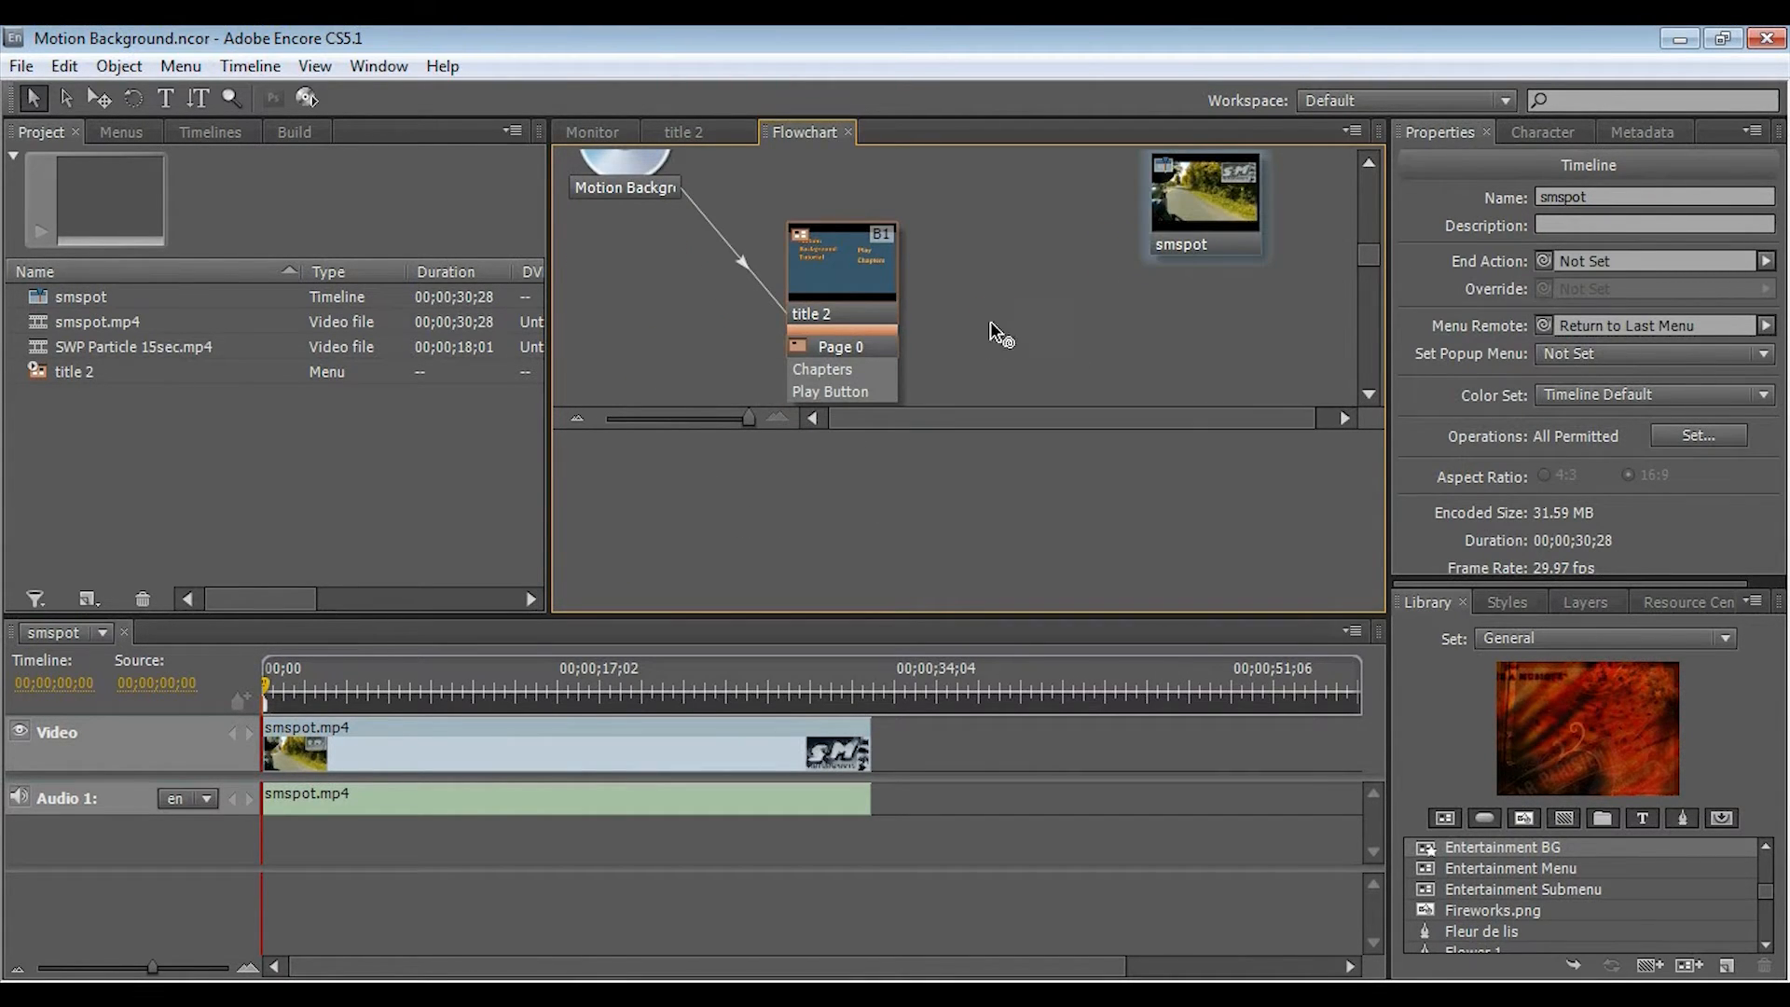
{"action": "left_click", "coordinate": [1203, 201]}
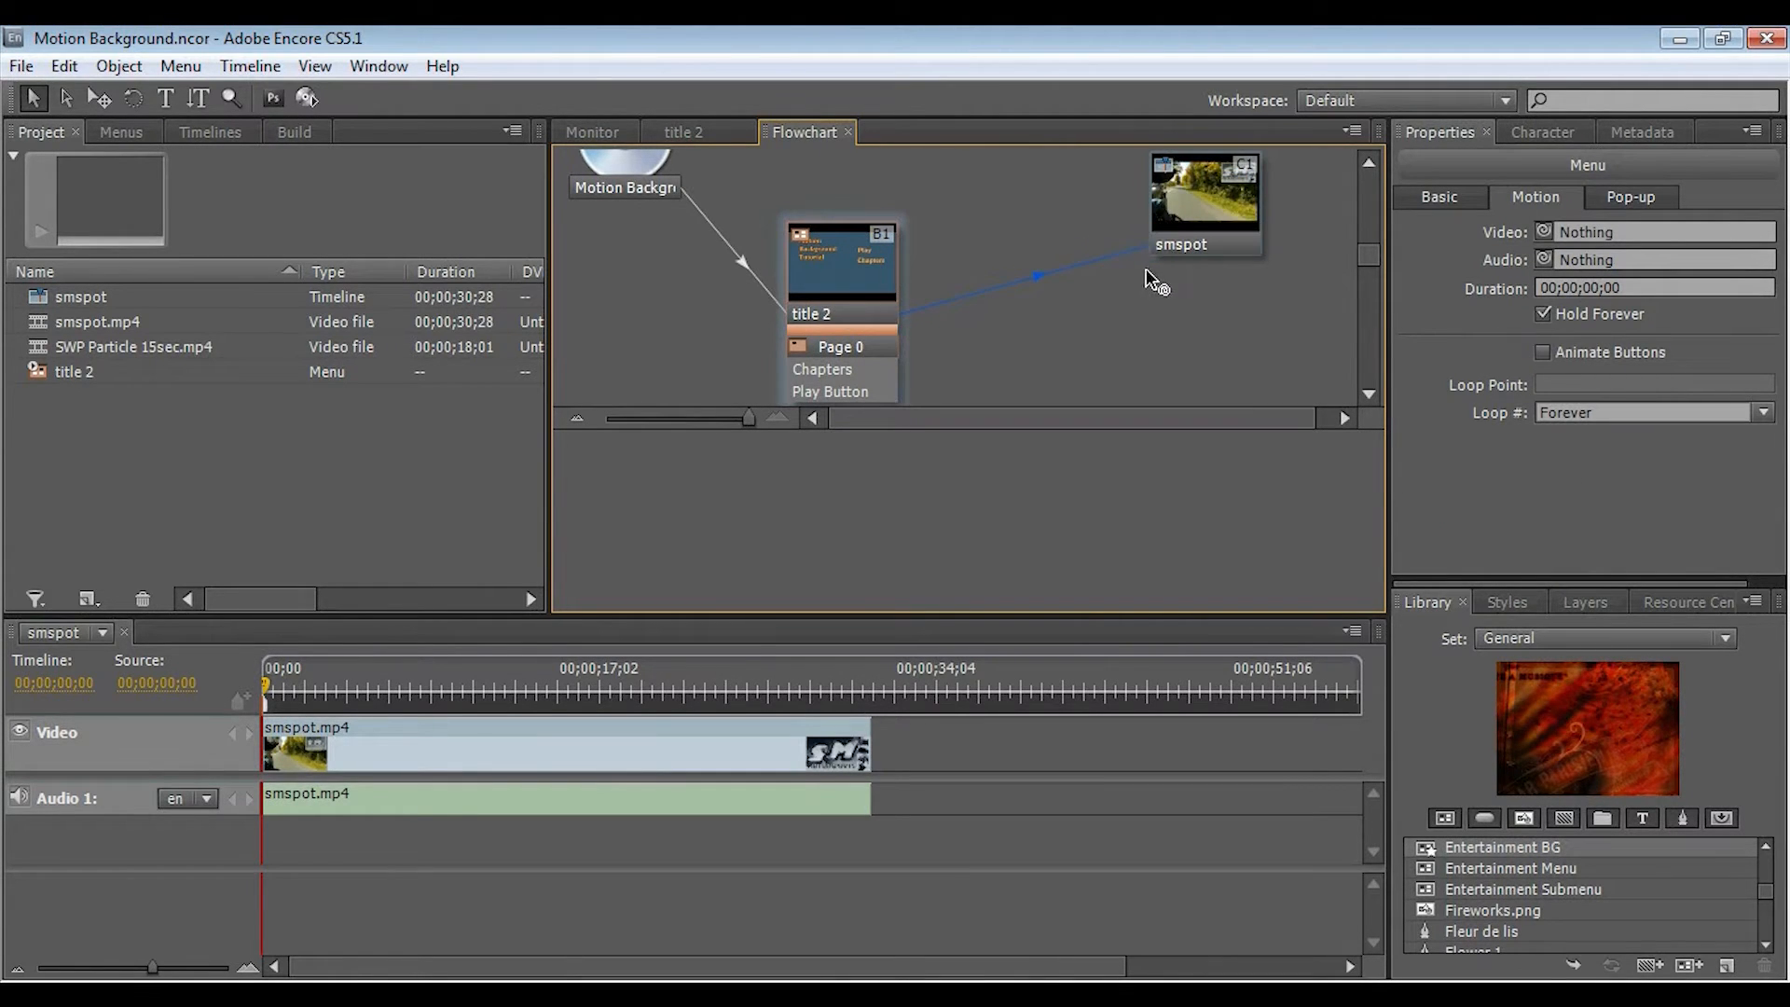
{"action": "left_click", "coordinate": [686, 554]}
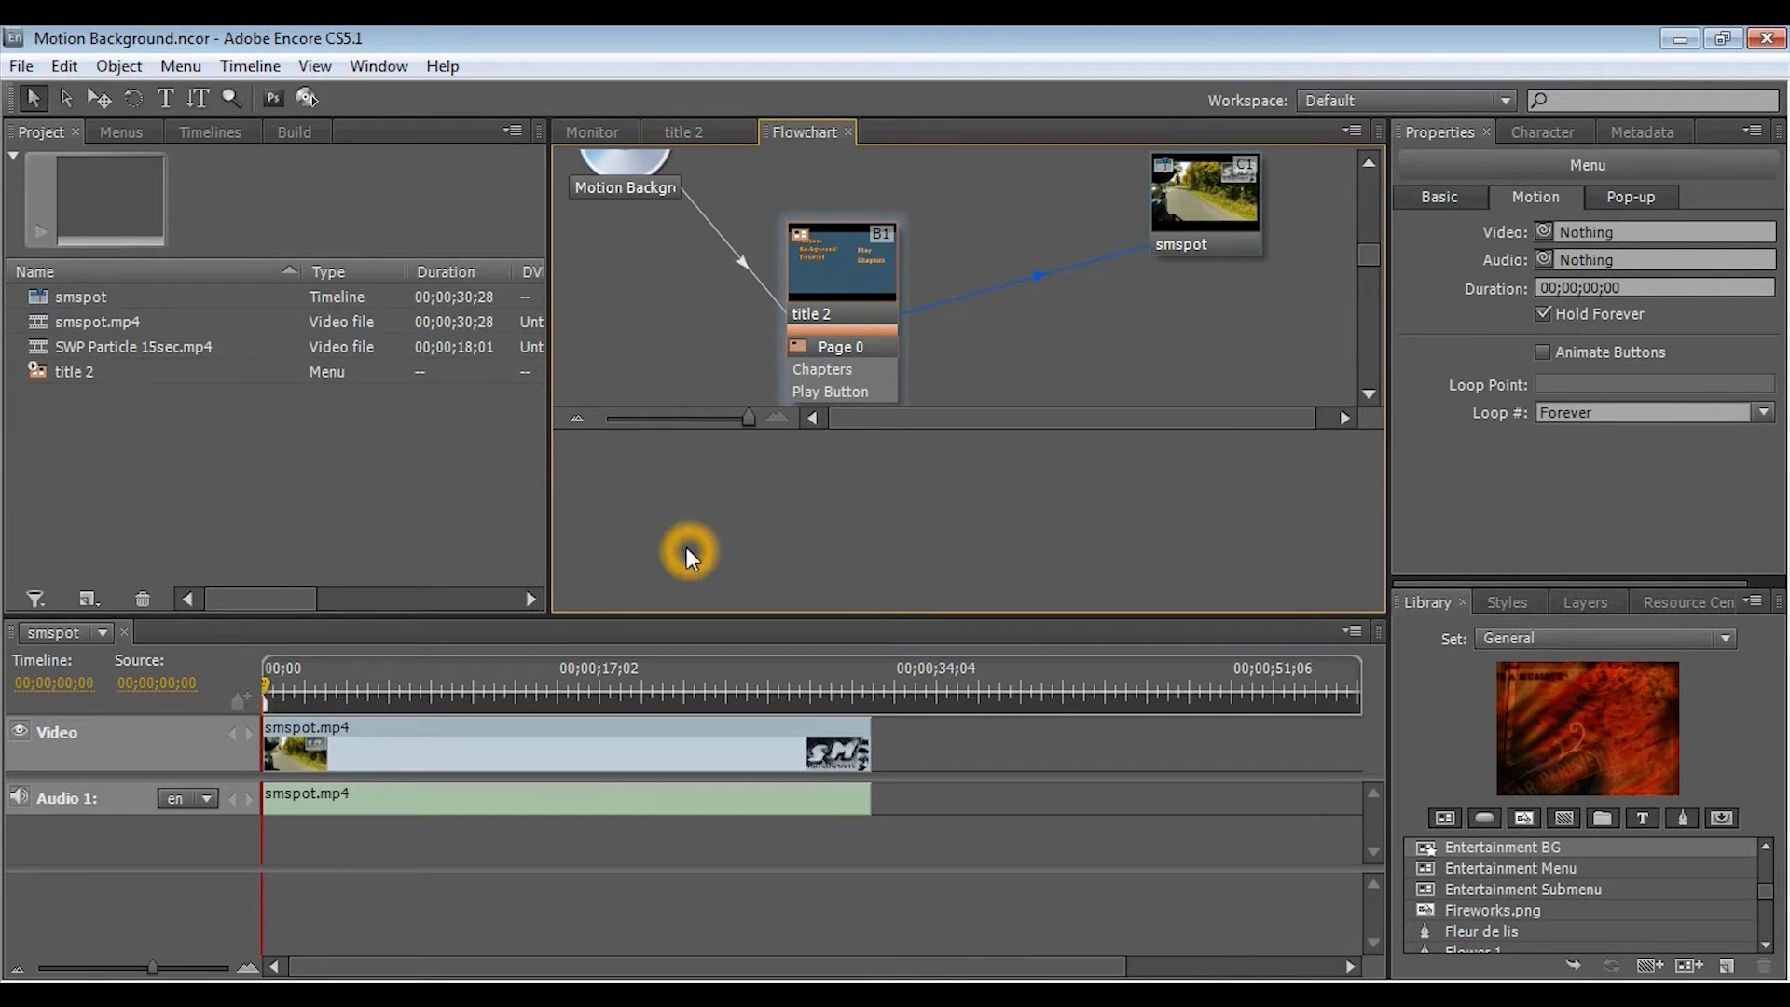
{"action": "mouse_move", "coordinate": [285, 695]}
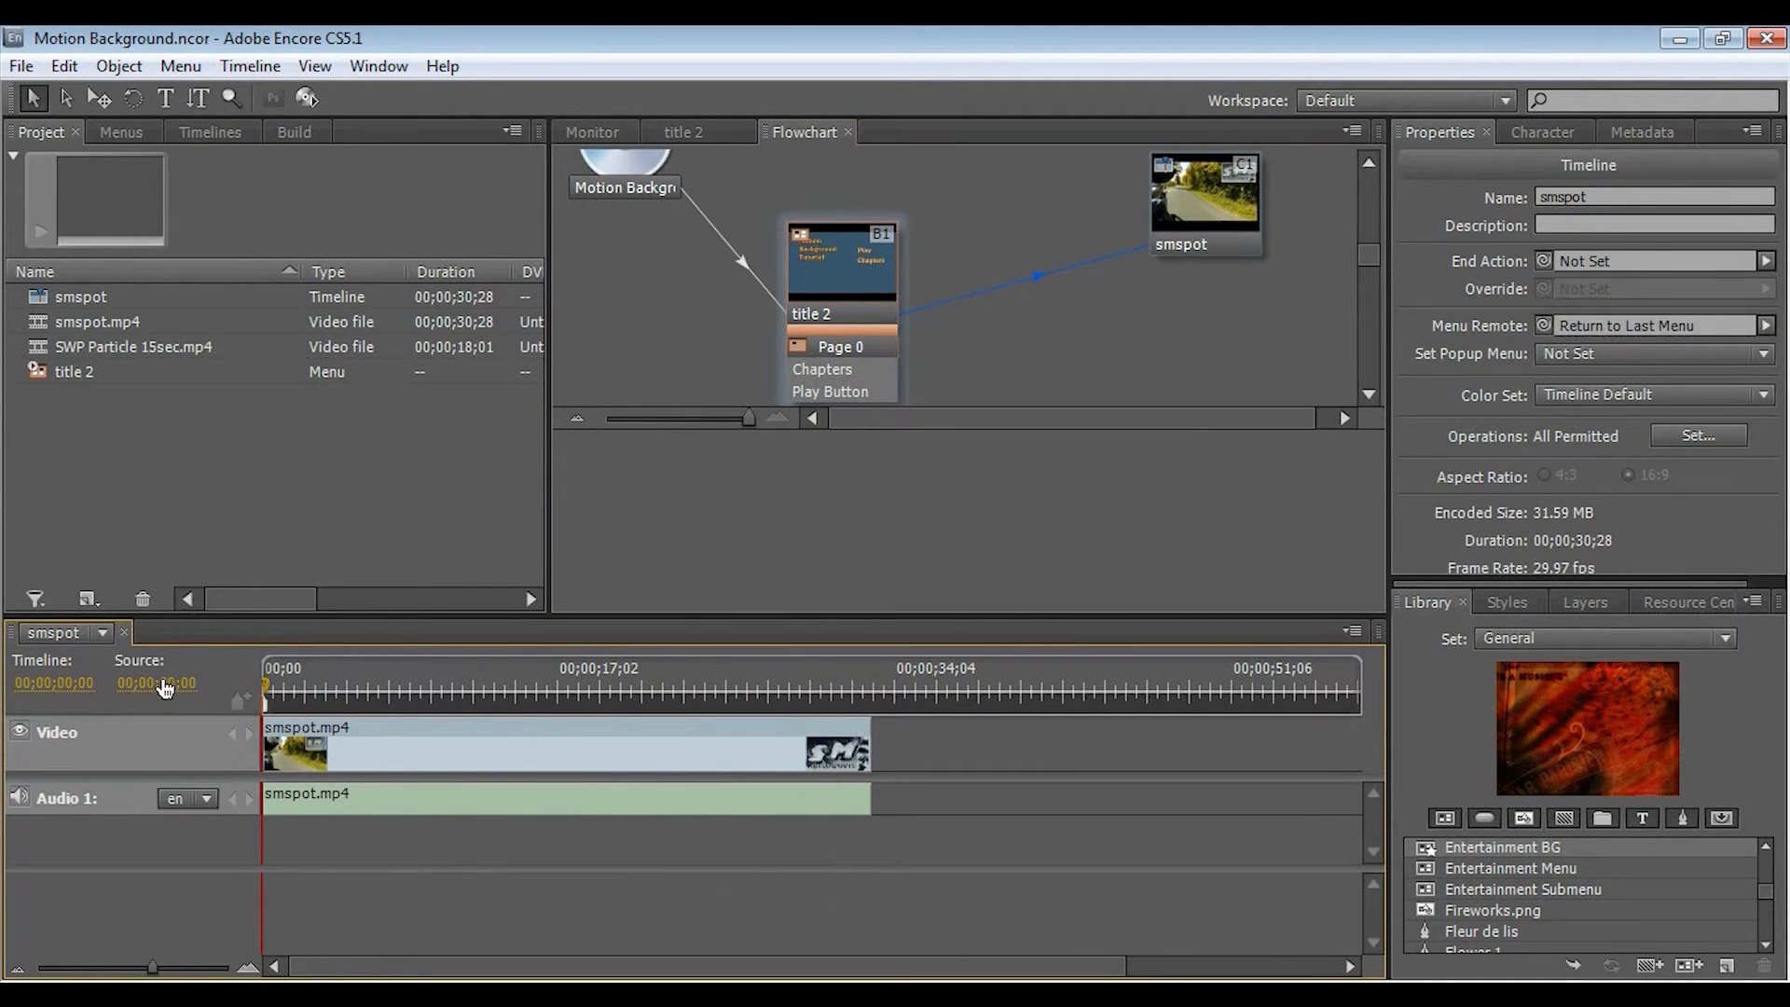
{"action": "mouse_move", "coordinate": [369, 474]}
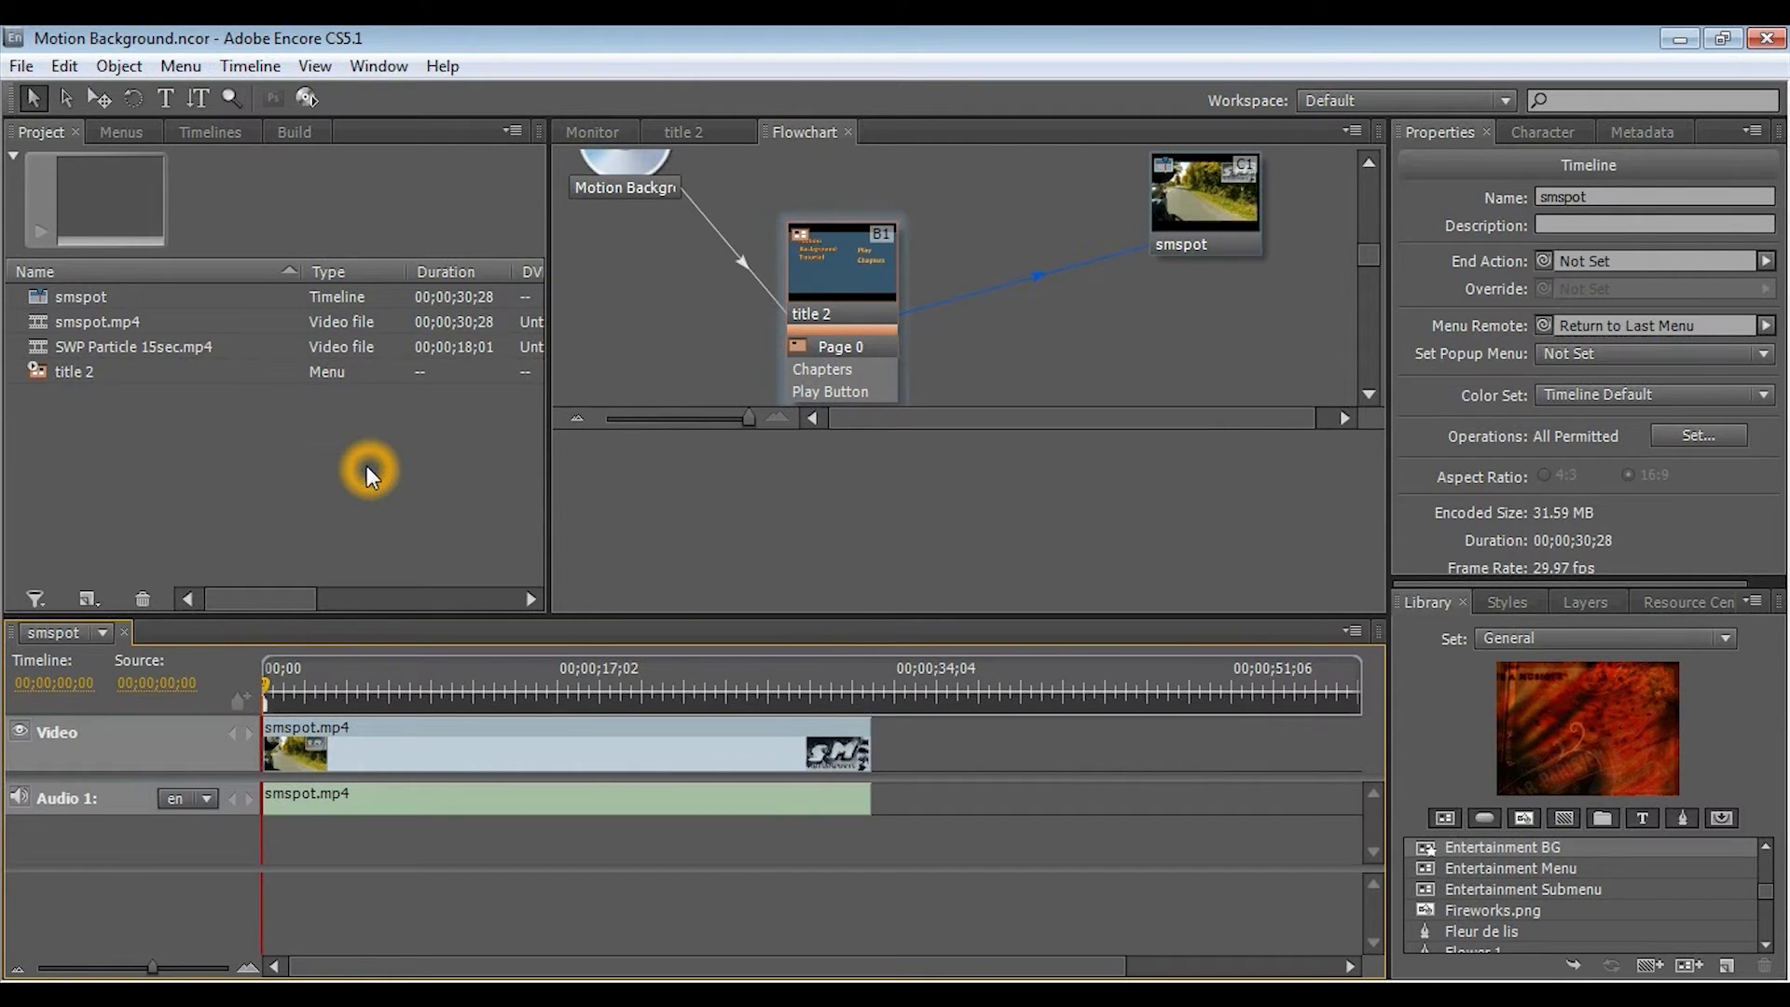
{"action": "mouse_move", "coordinate": [388, 498]}
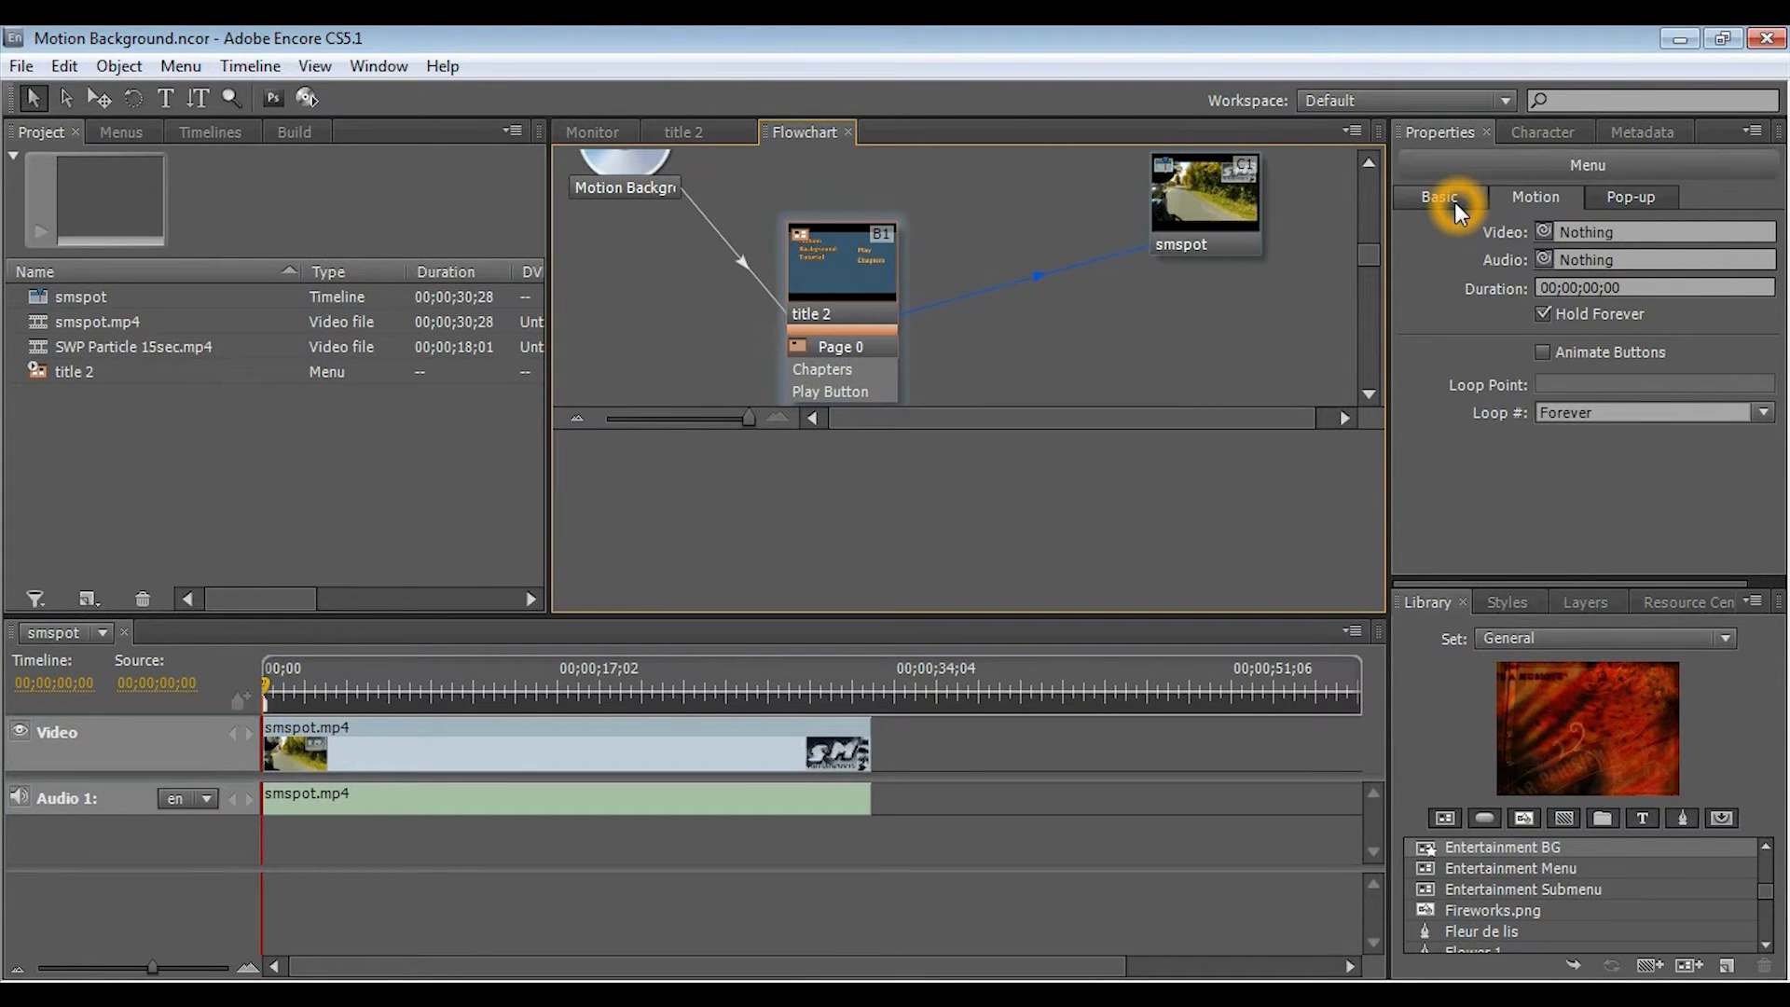
{"action": "left_click", "coordinate": [1438, 196]}
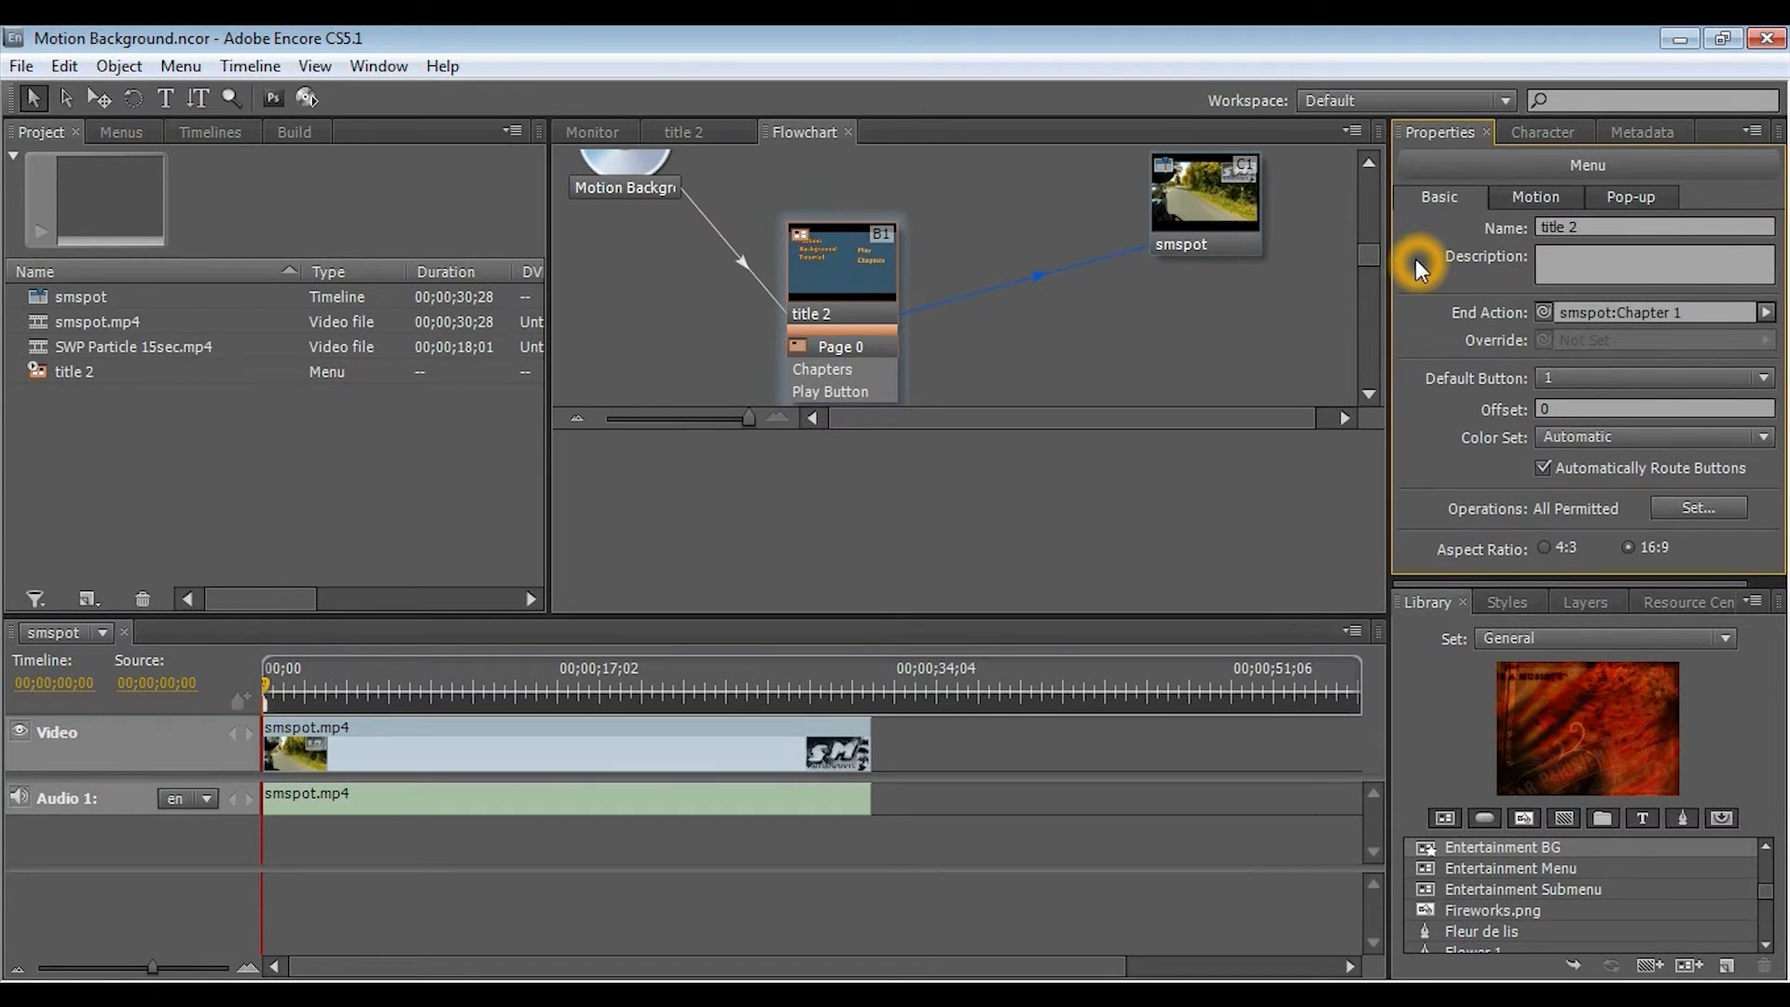
{"action": "mouse_move", "coordinate": [1414, 339]}
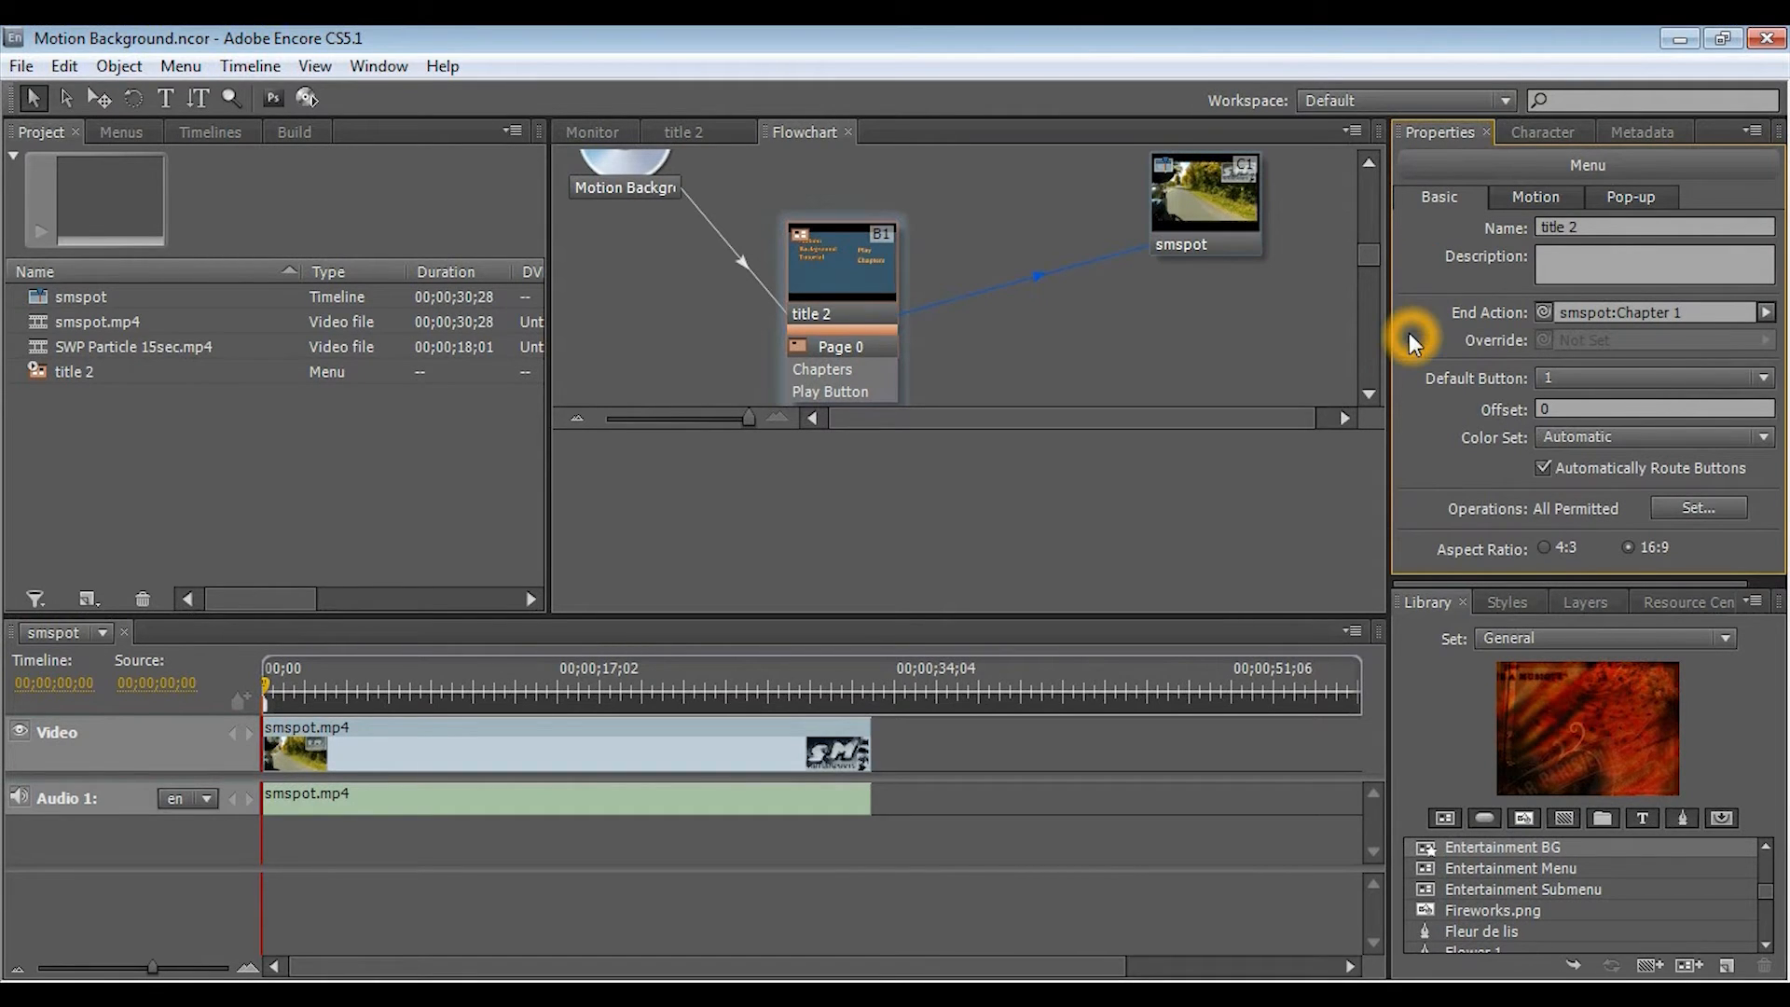
{"action": "mouse_move", "coordinate": [1518, 267]}
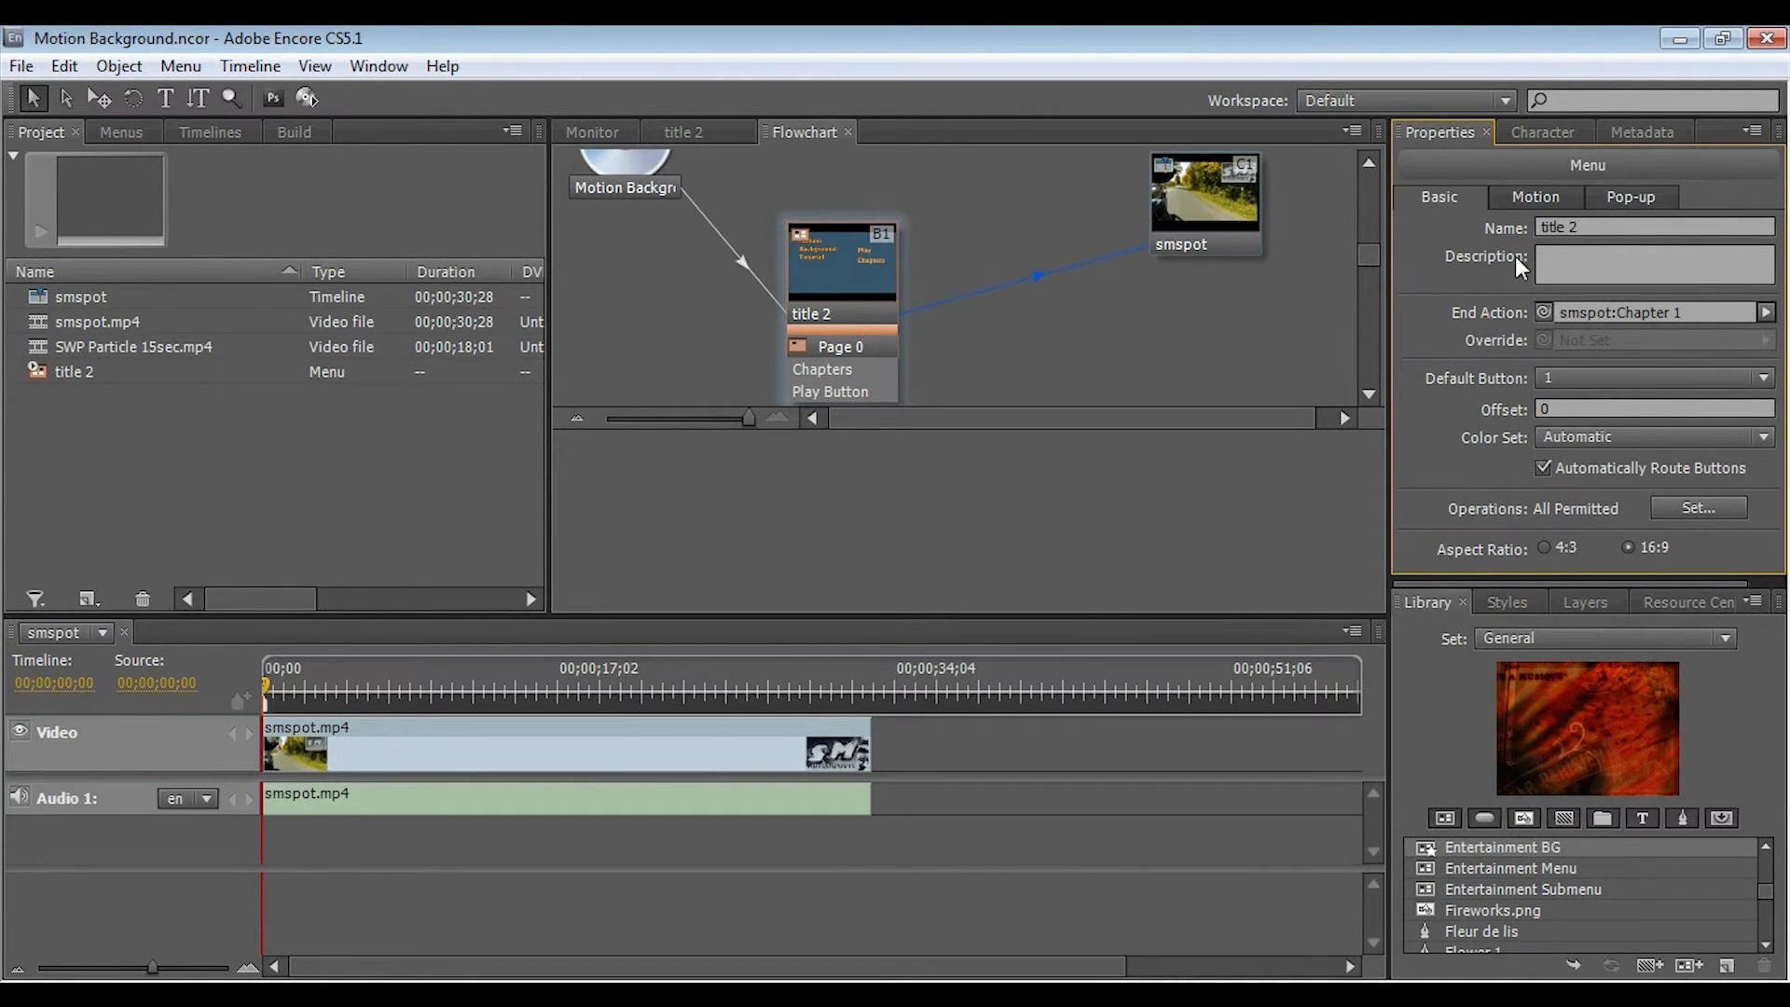
{"action": "left_click", "coordinate": [1535, 196]}
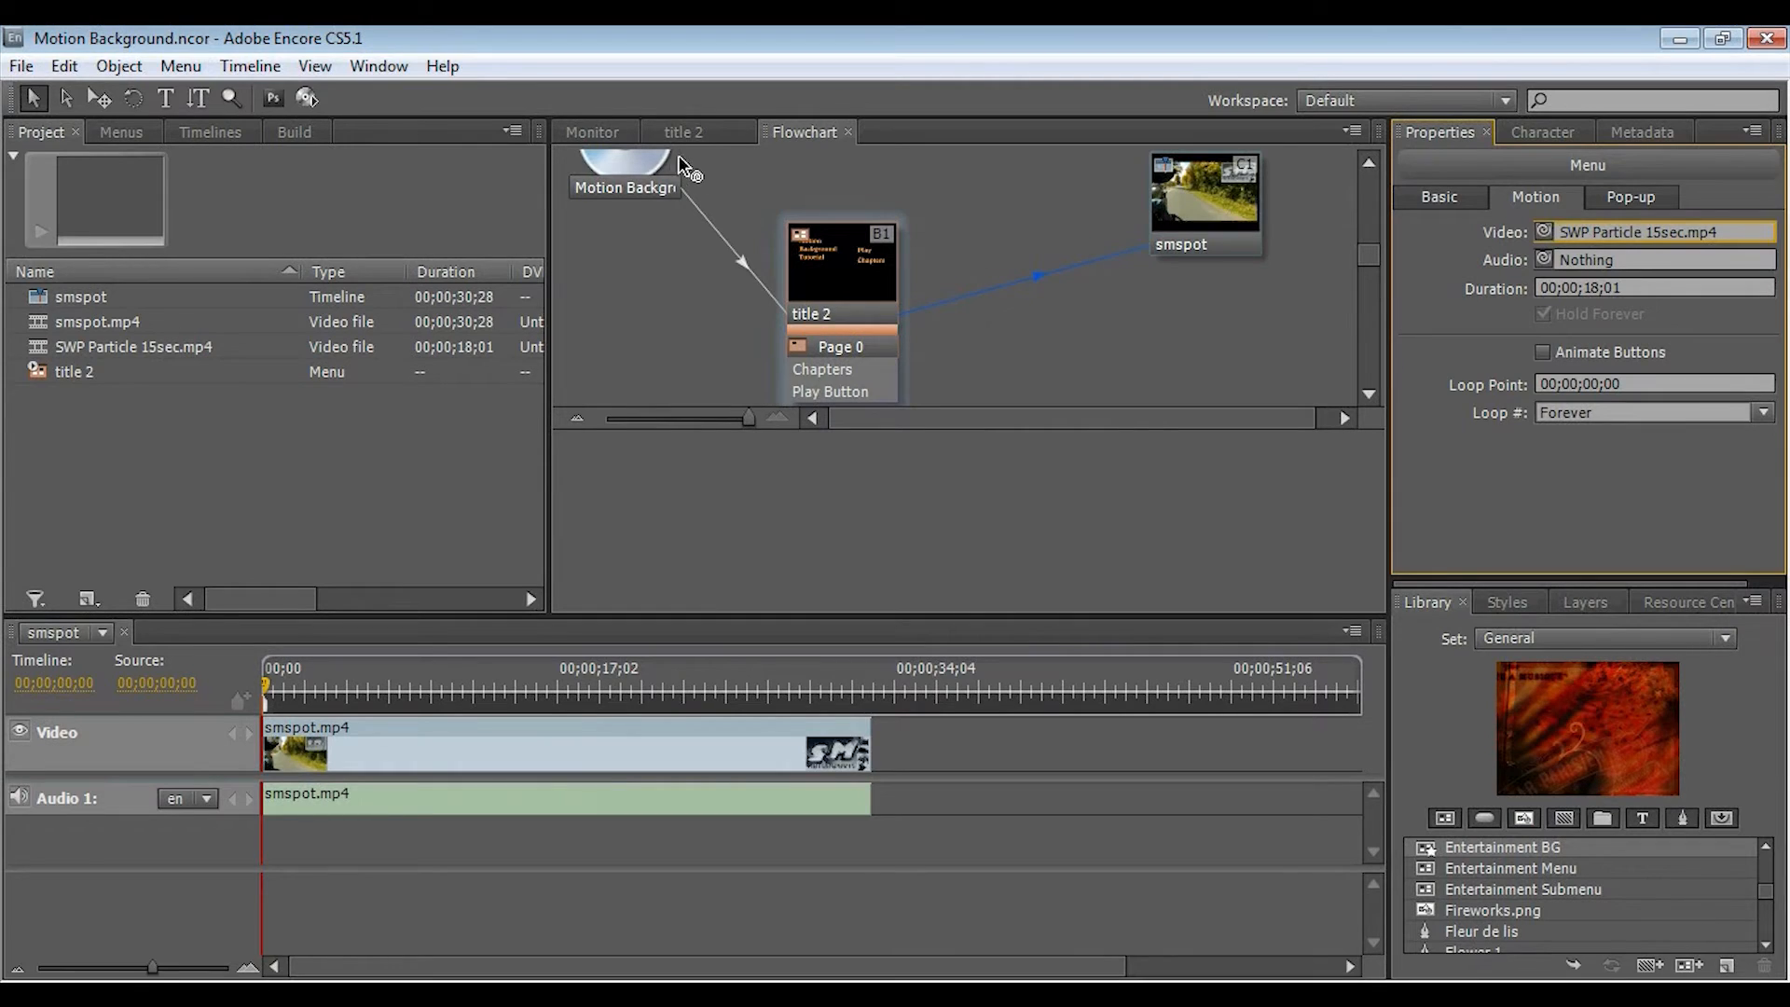
{"action": "mouse_move", "coordinate": [934, 156]}
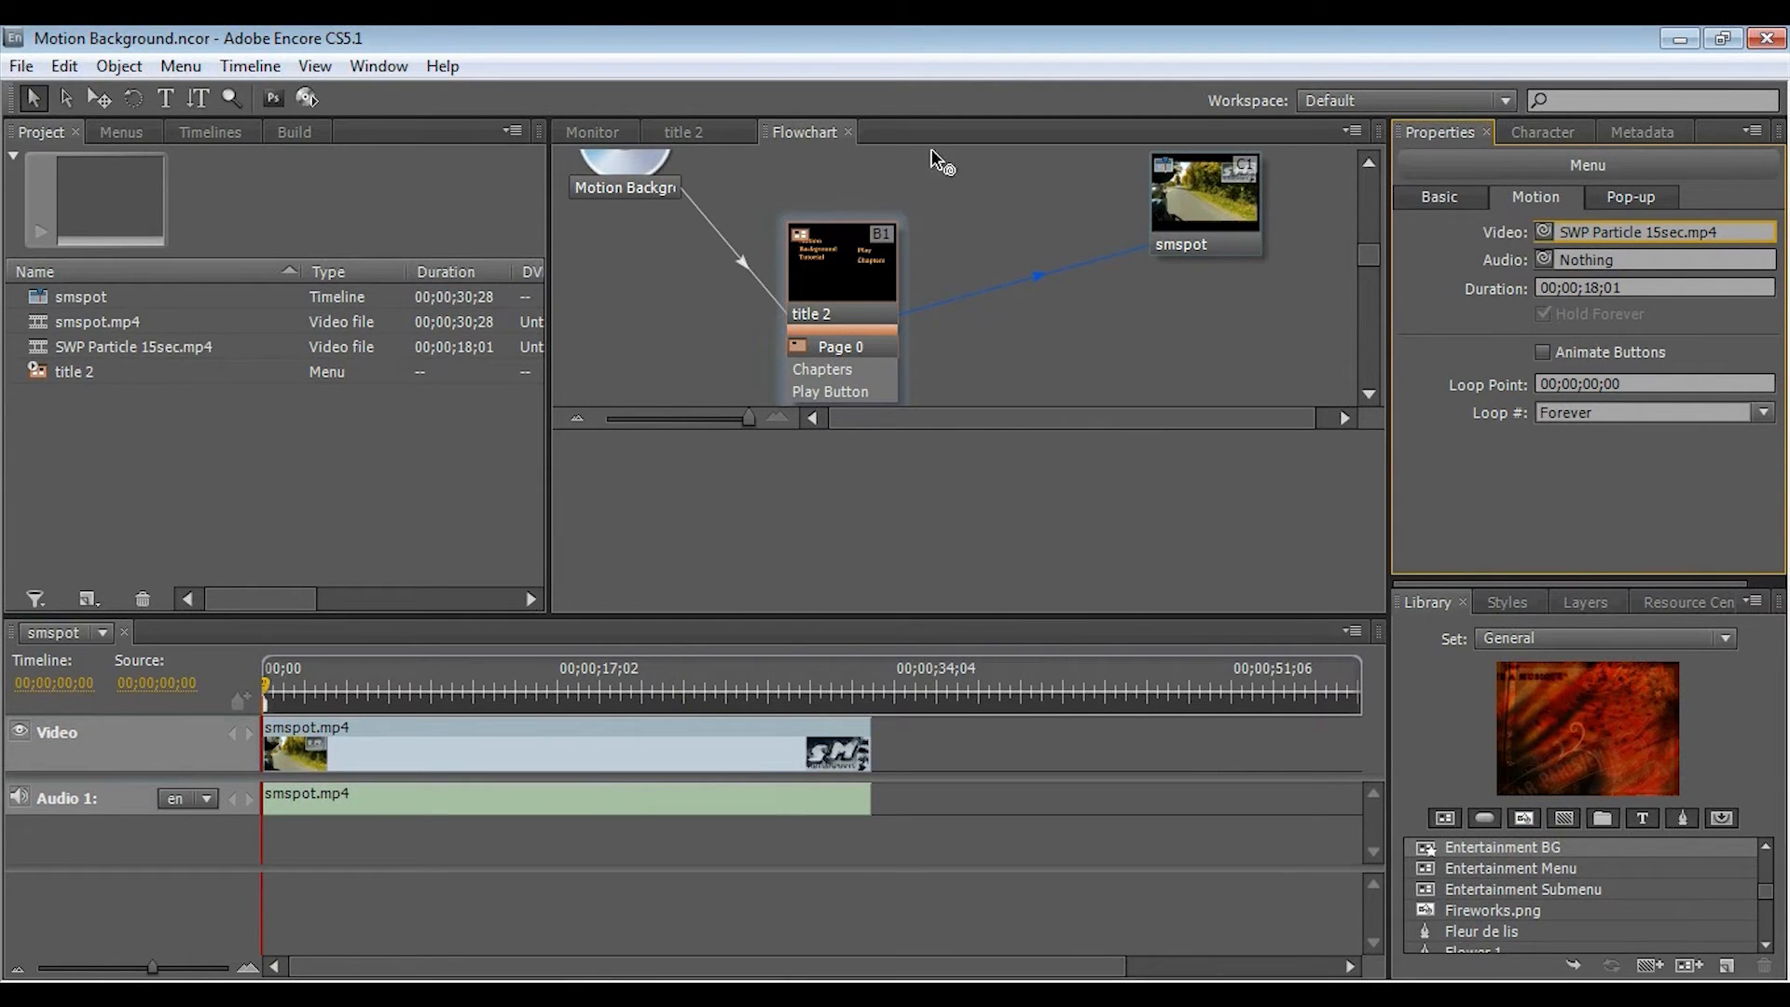
{"action": "mouse_move", "coordinate": [839, 285]}
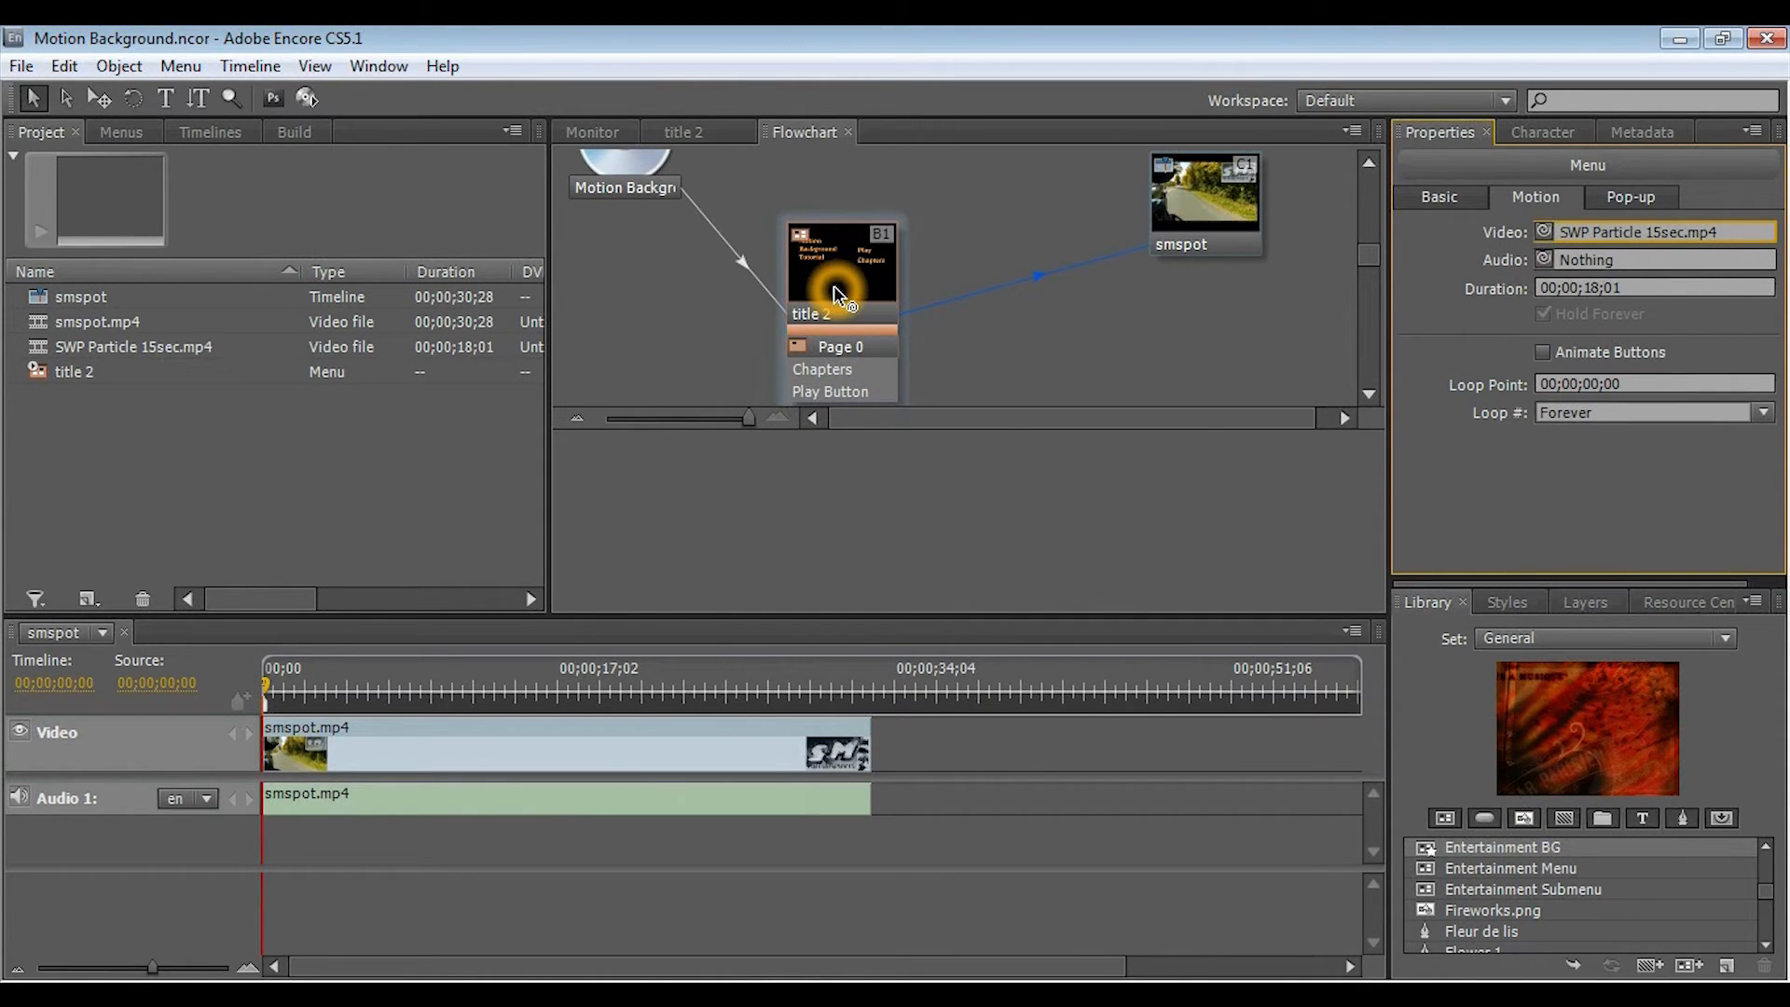
{"action": "mouse_move", "coordinate": [656, 302]}
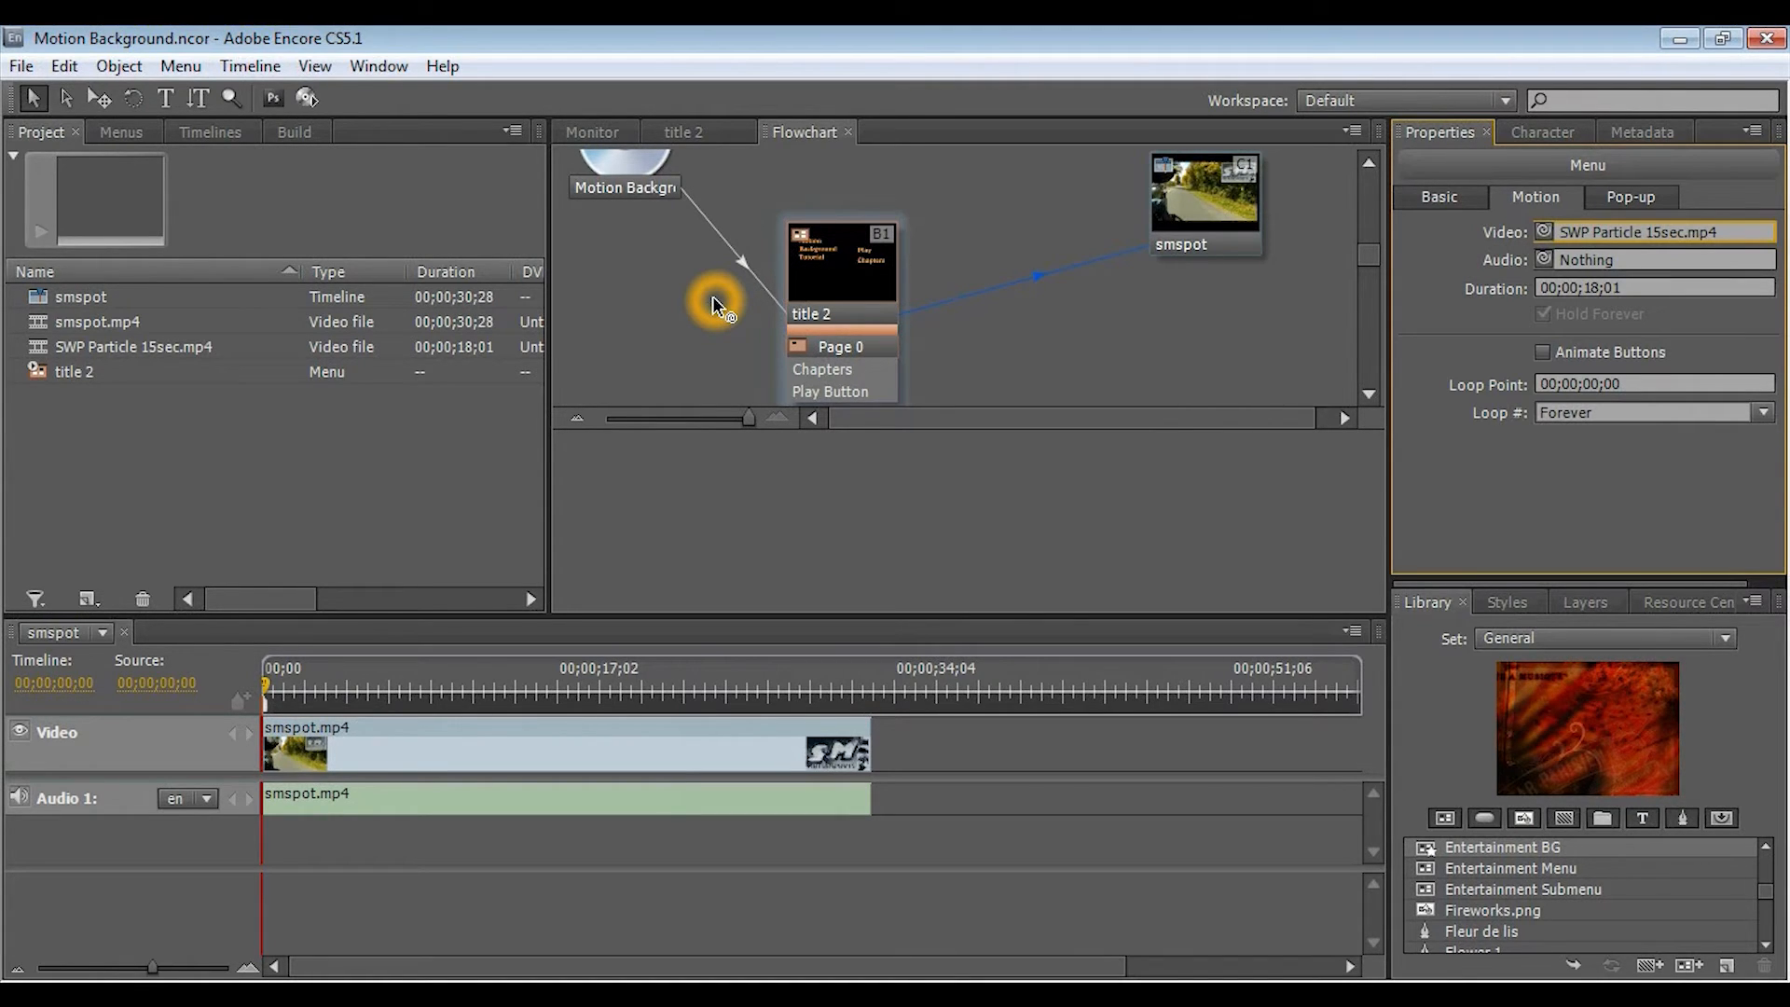
{"action": "mouse_move", "coordinate": [794, 323]}
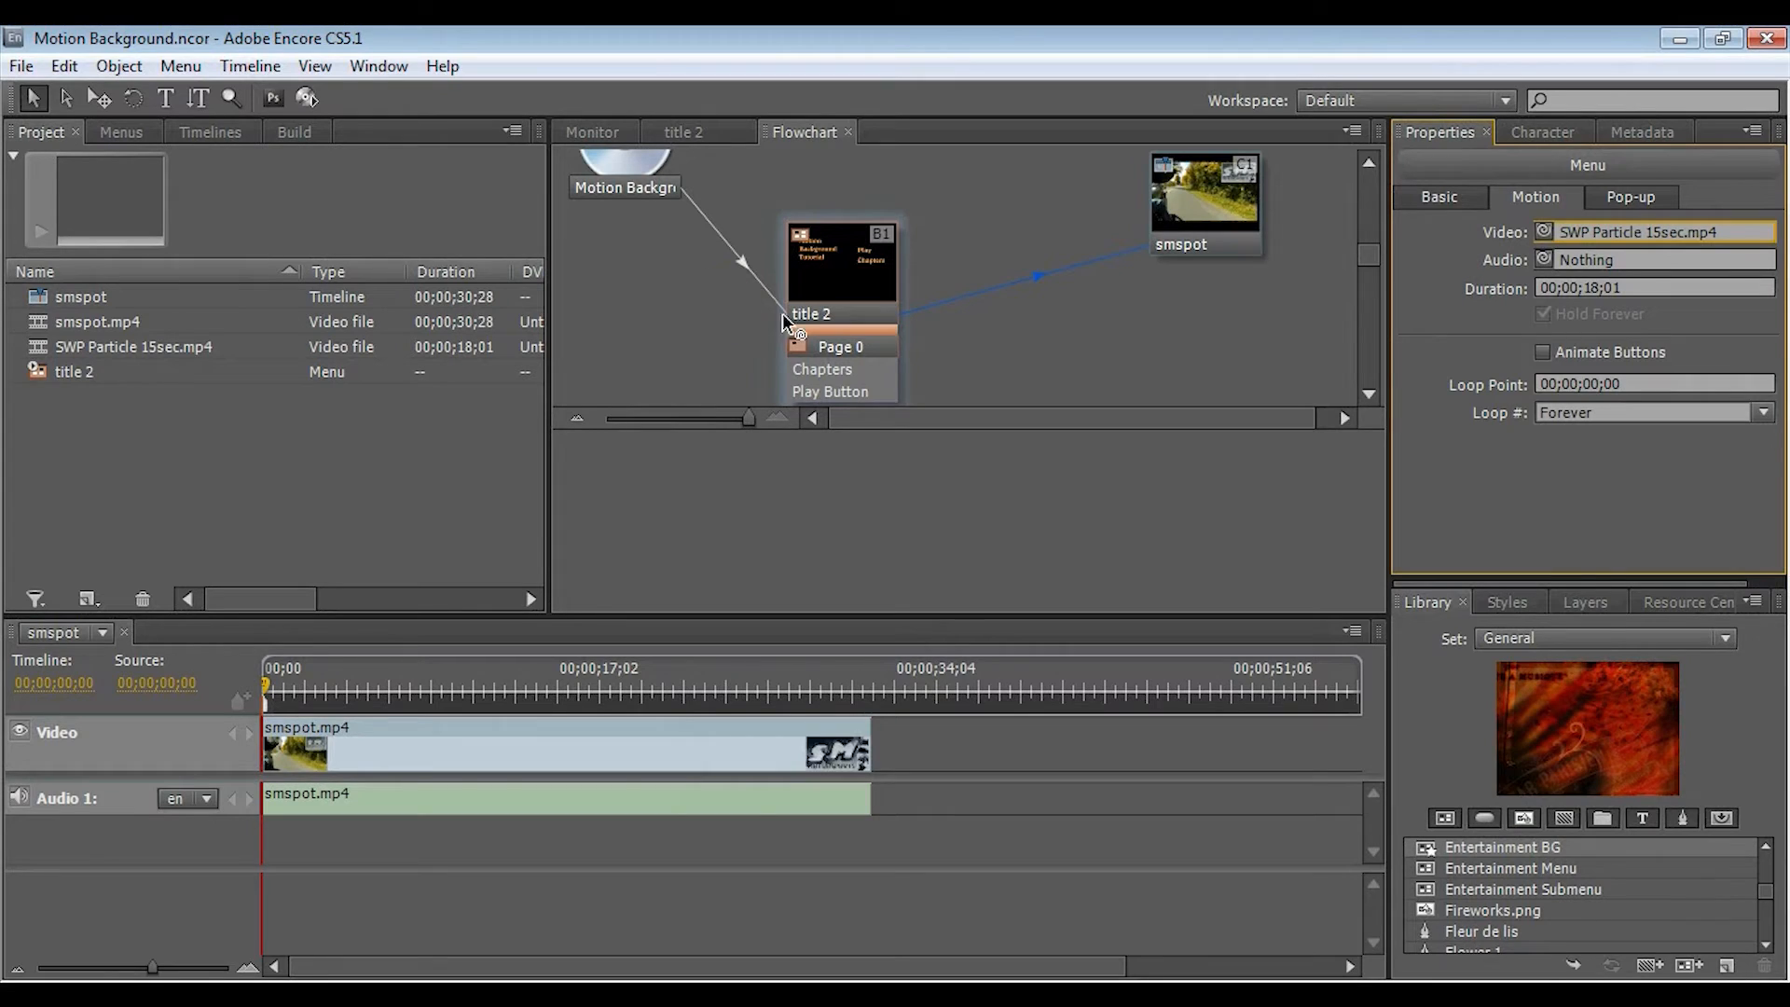
{"action": "mouse_move", "coordinate": [1467, 402]}
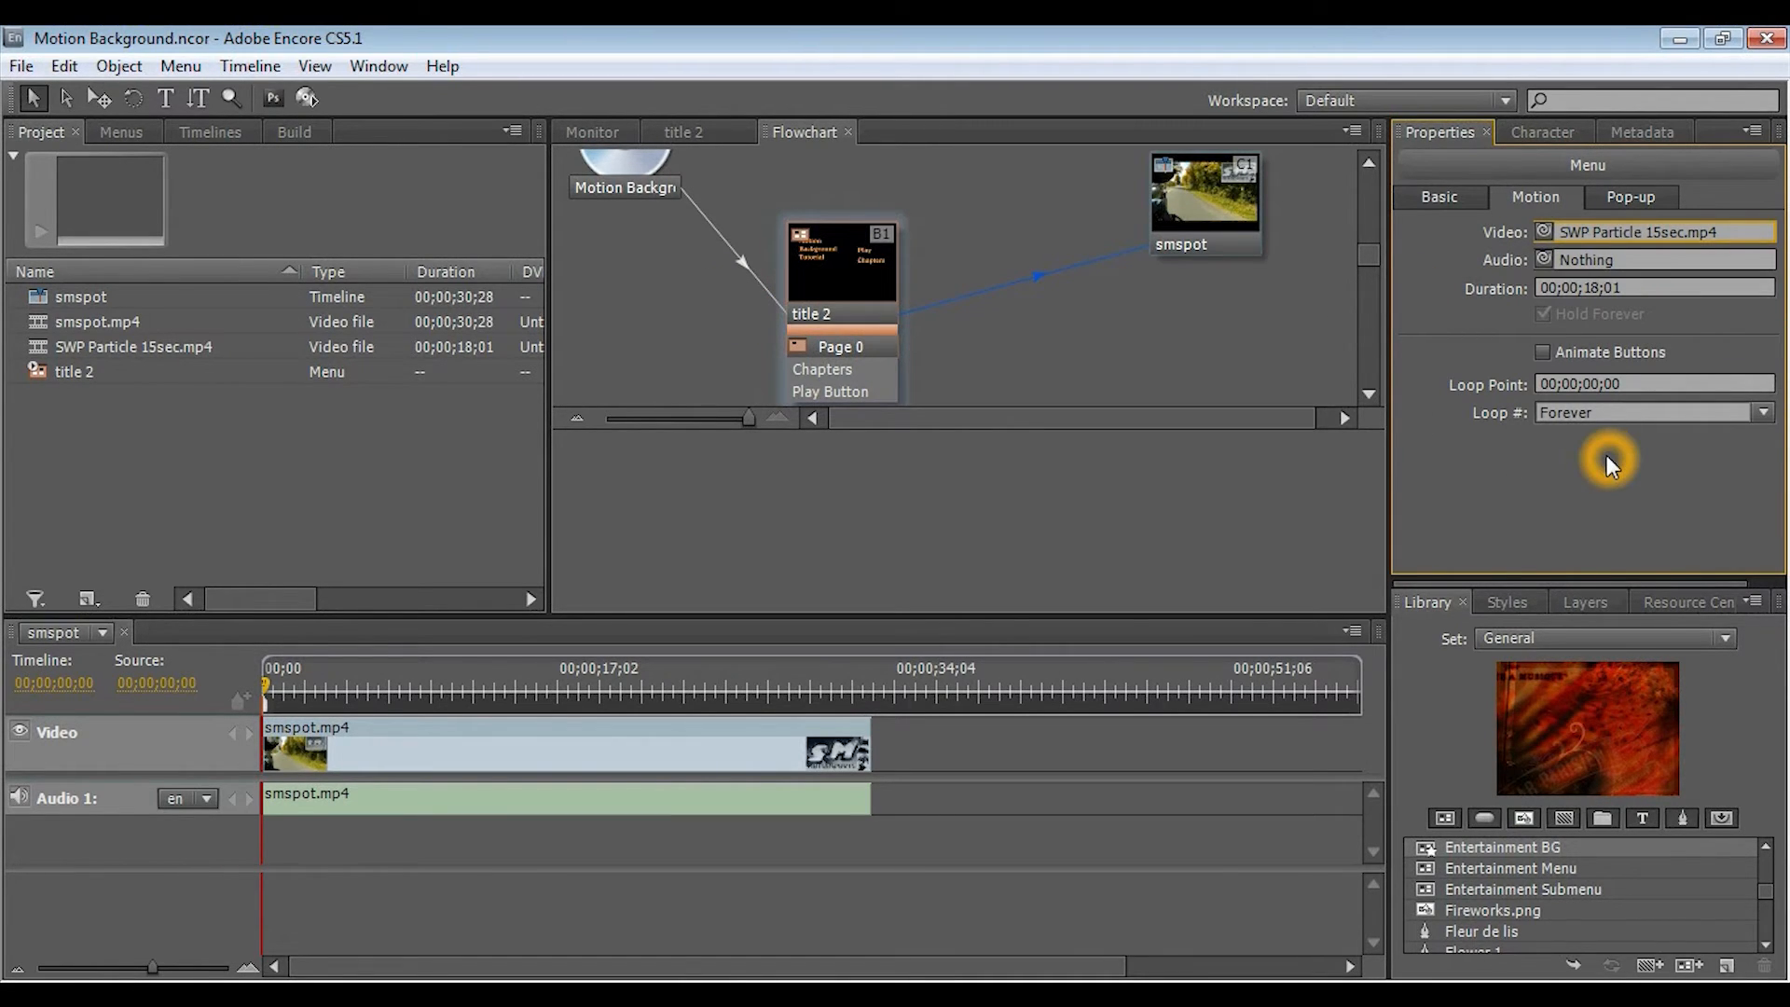
{"action": "mouse_move", "coordinate": [1625, 457]}
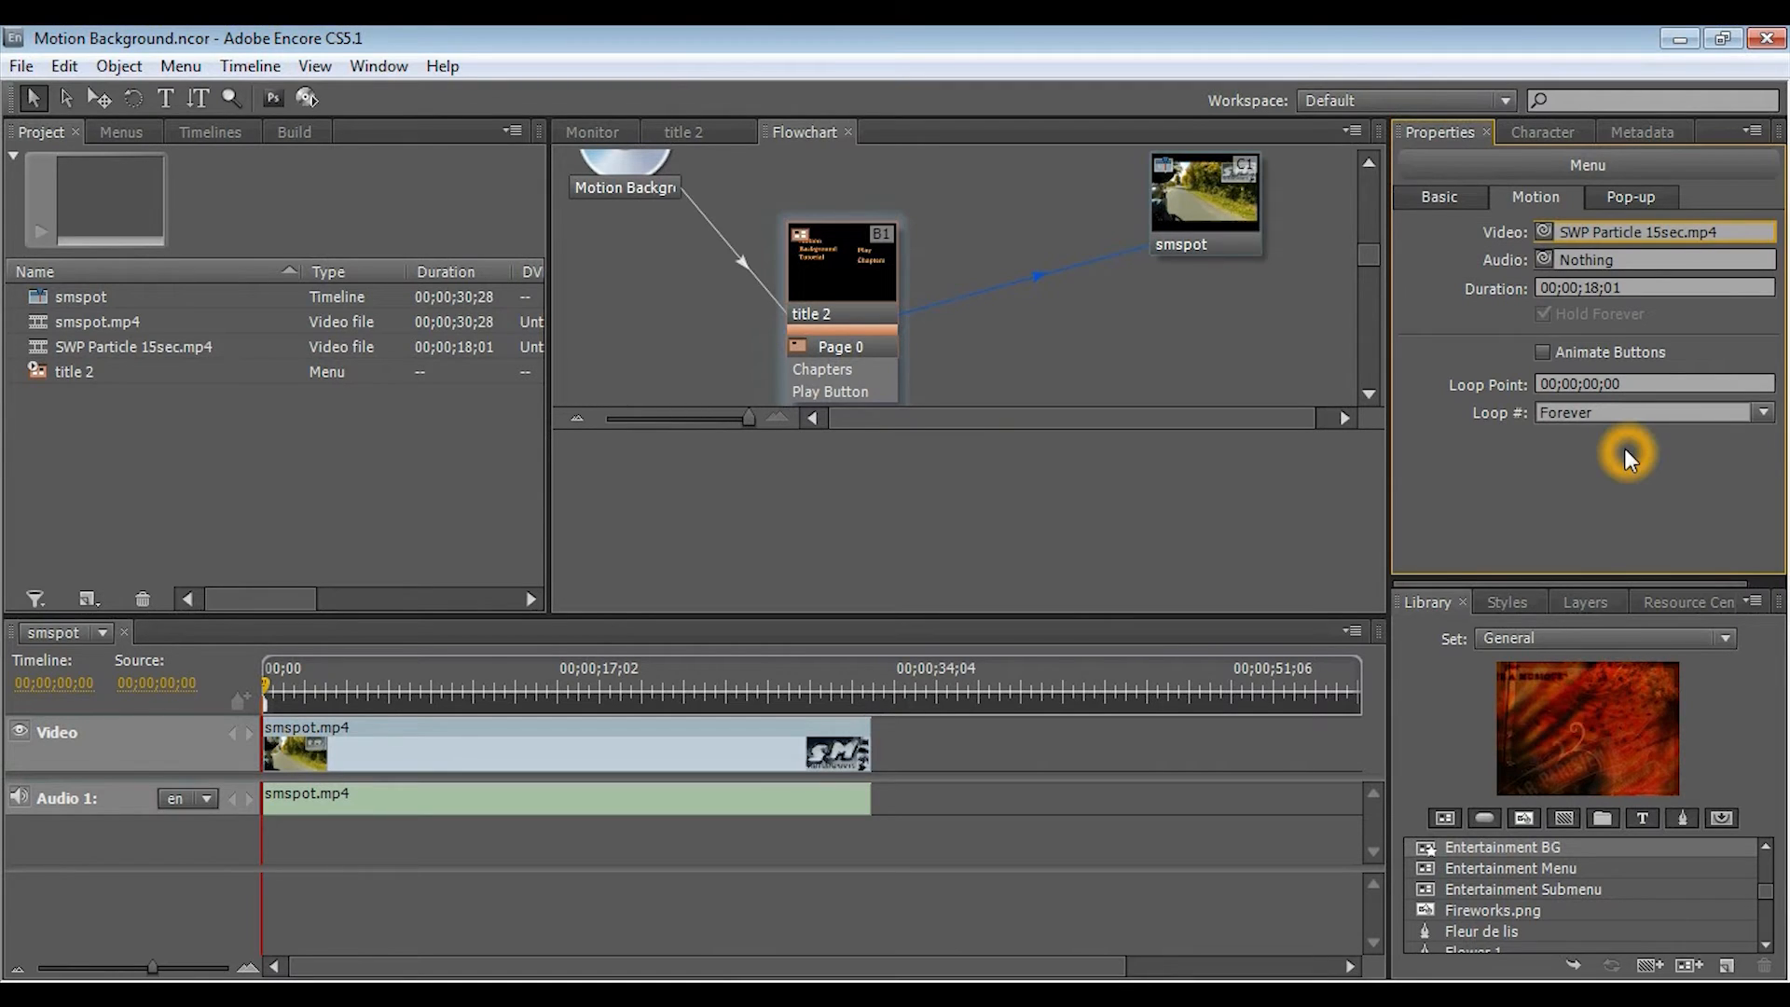
{"action": "mouse_move", "coordinate": [1523, 306]}
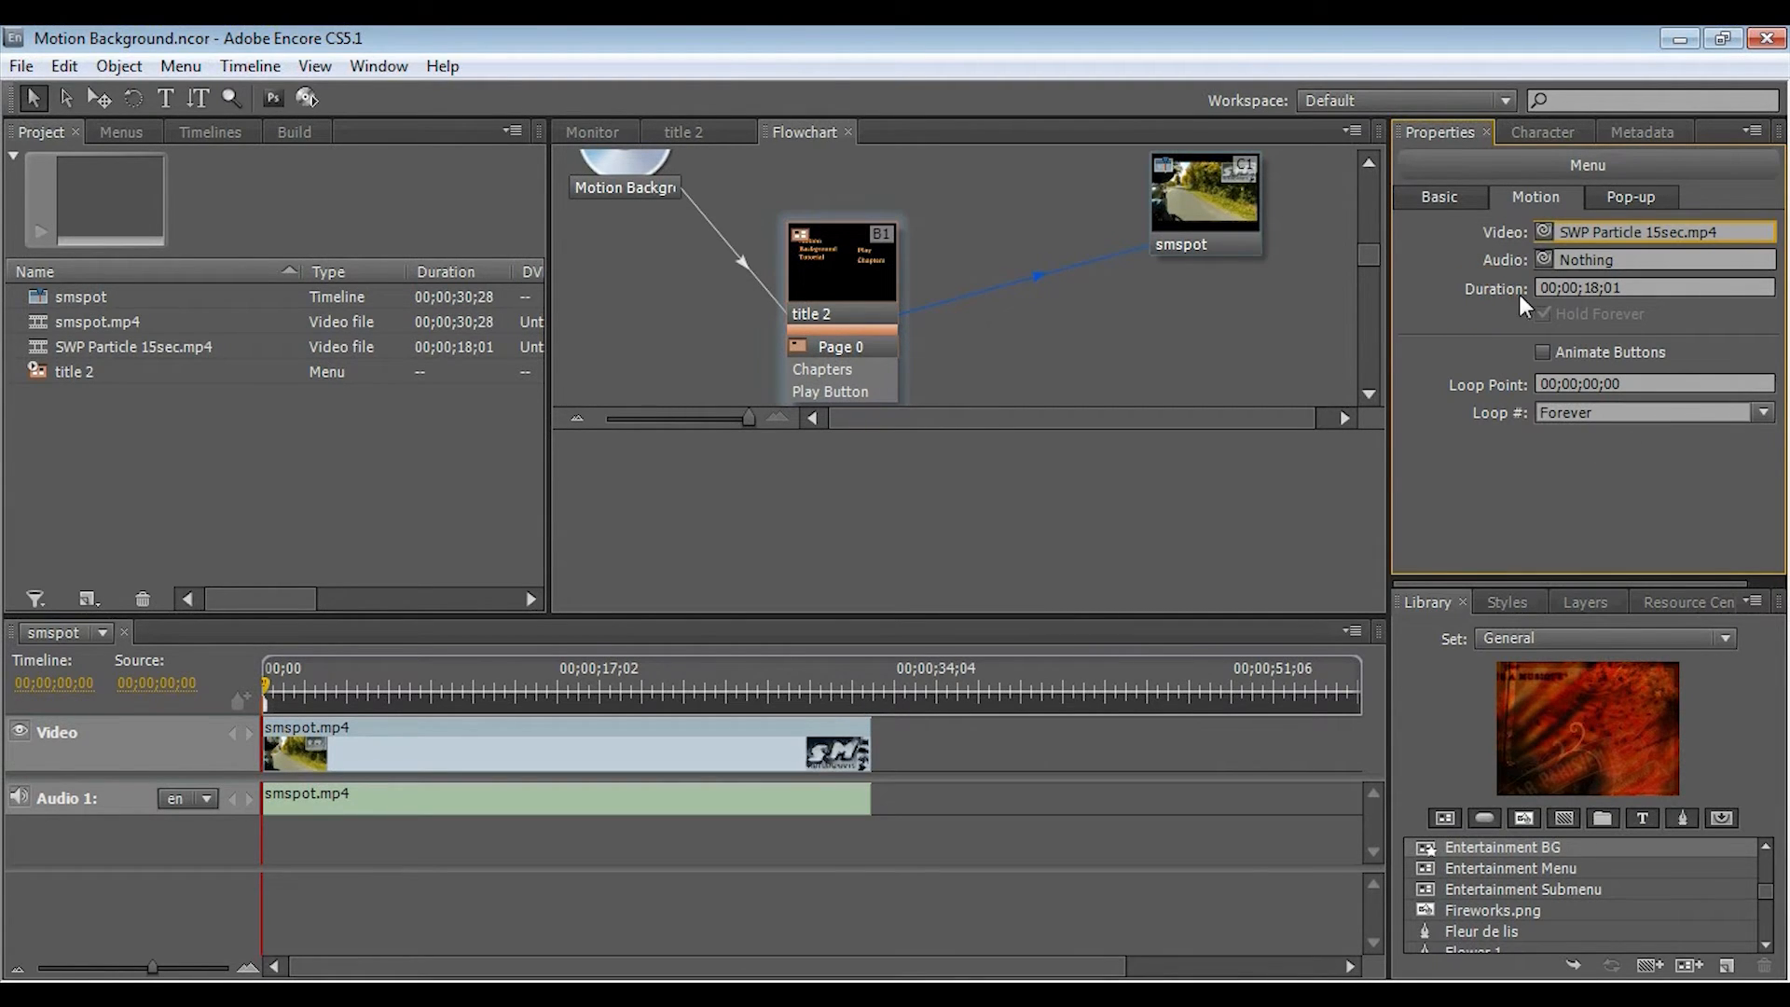
{"action": "mouse_move", "coordinate": [1607, 287]}
{"action": "type", "text": "5"}
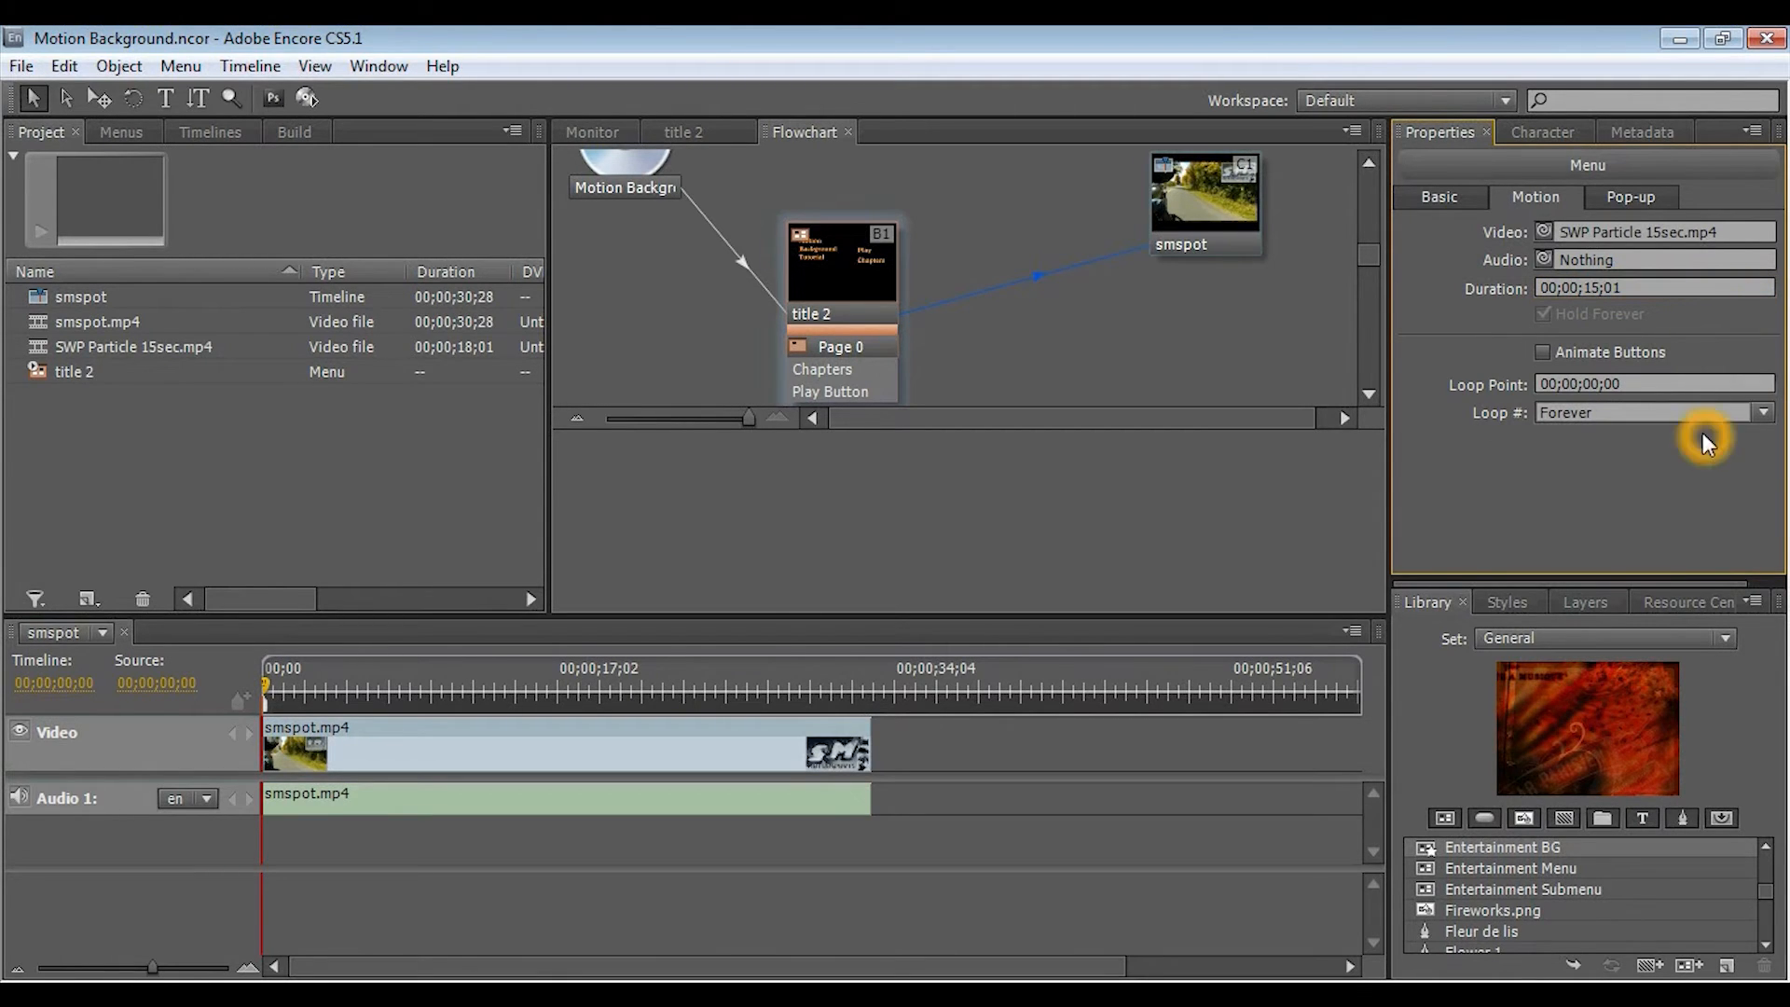
{"action": "mouse_move", "coordinate": [1659, 485]}
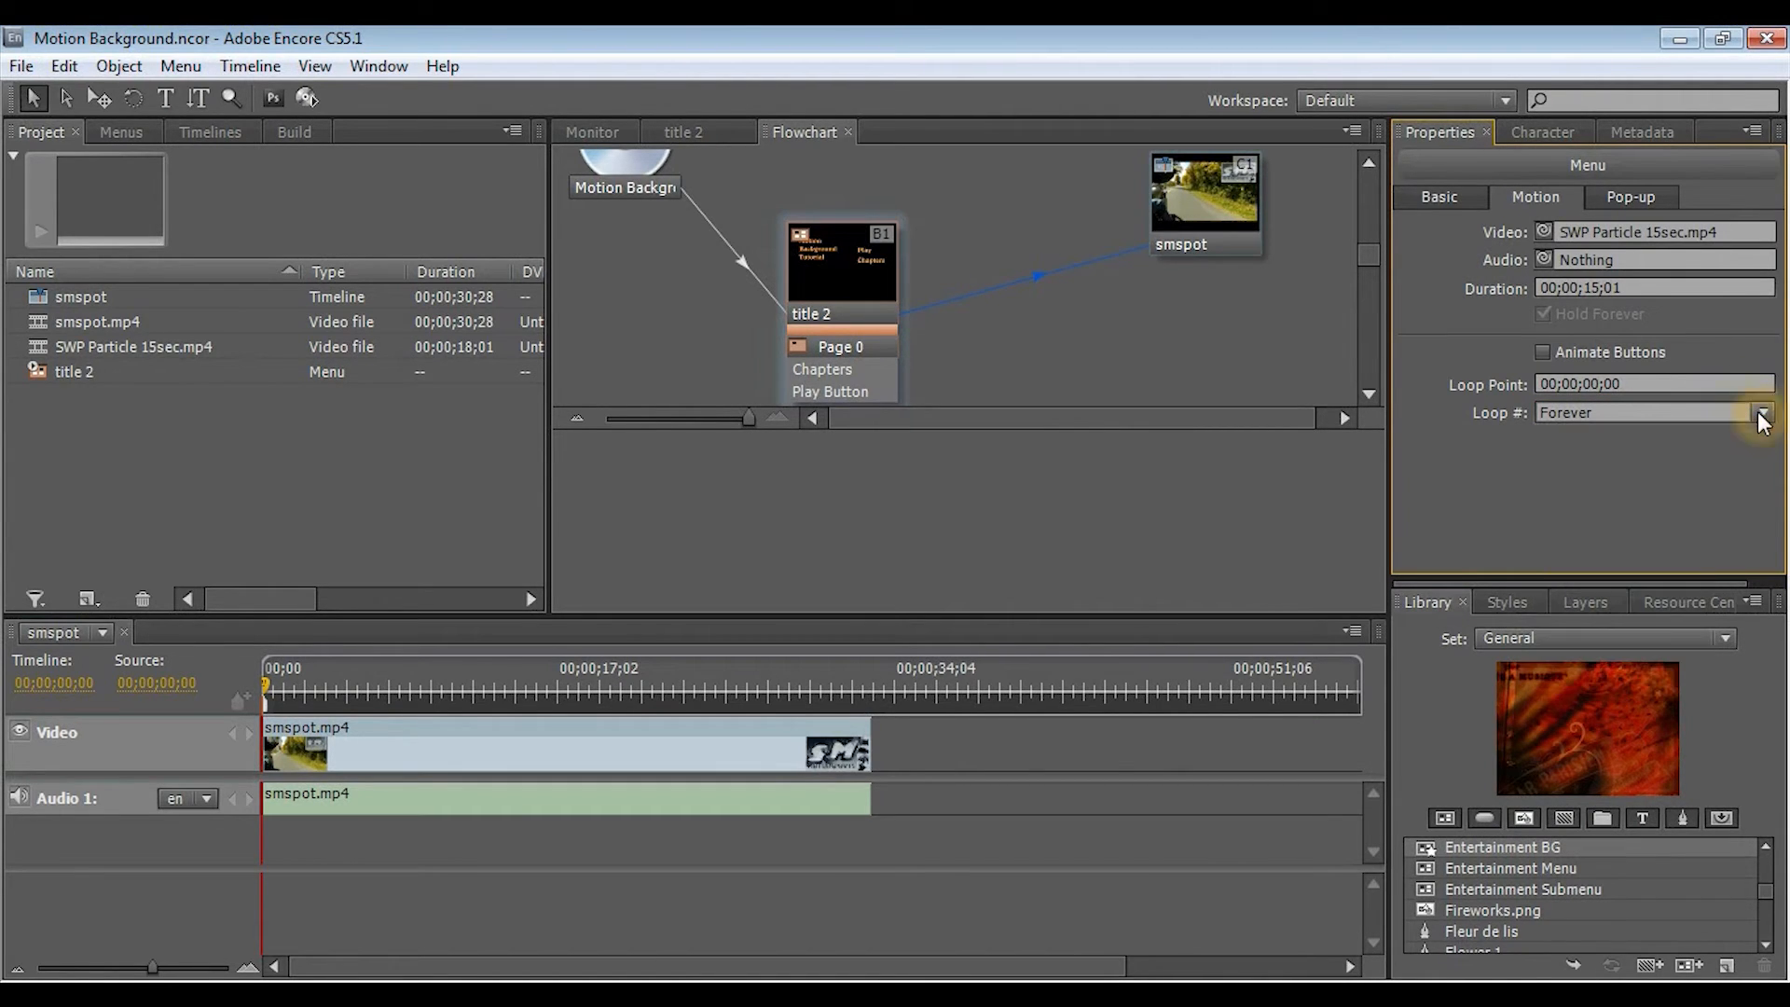
{"action": "mouse_move", "coordinate": [1696, 479]}
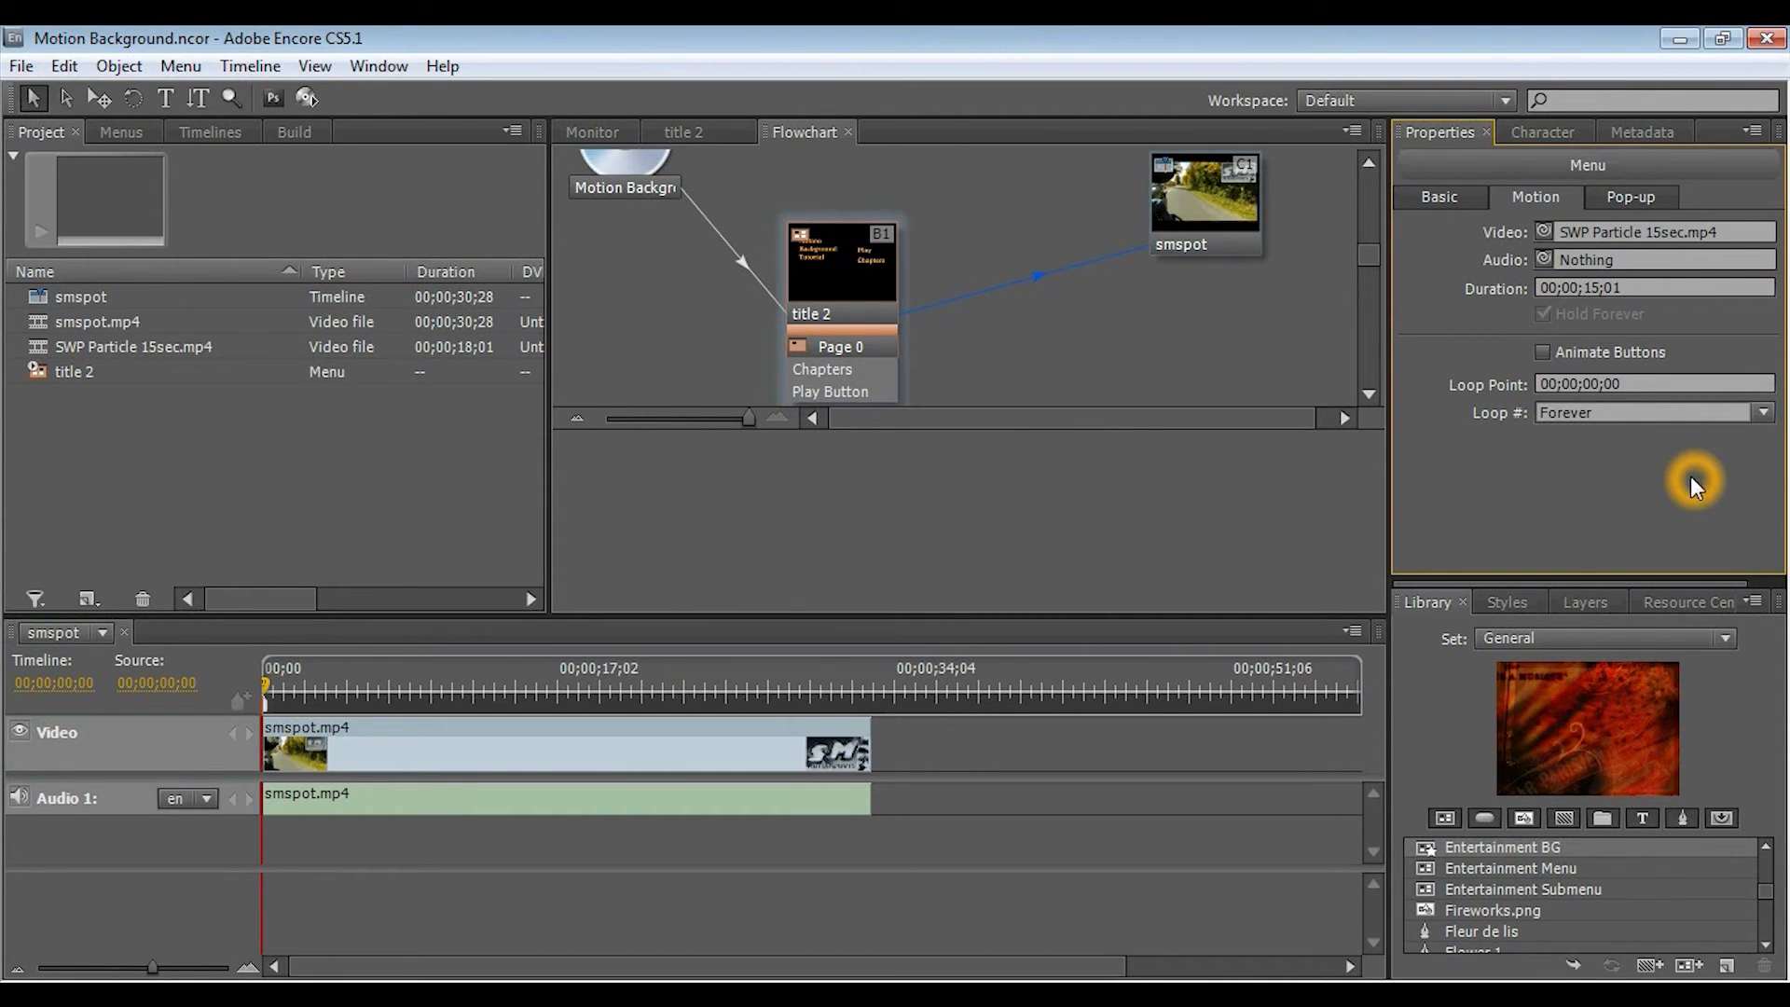
{"action": "mouse_move", "coordinate": [1699, 477]}
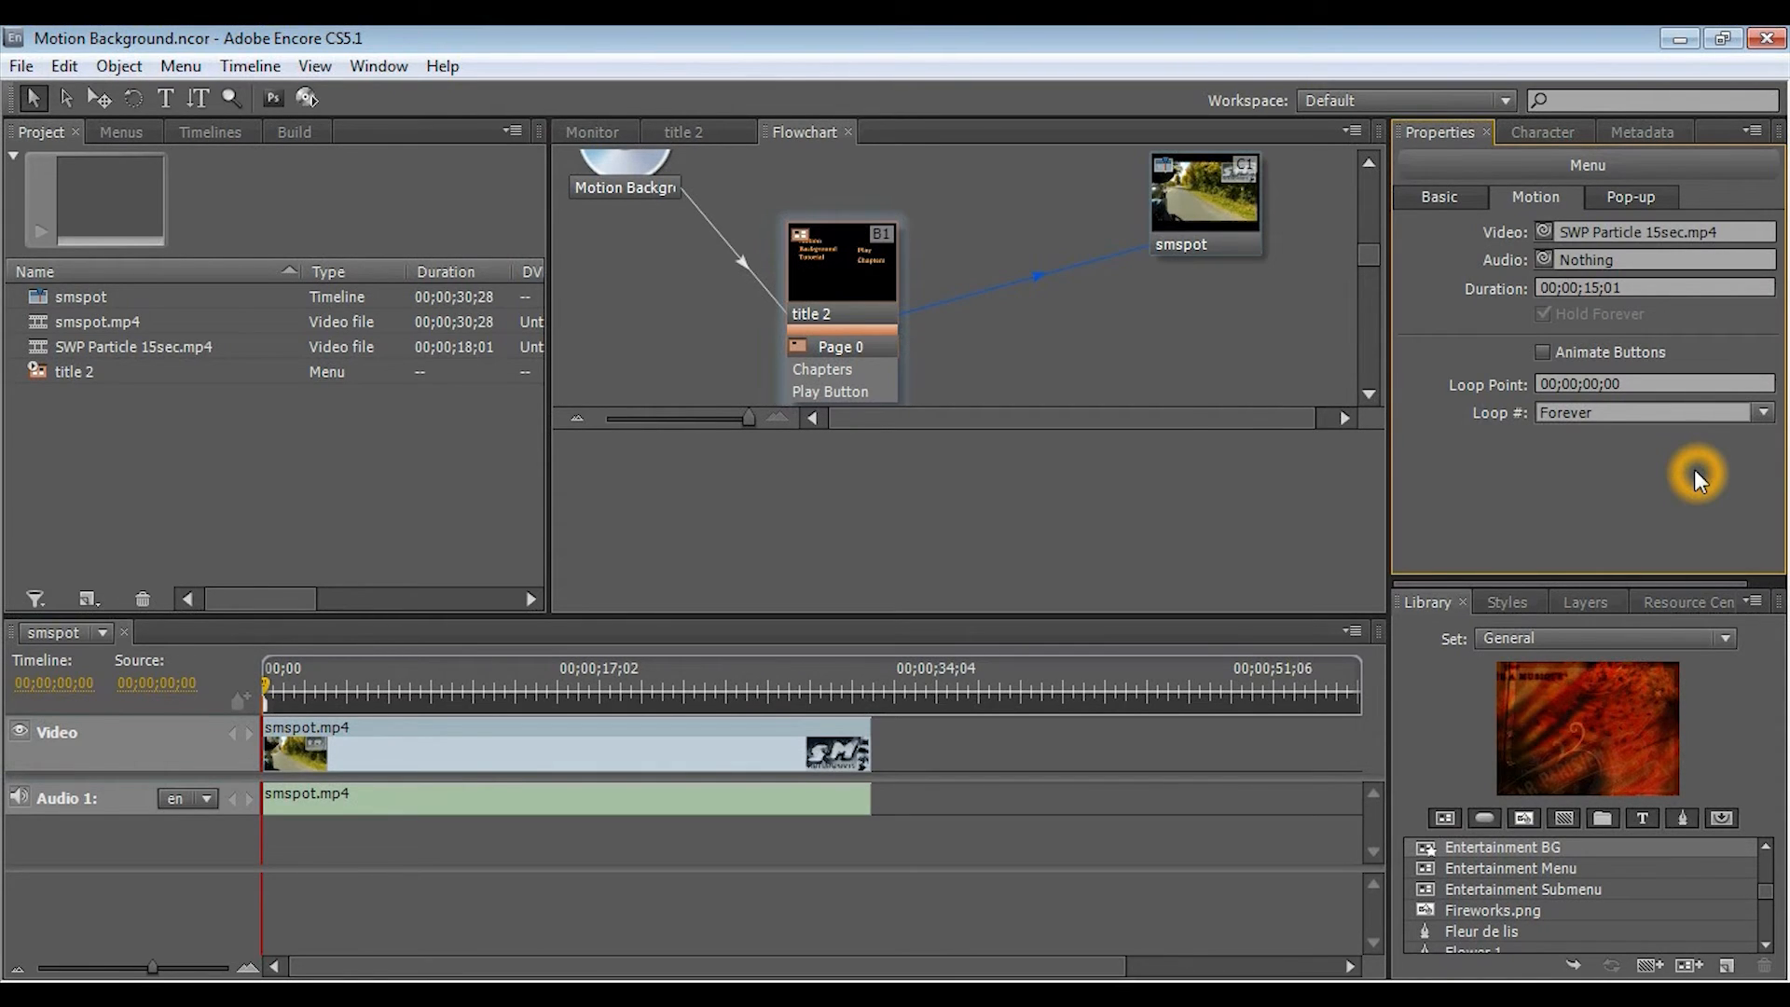
{"action": "mouse_move", "coordinate": [1667, 468]}
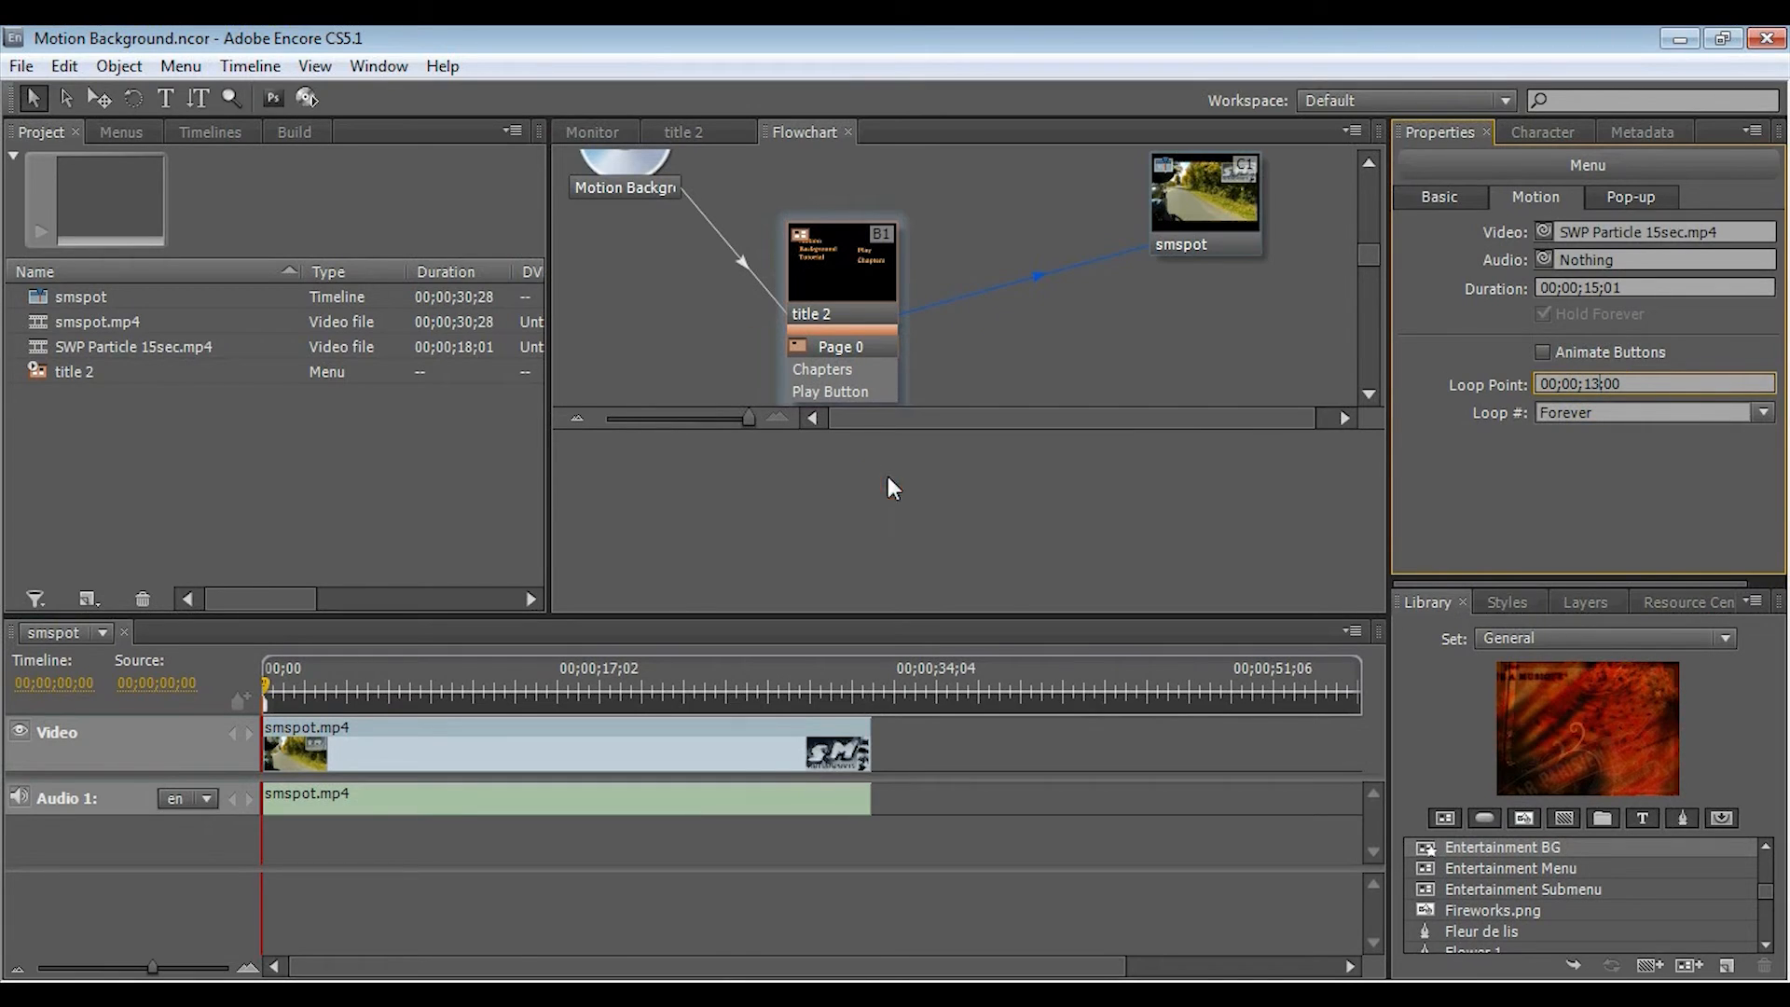
Step: Confirm the 00;00;13;00 loop point for the menu background
{"action": "left_click", "coordinate": [891, 483]}
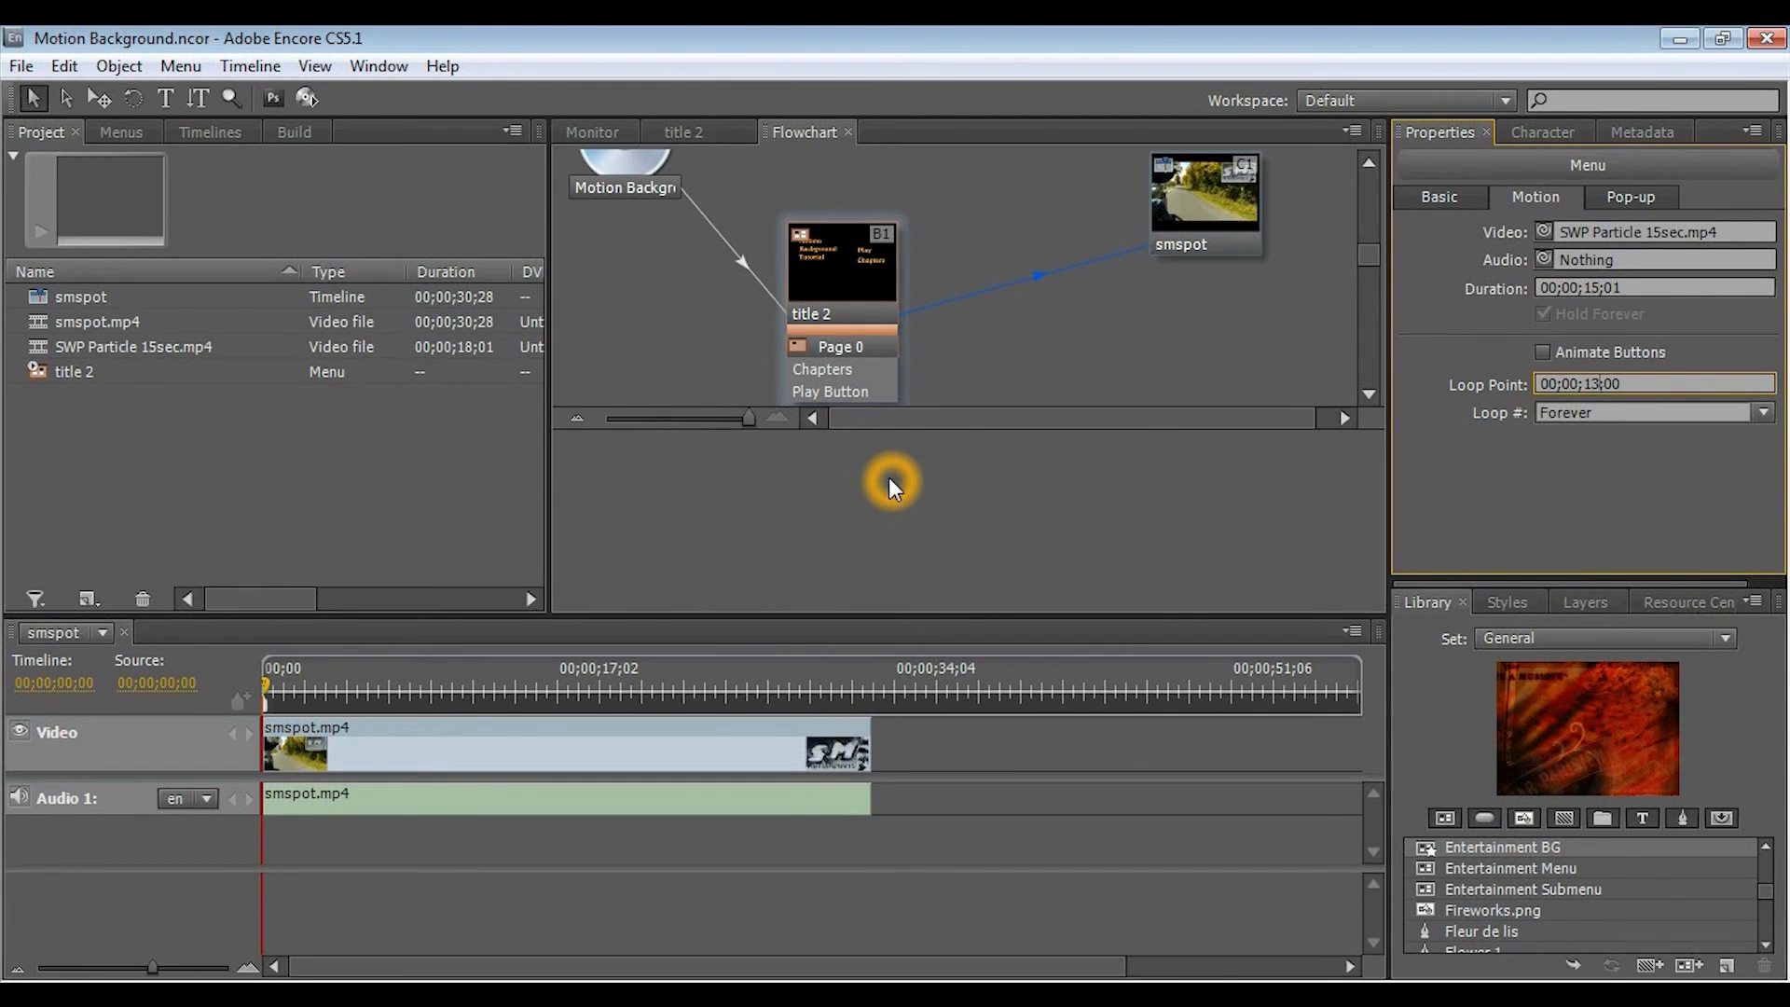
{"action": "mouse_move", "coordinate": [1650, 409]}
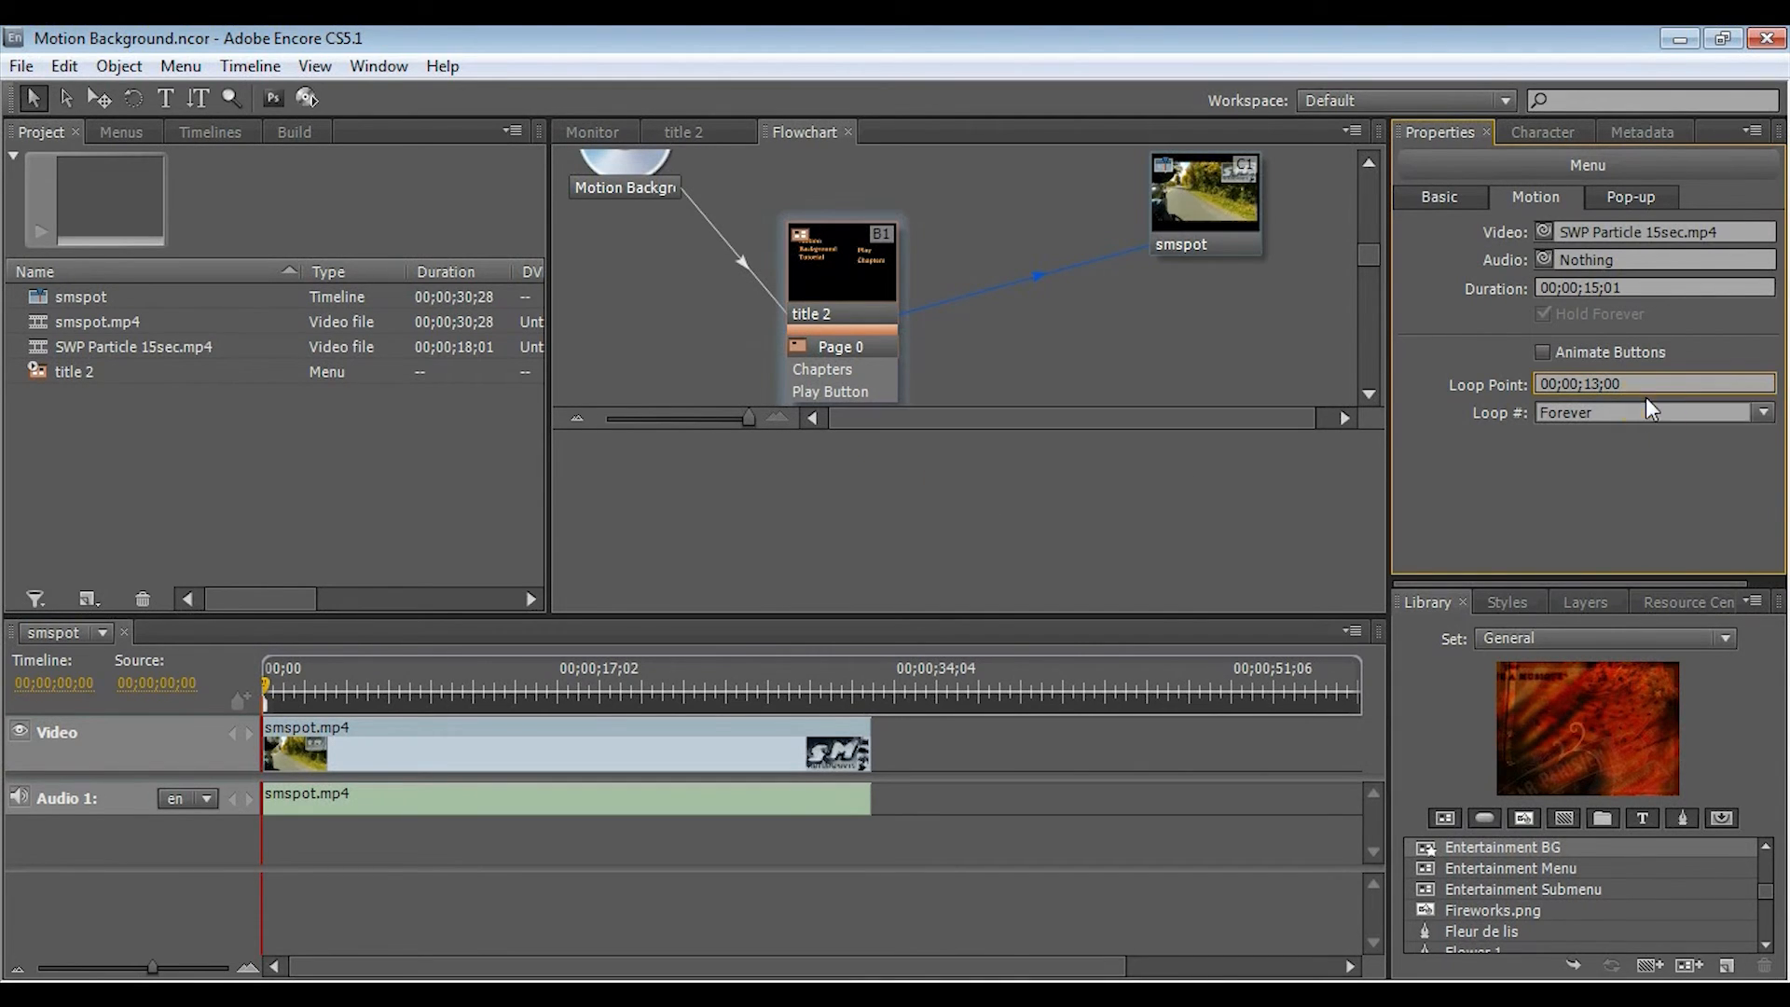
{"action": "mouse_move", "coordinate": [1548, 499]}
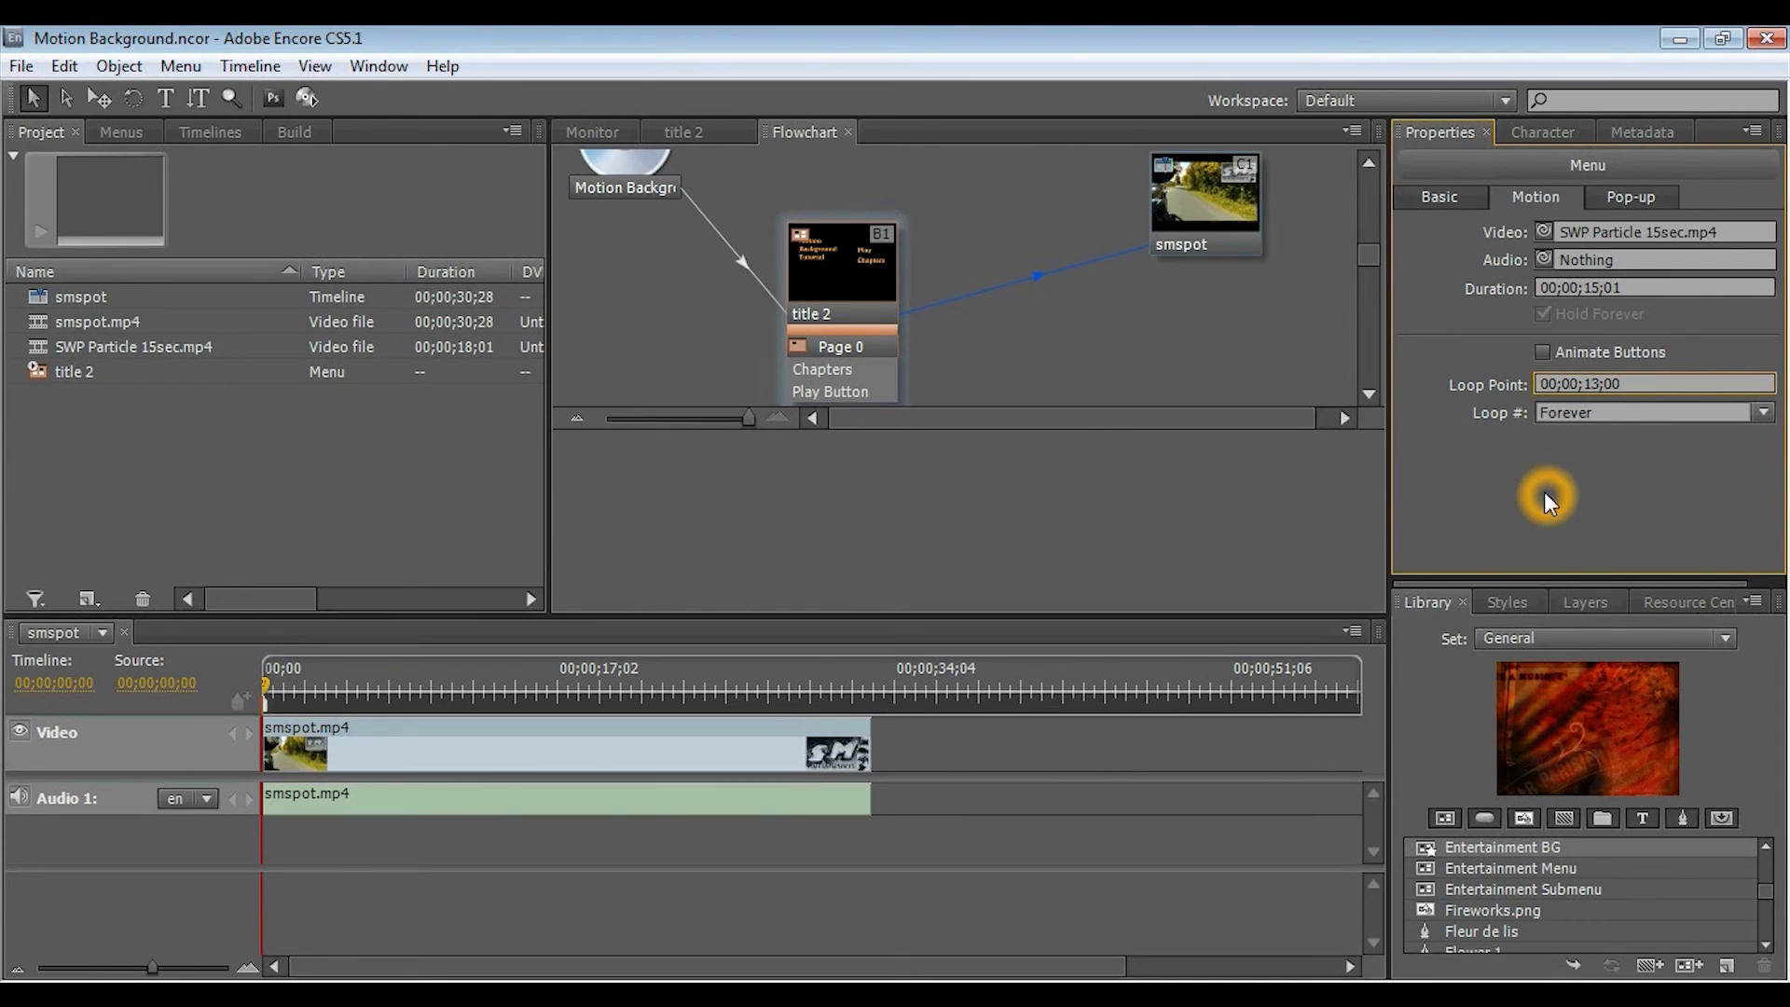
{"action": "mouse_move", "coordinate": [1324, 457]}
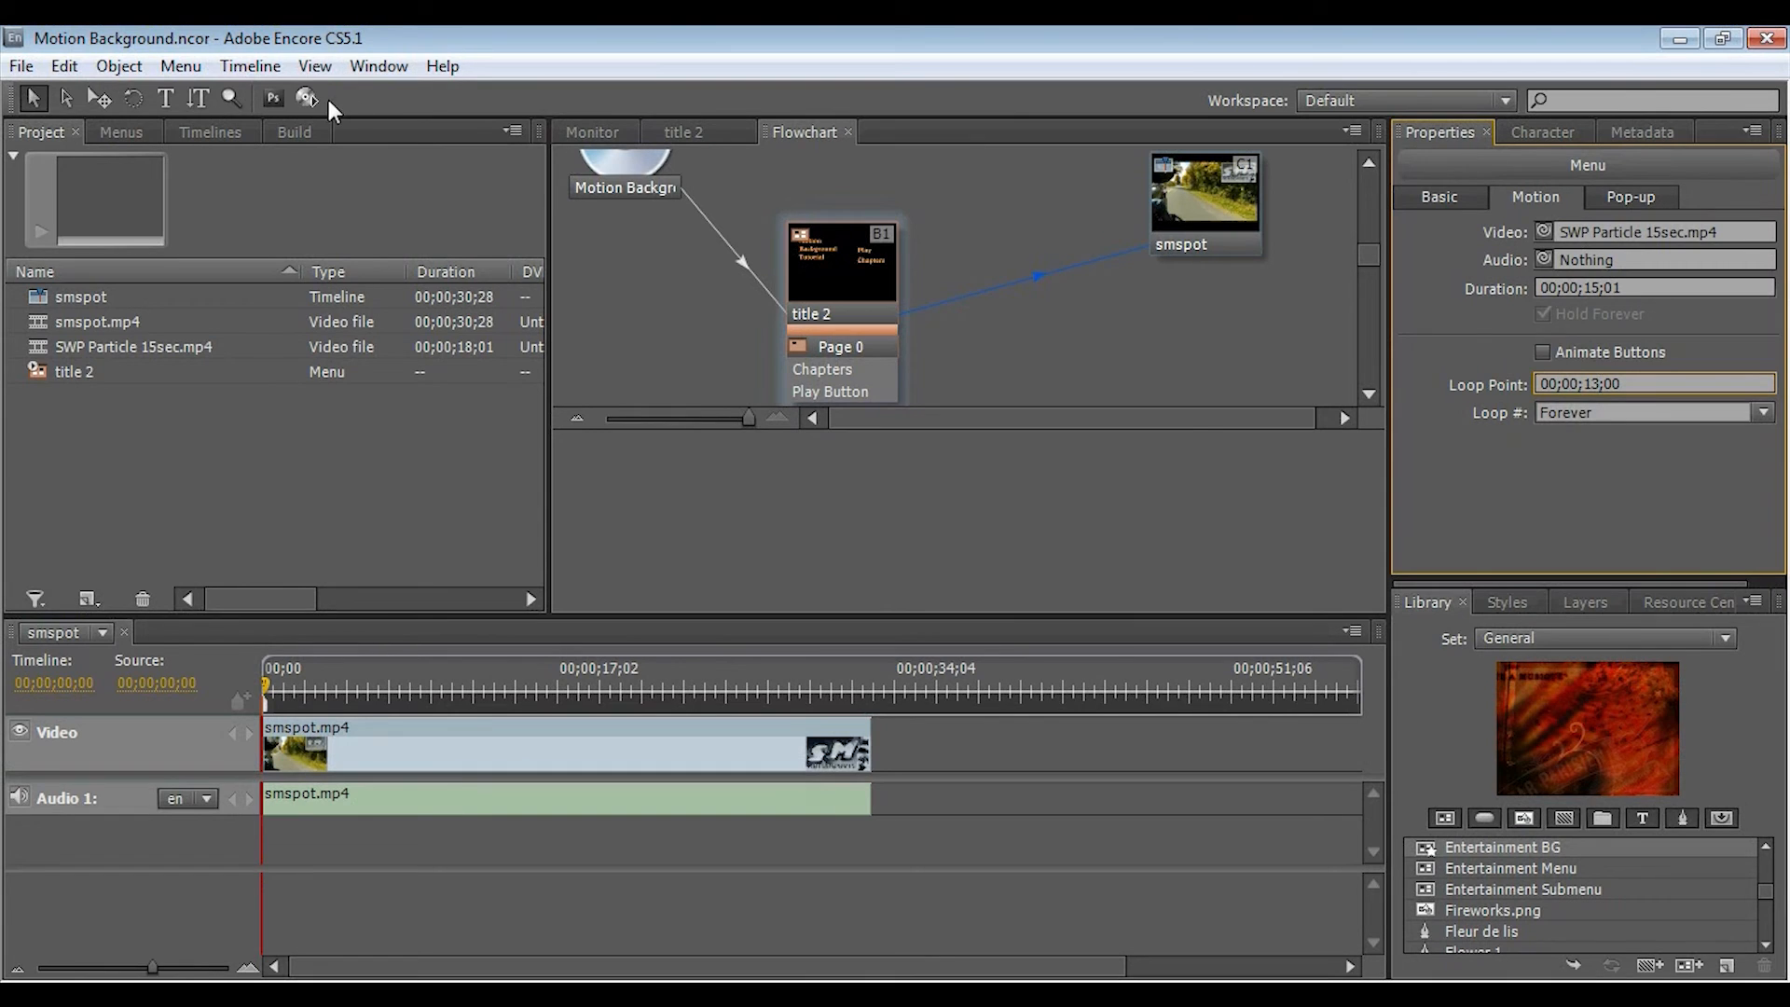
Step: Start a Project Preview showing the title 2 menu over its particle background
{"action": "left_click", "coordinate": [306, 99]}
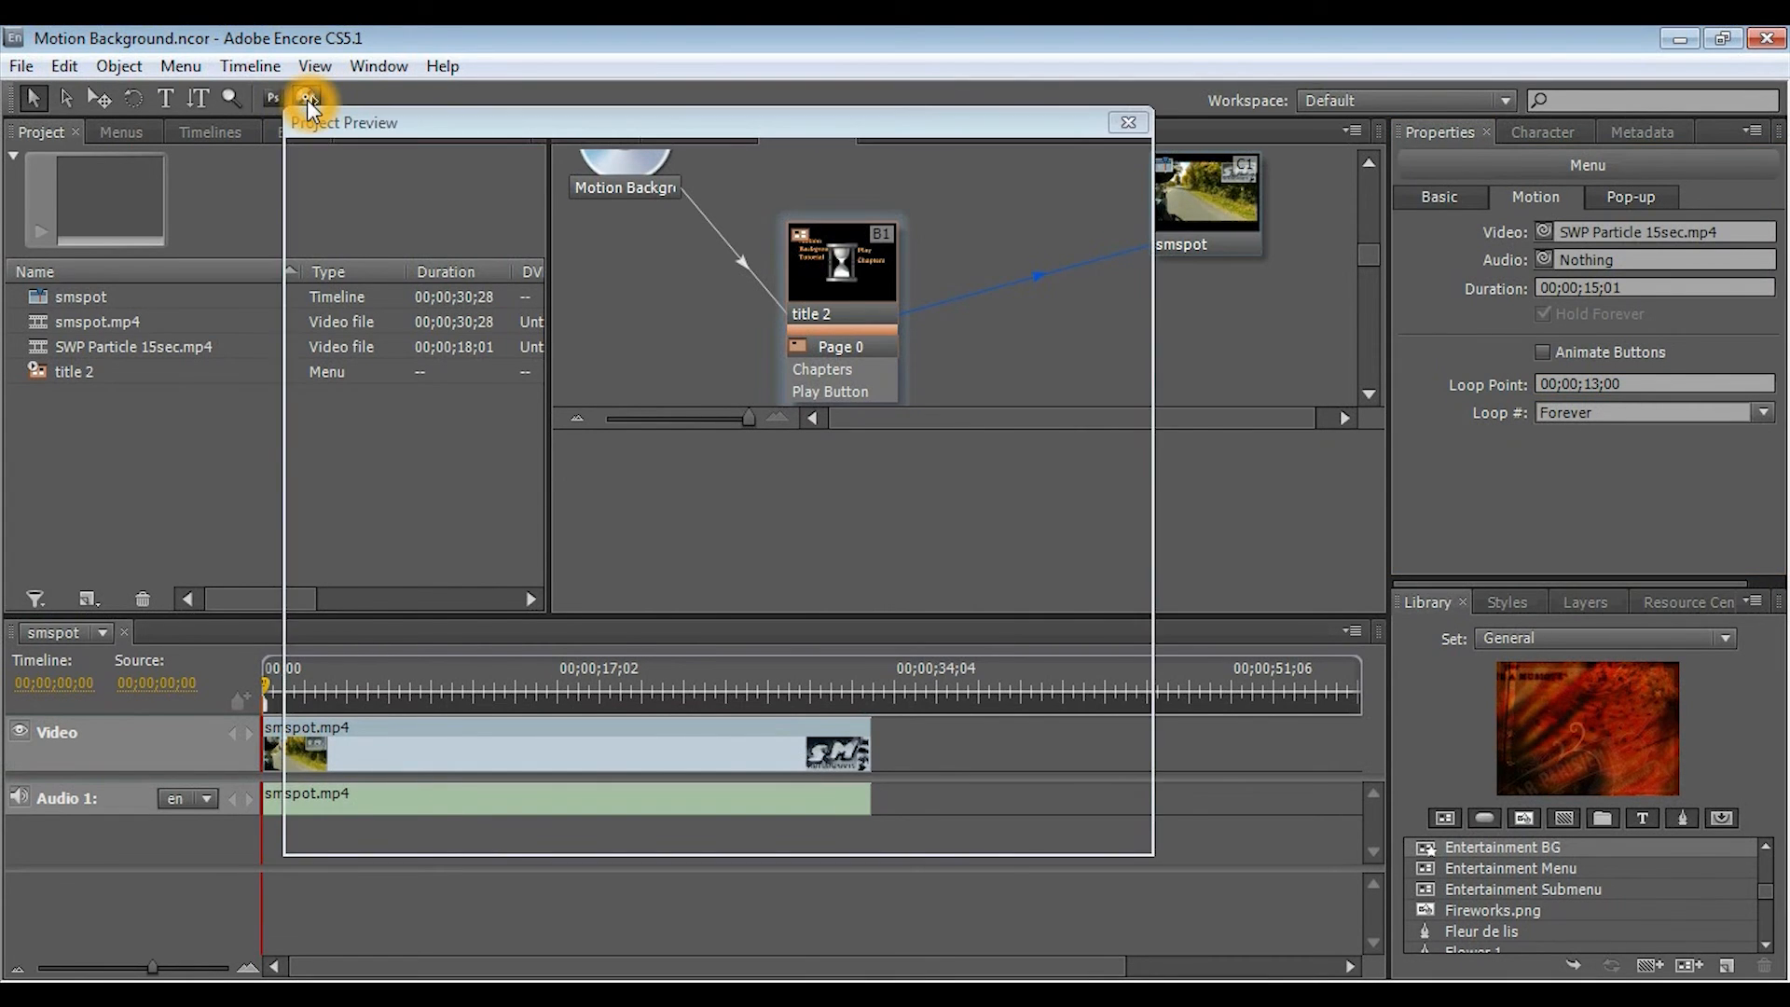
{"action": "left_click", "coordinate": [308, 99]}
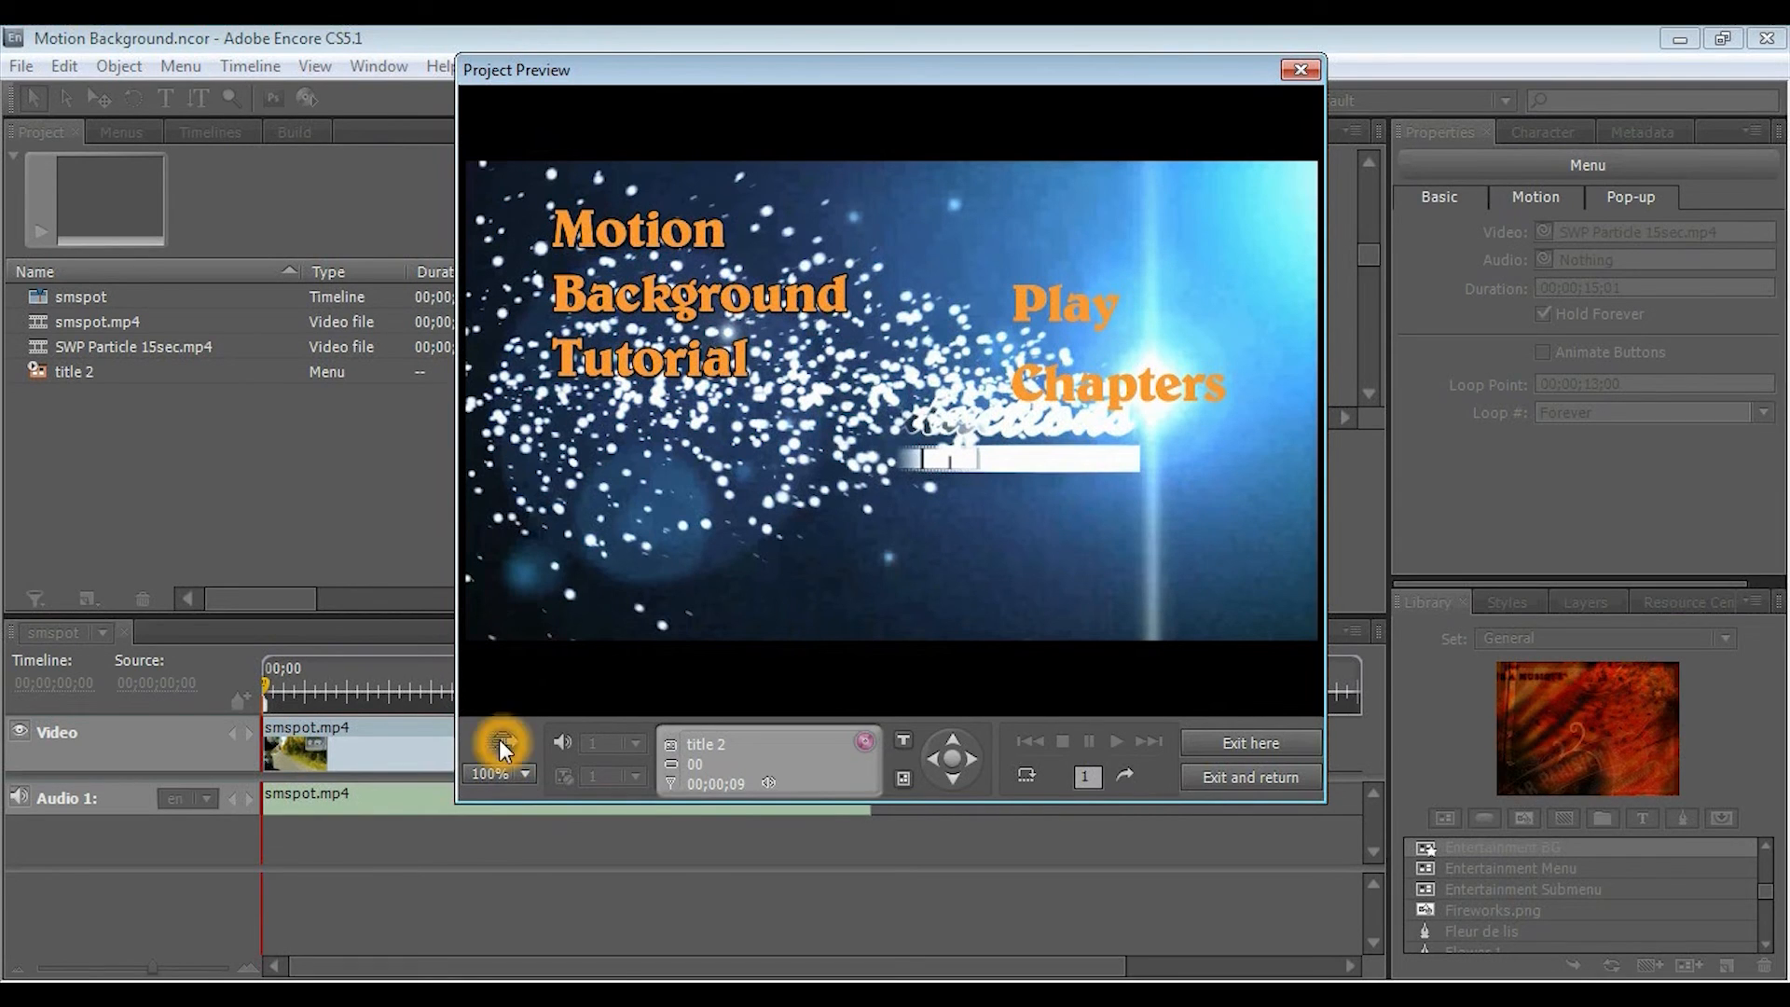
{"action": "mouse_move", "coordinate": [505, 742]}
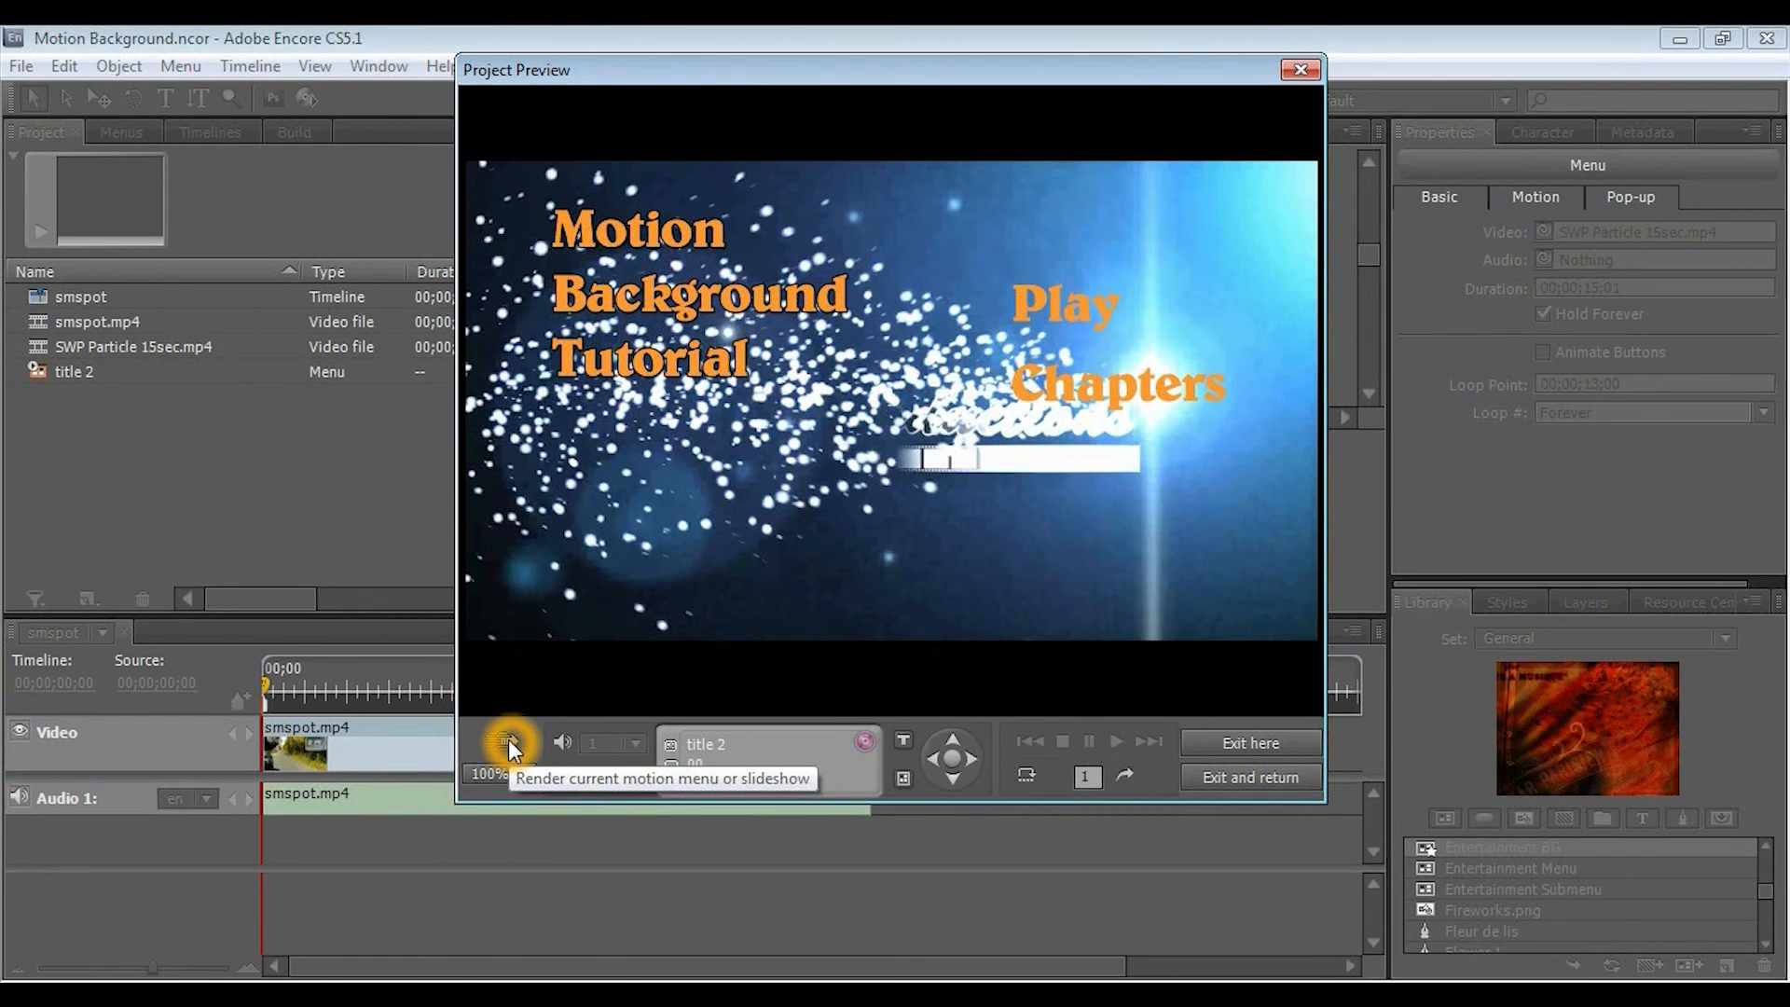